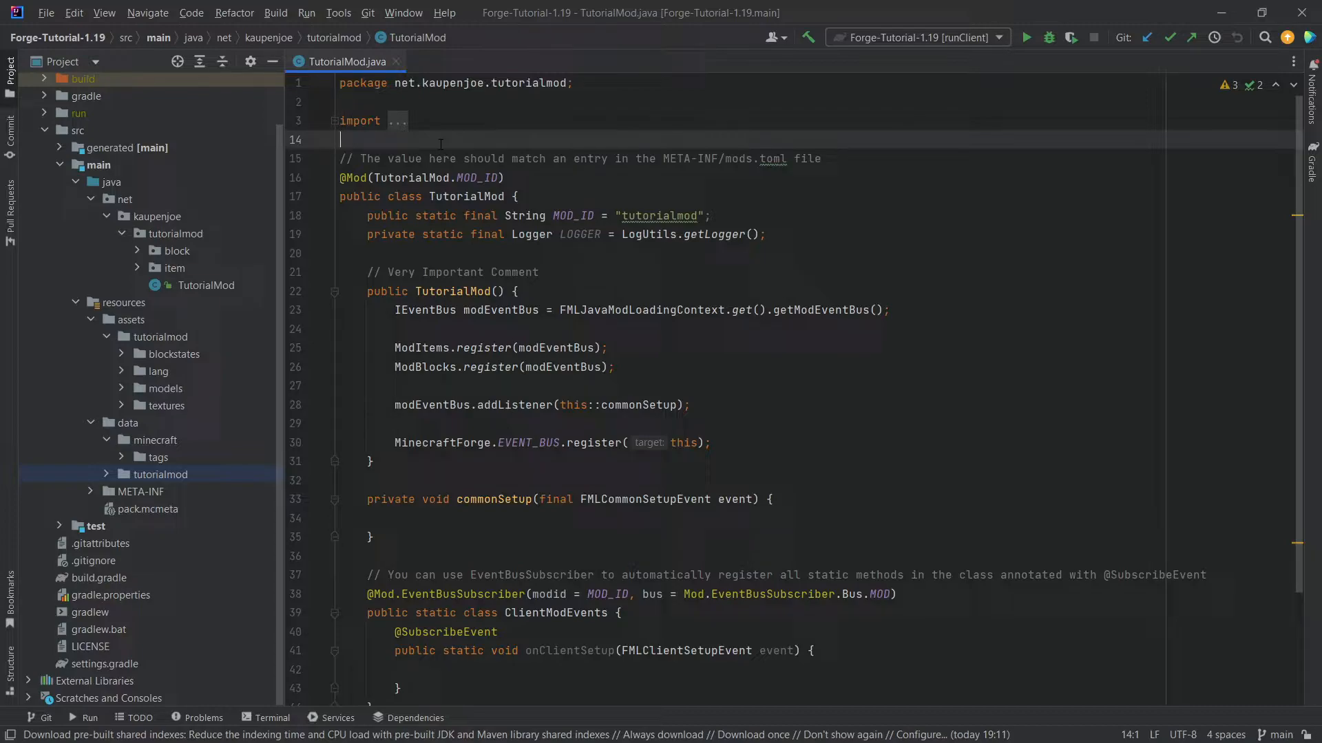
Create a new Java class custom.EightBallItem inside the item package
left_click(175, 268)
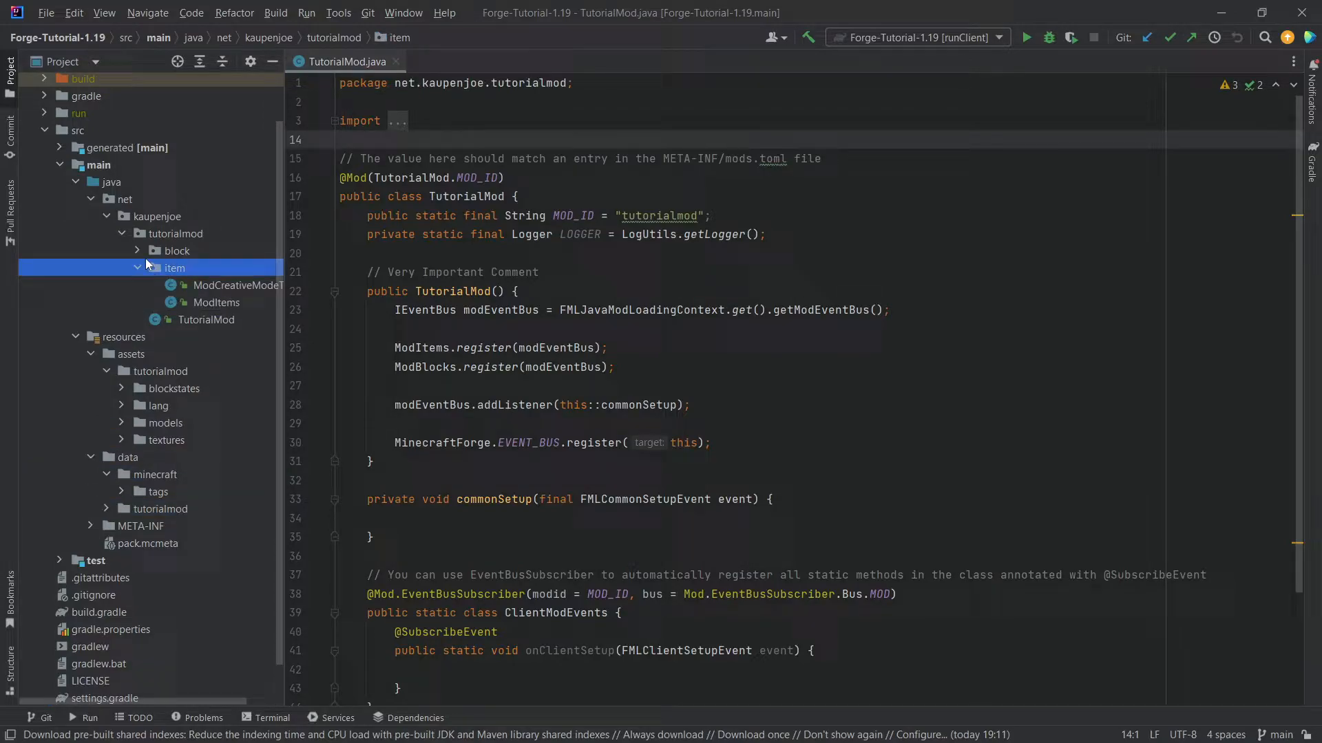
right_click(174, 268)
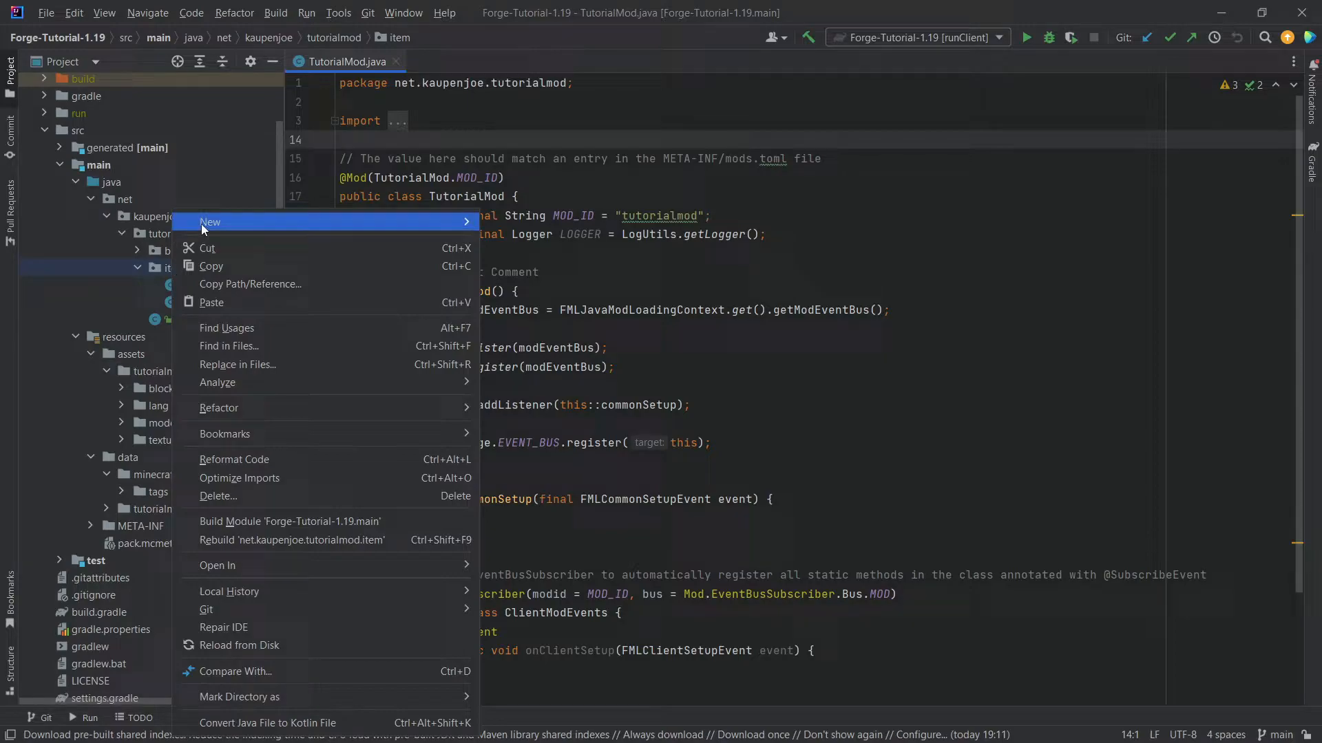
left_click(210, 222)
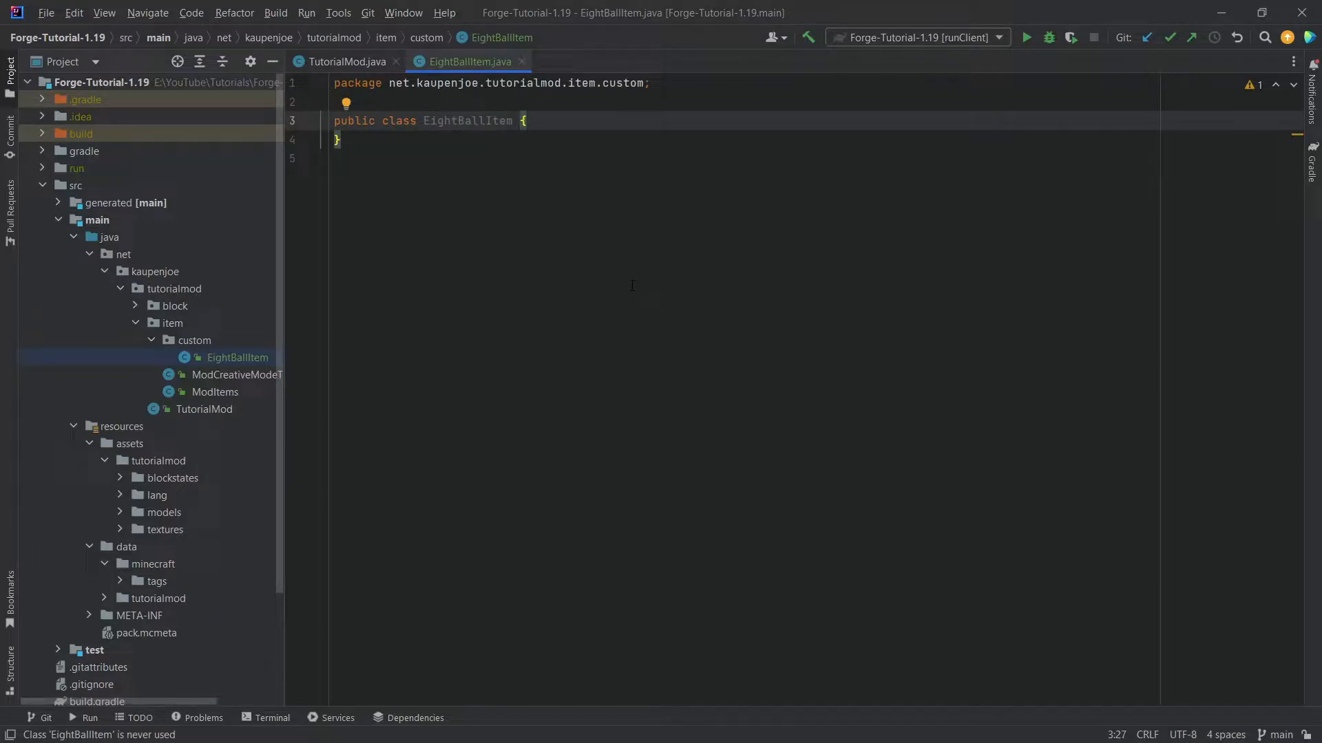
Make EightBallItem extend Item, importing net.minecraft.world.item.Item
type("ex")
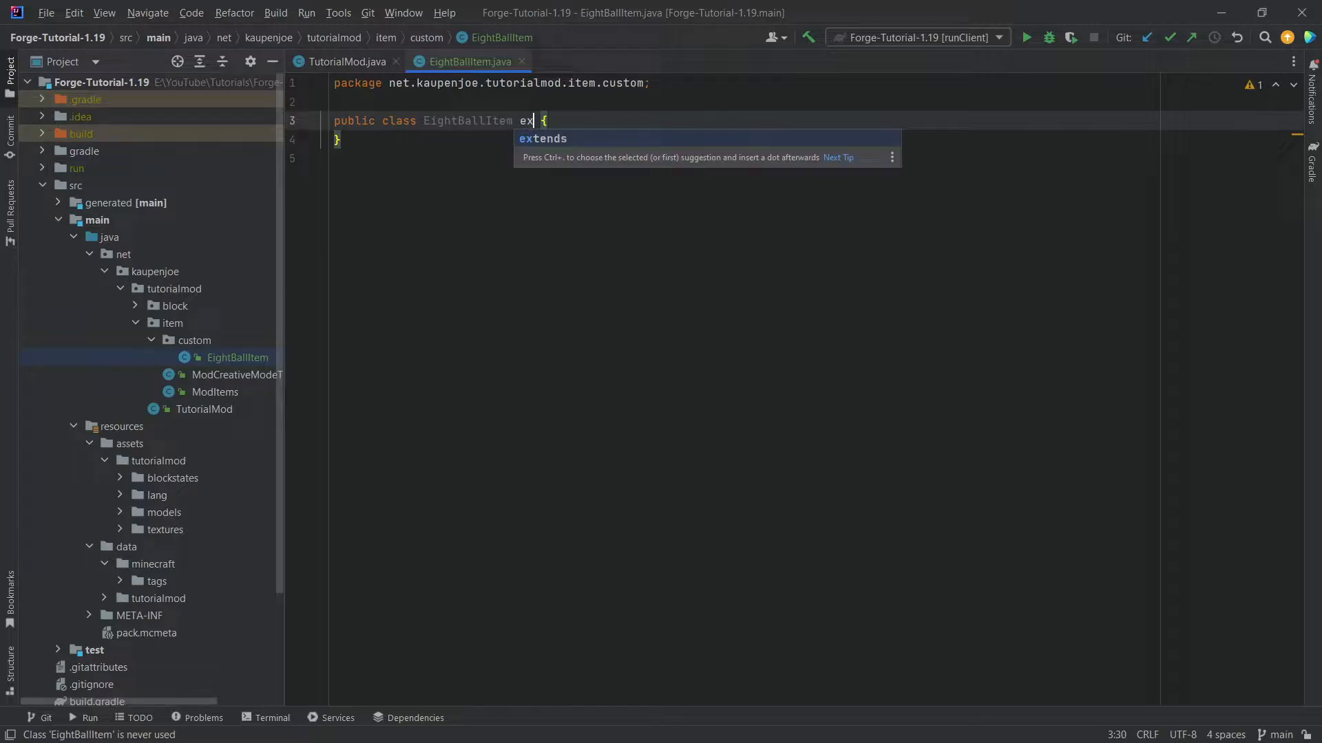
type("tends Item")
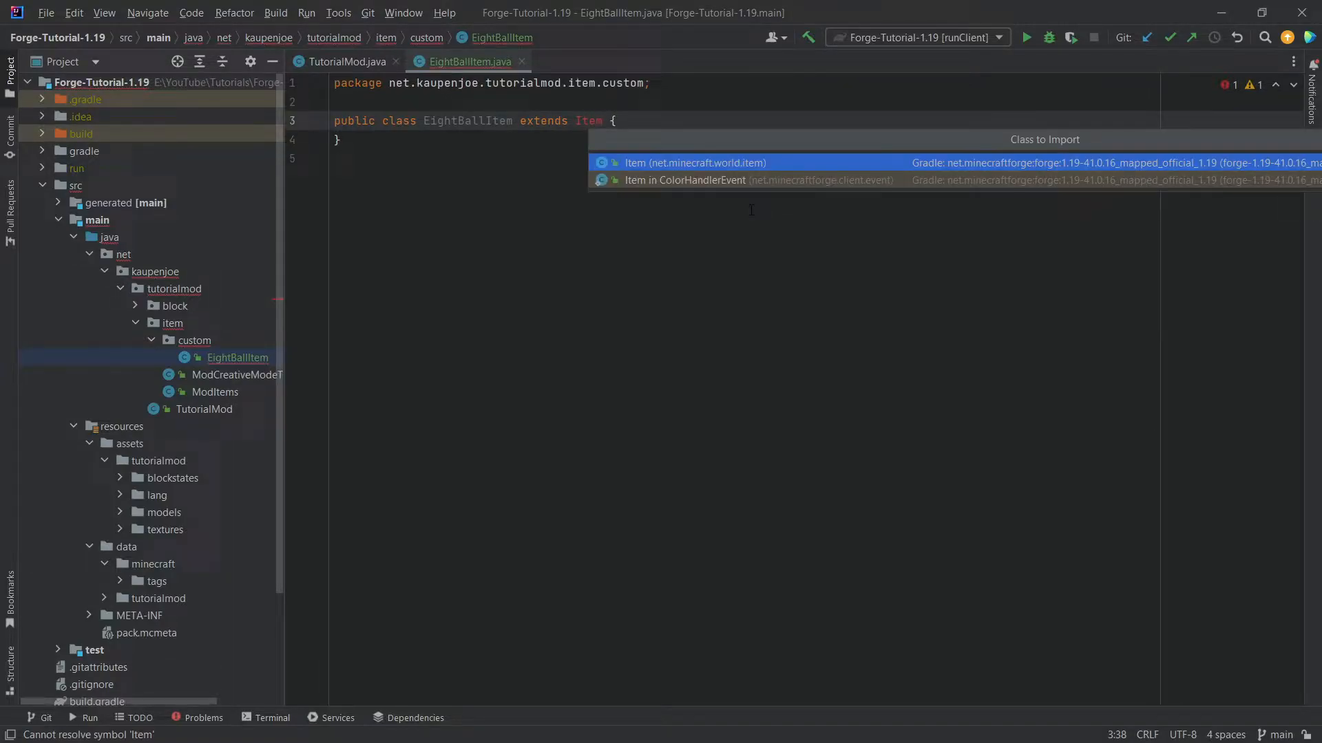
left_click(695, 163)
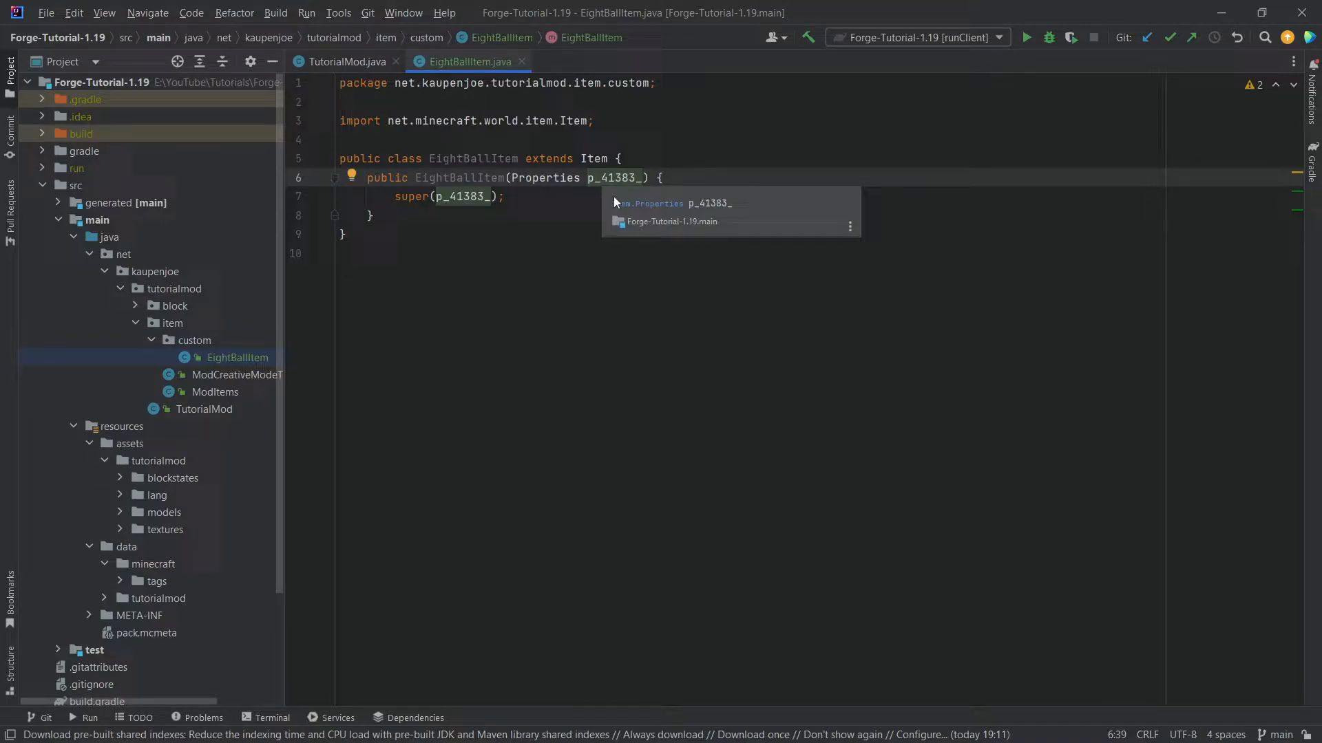
Generate the constructor and rename its p_41383_ parameter to properties
left_click(628, 281)
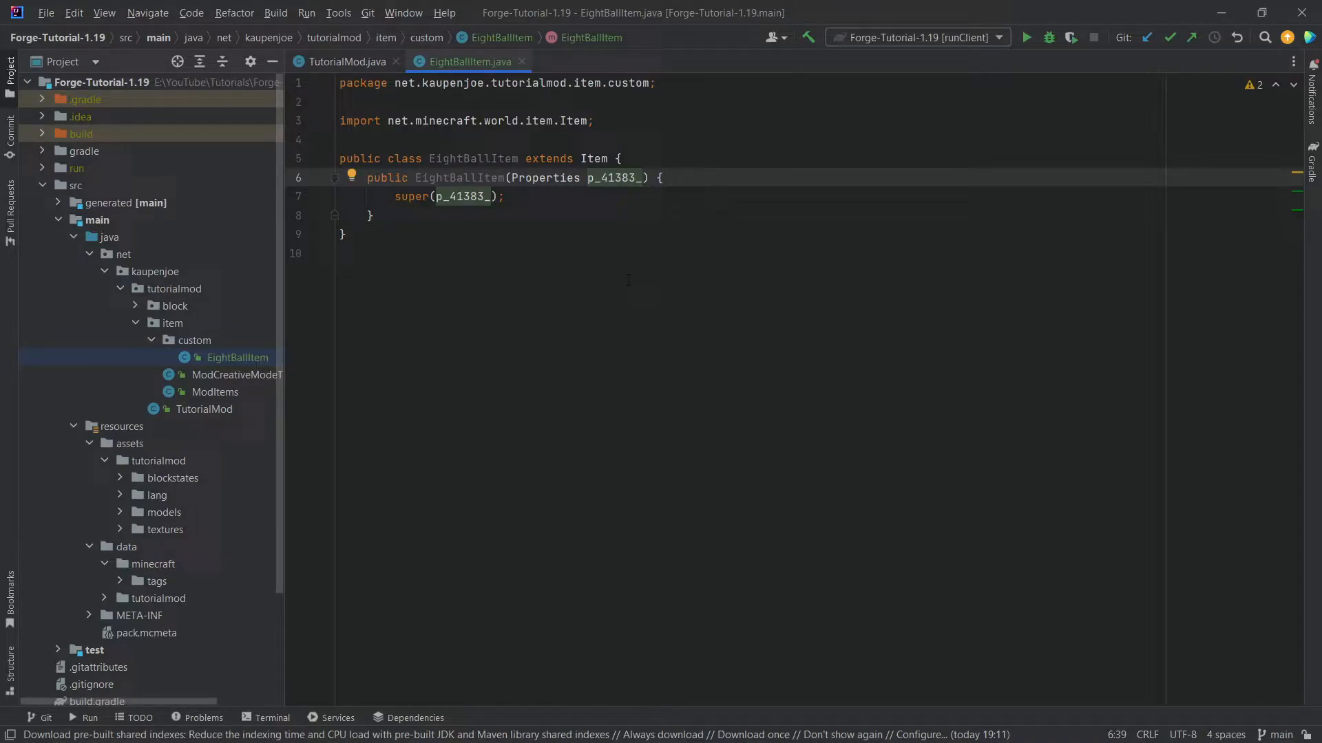
left_click(614, 178)
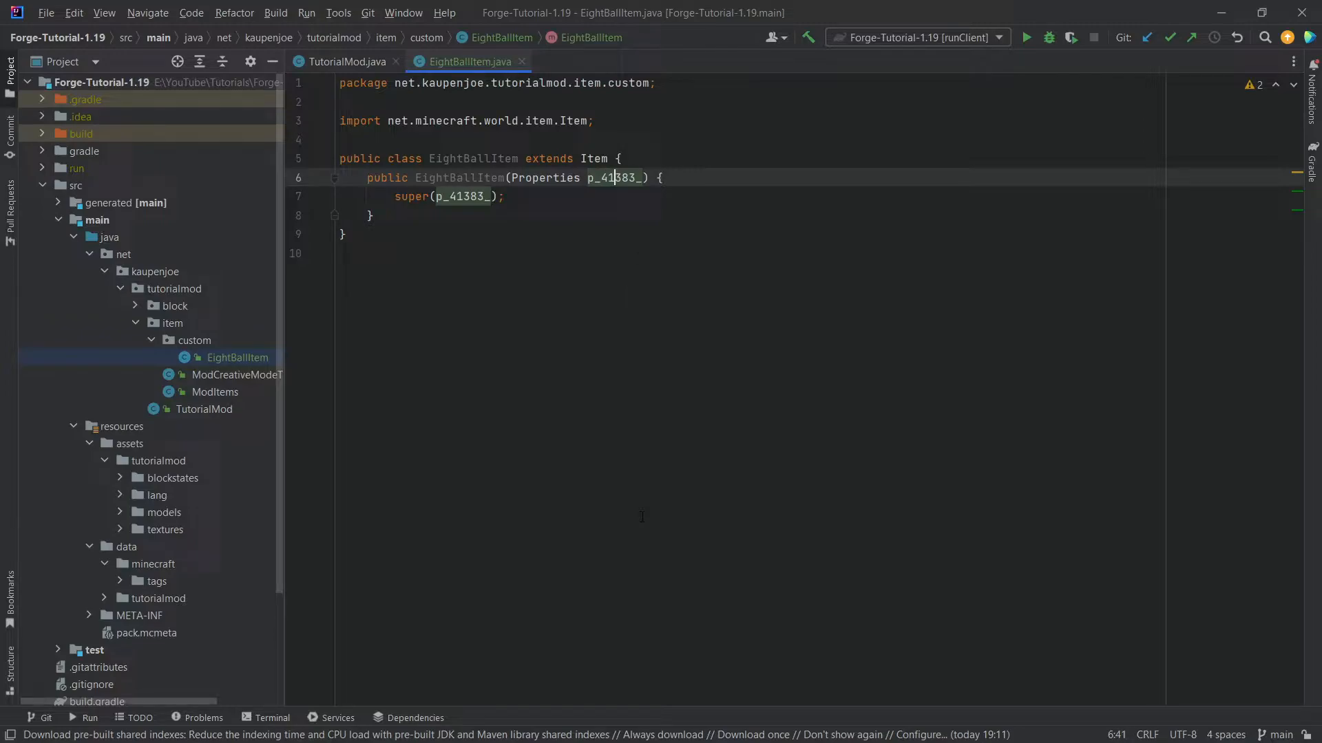
double_click(612, 178)
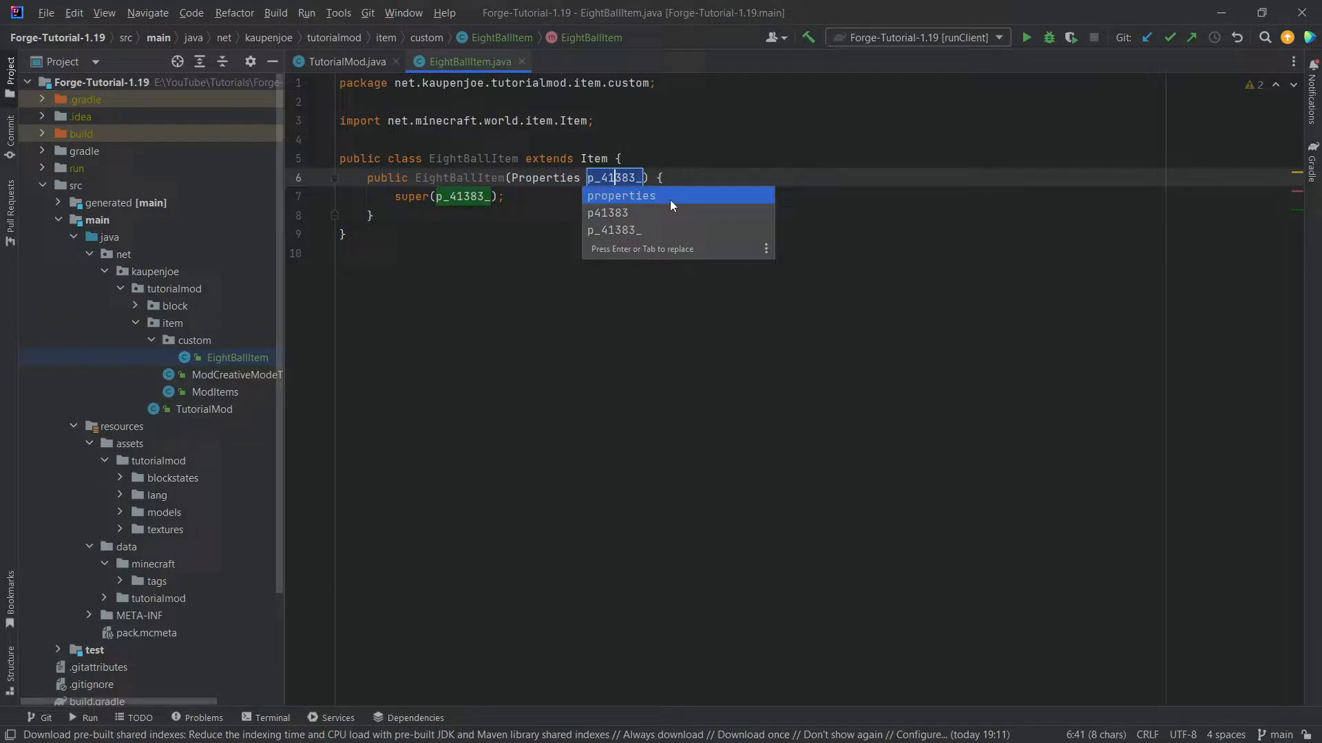
left_click(621, 195)
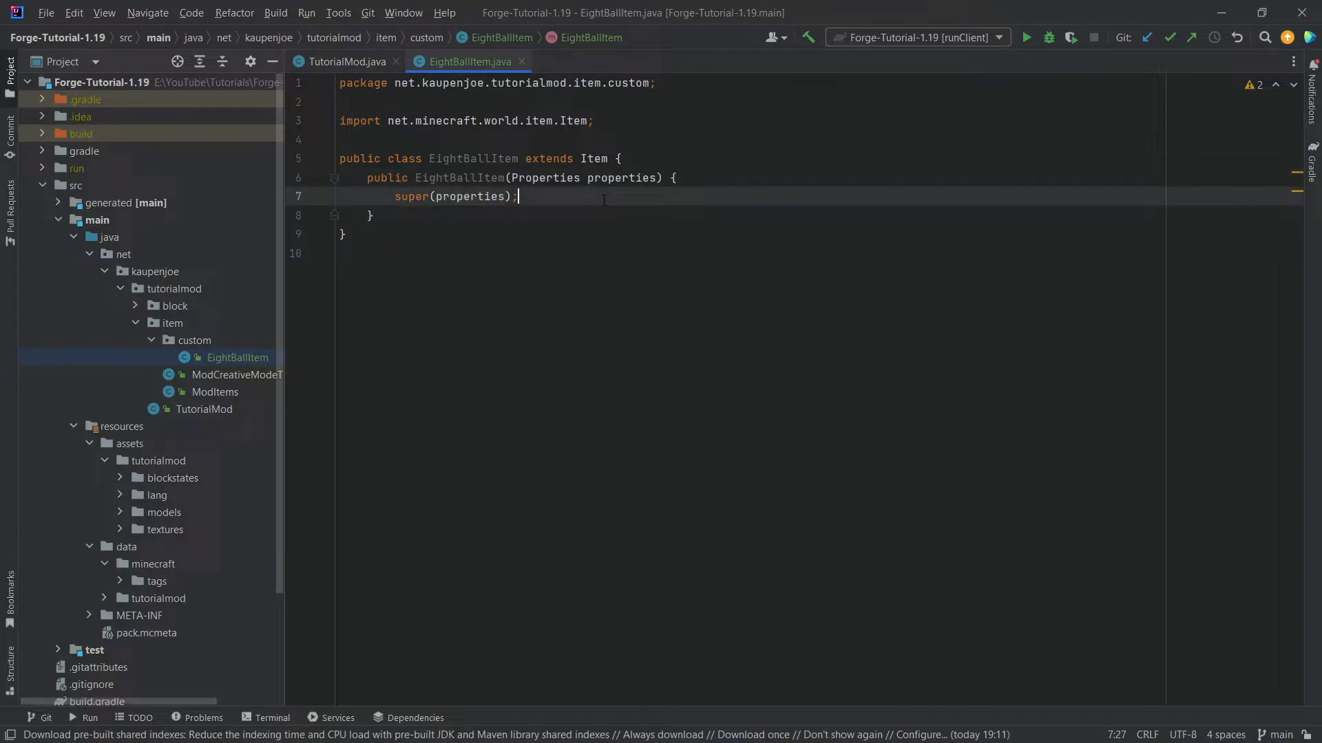
key("Enter")
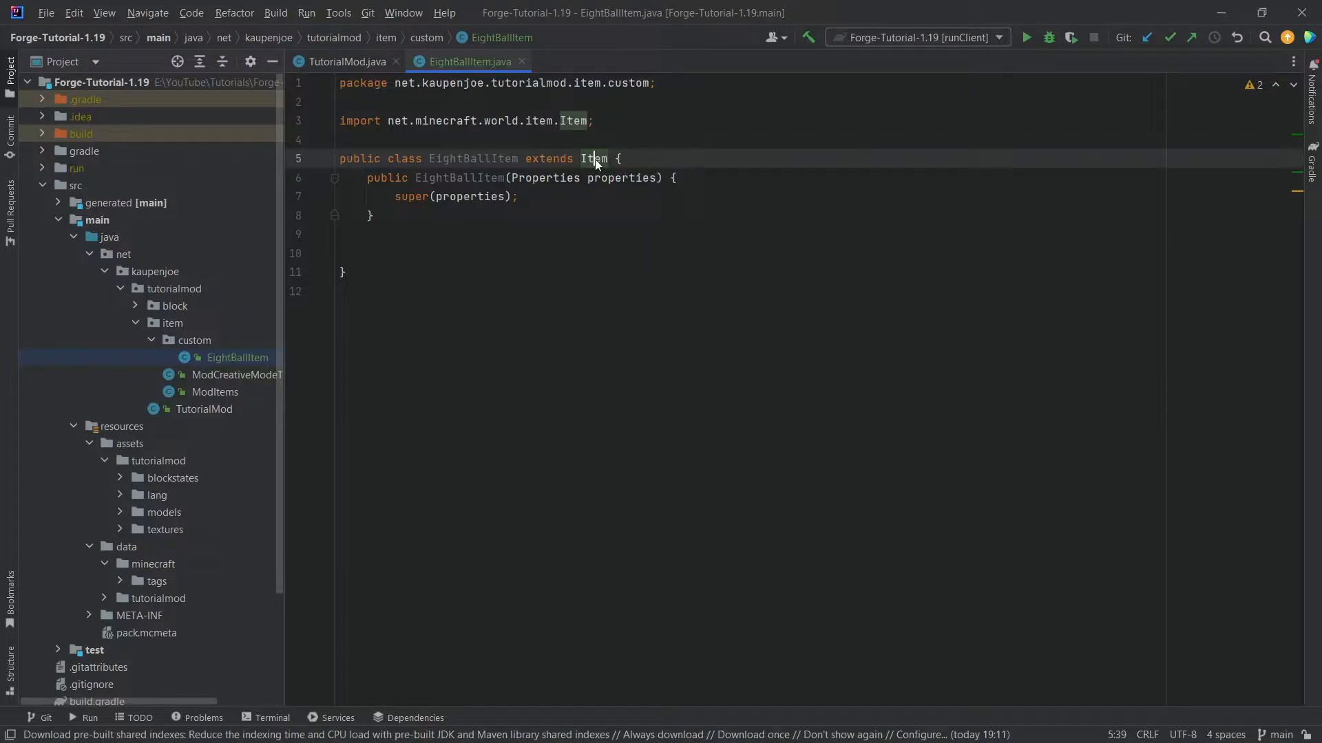
Open the Item class source and browse its methods such as useOn
left_click(594, 158)
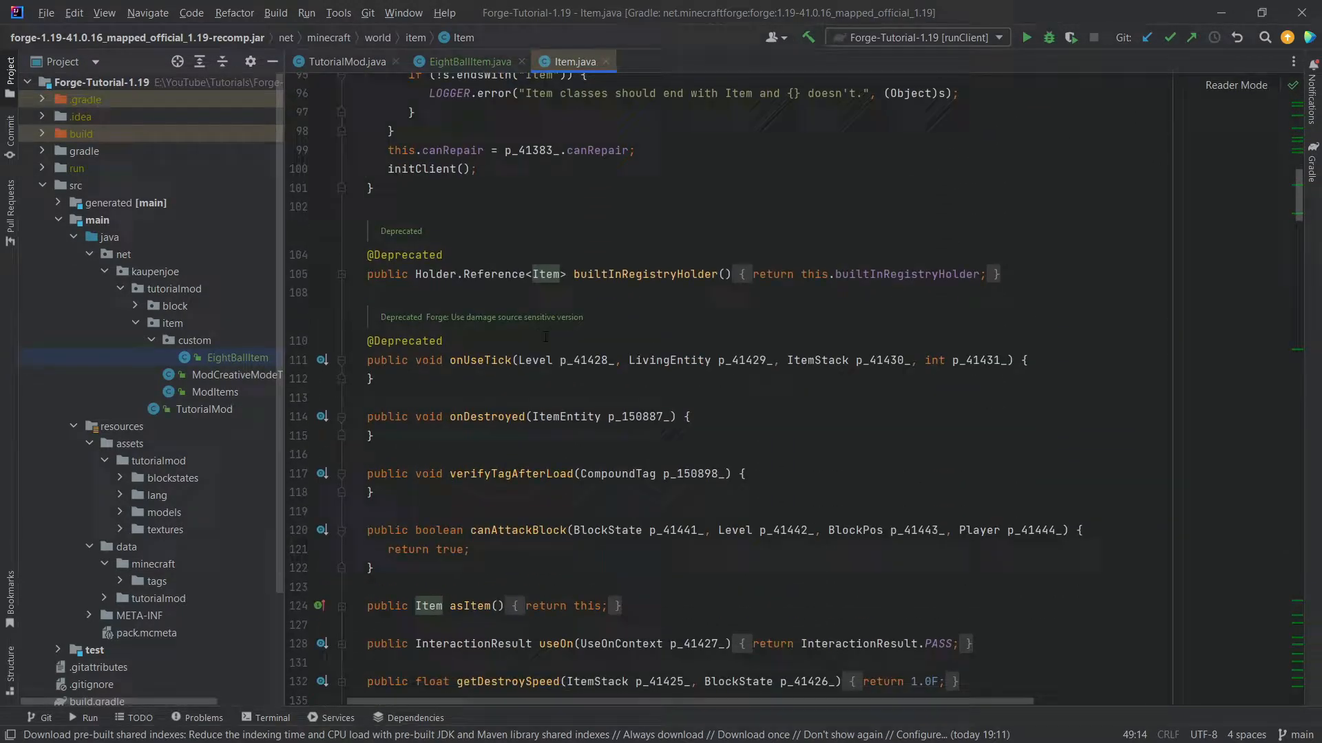
scroll("down", 3)
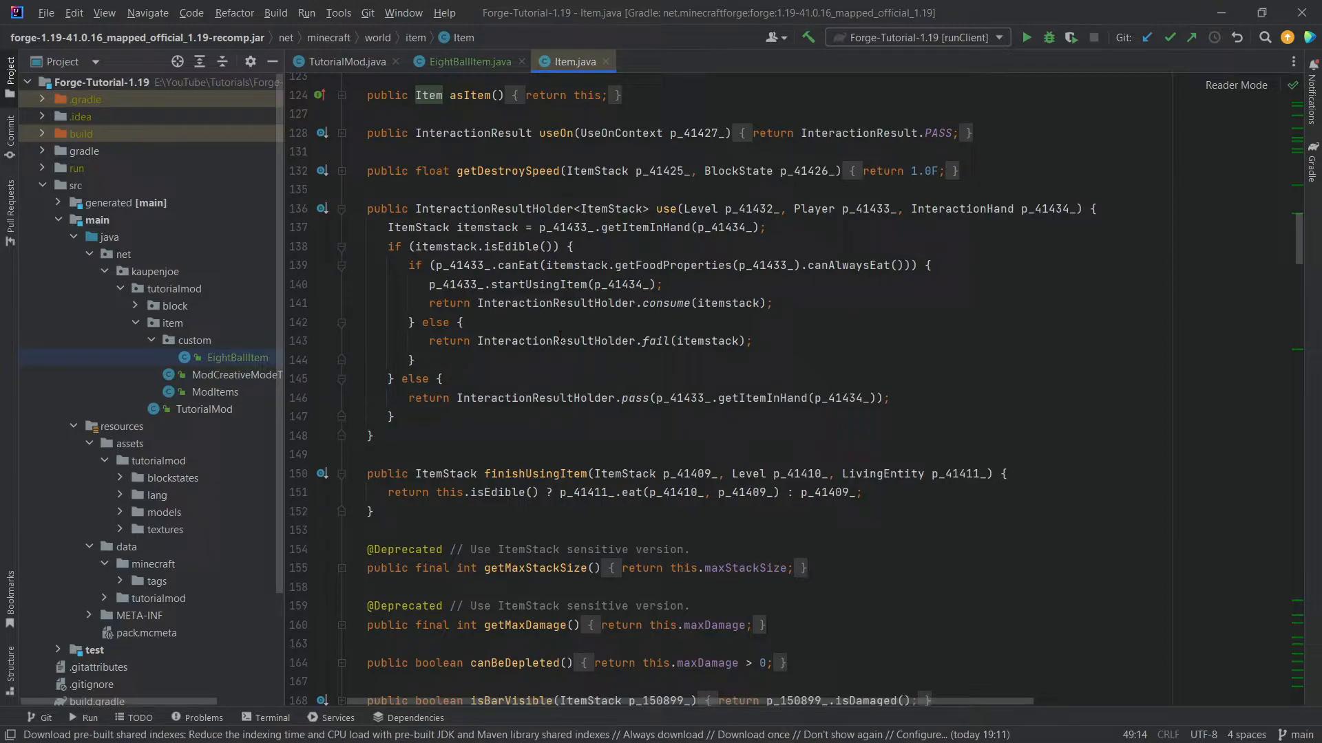
left_click(464, 61)
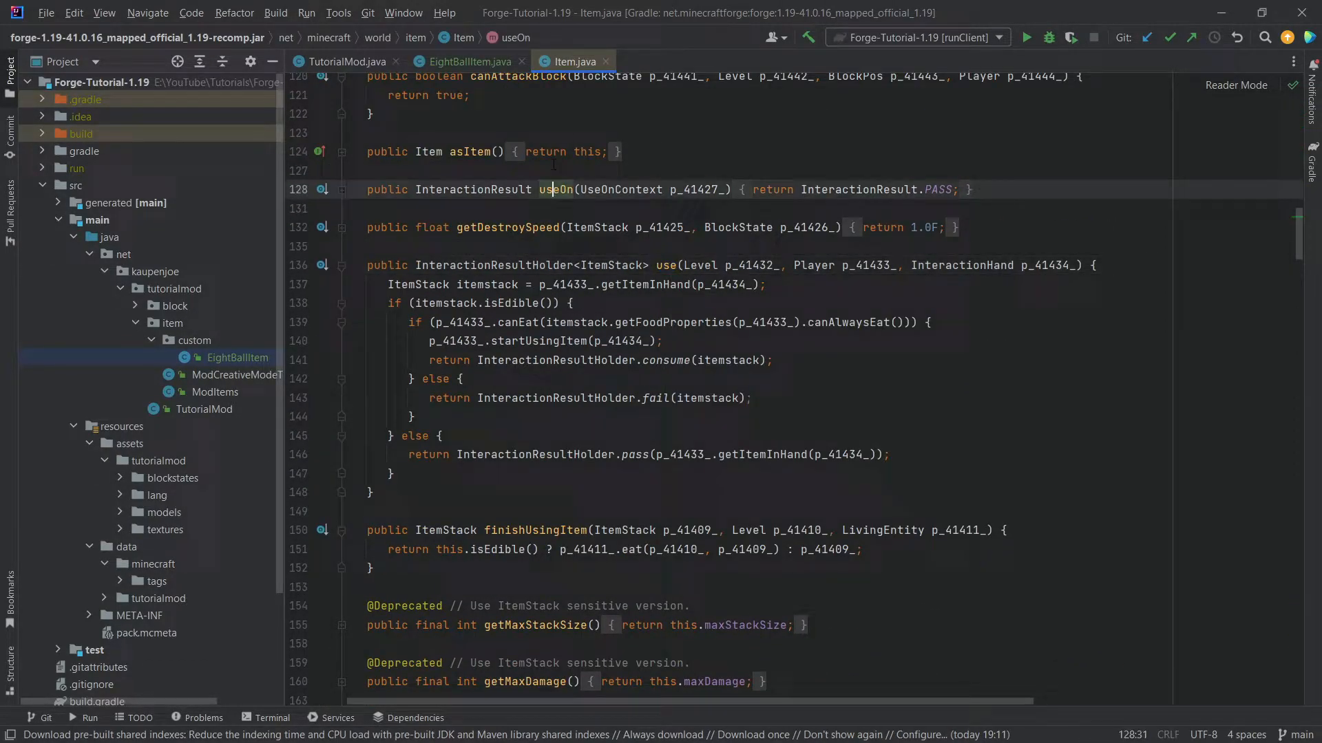
scroll("down", 3)
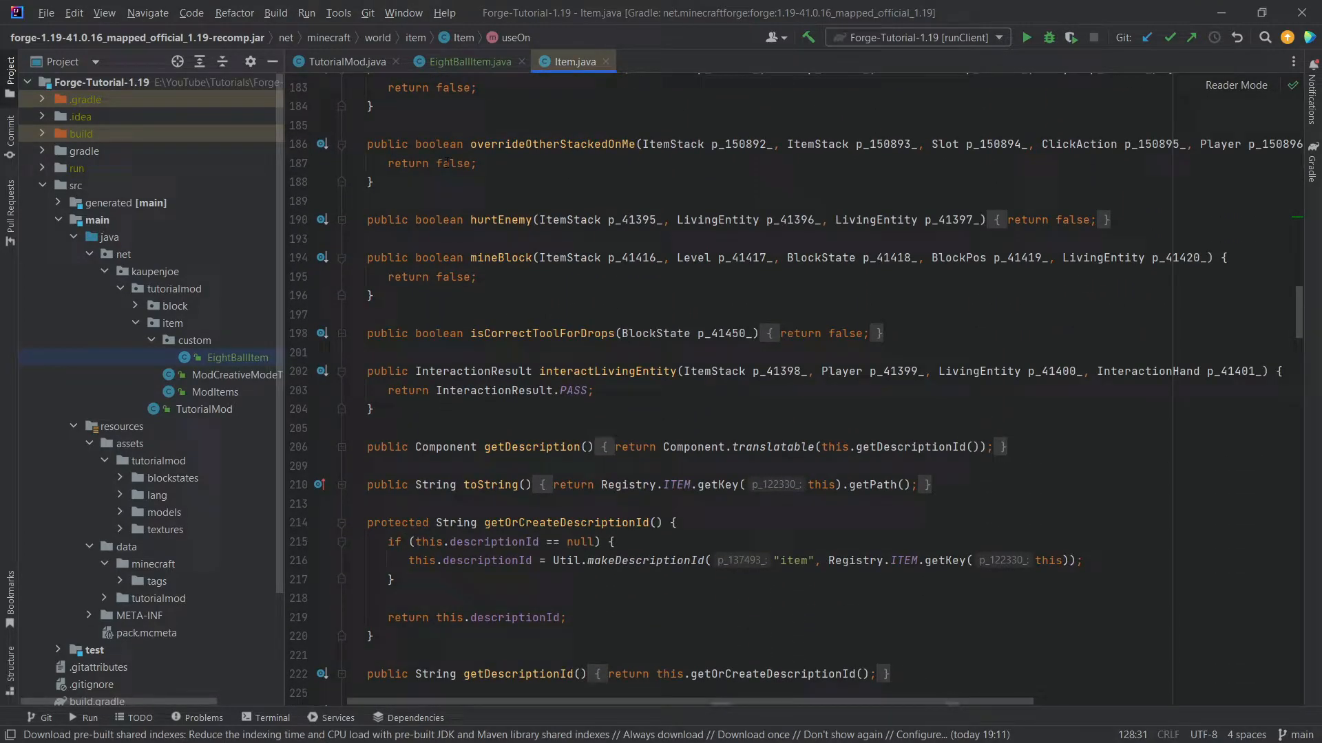
scroll("down", 3)
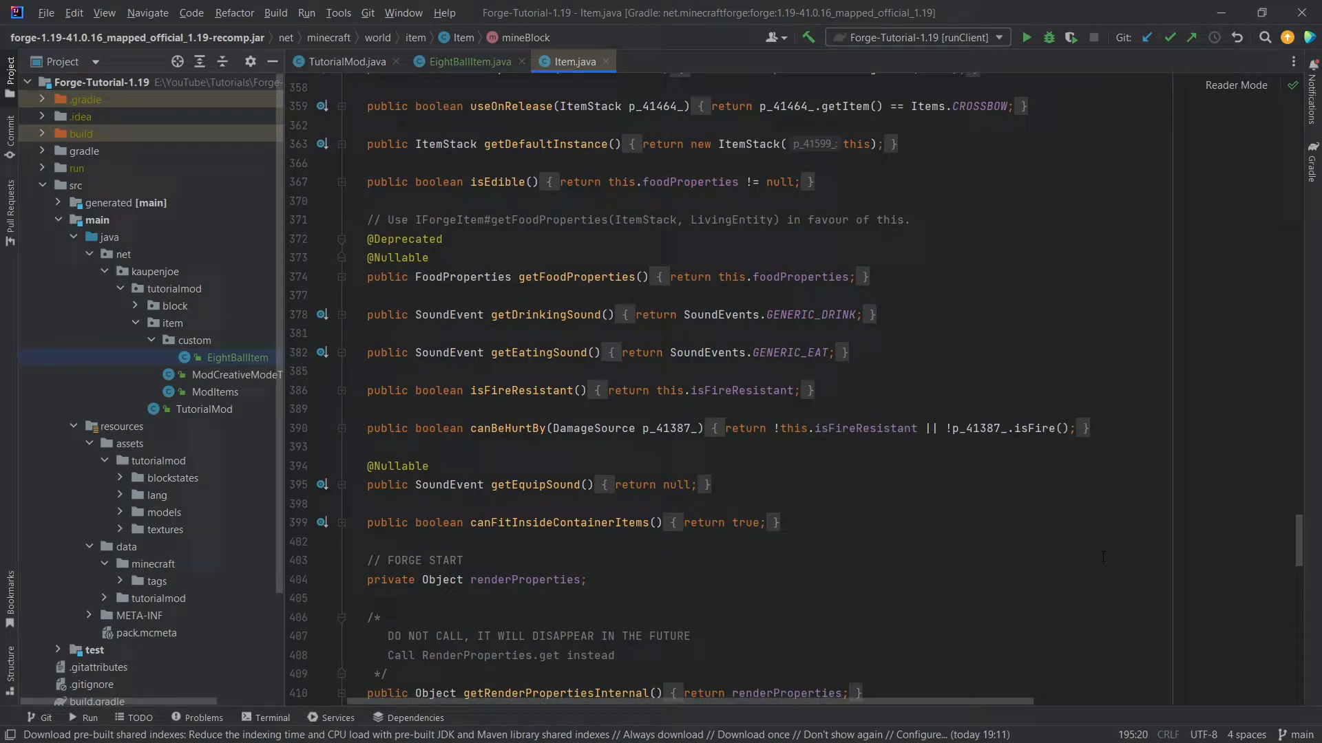
scroll("up", 3)
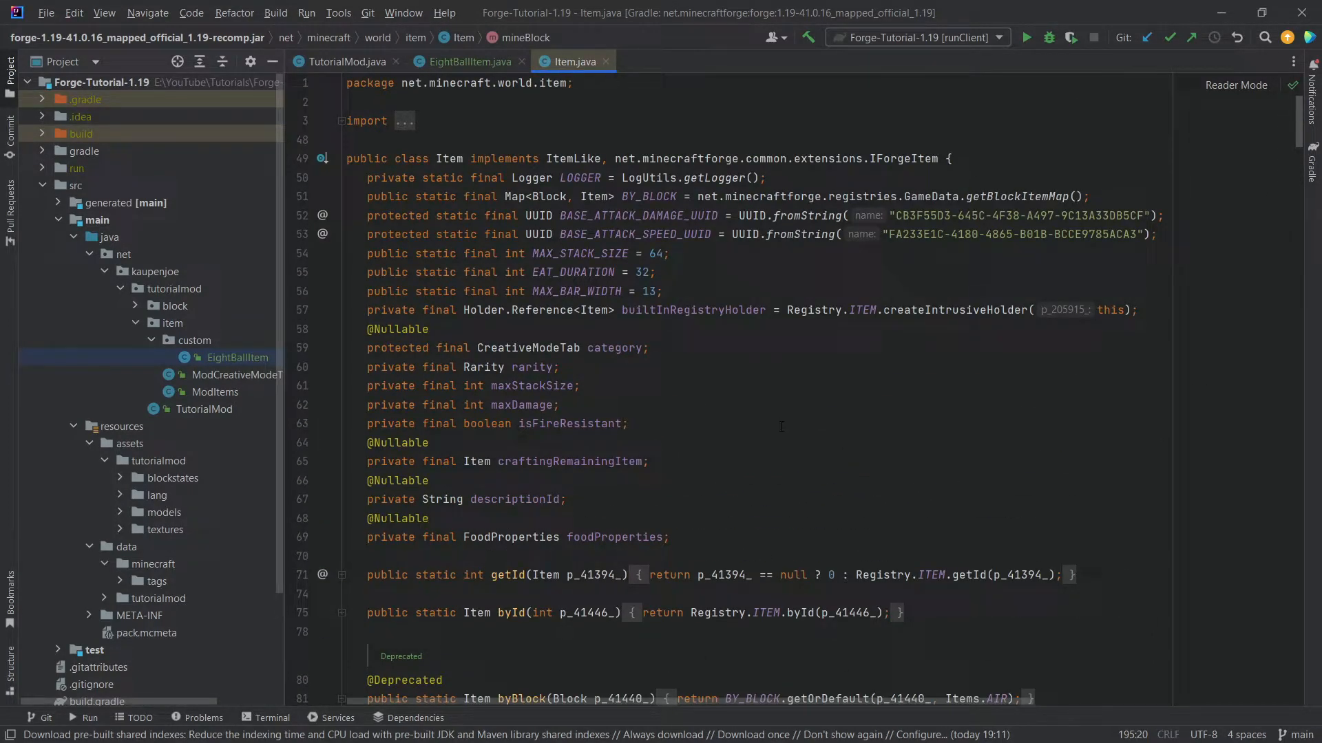
mouse_move(728, 413)
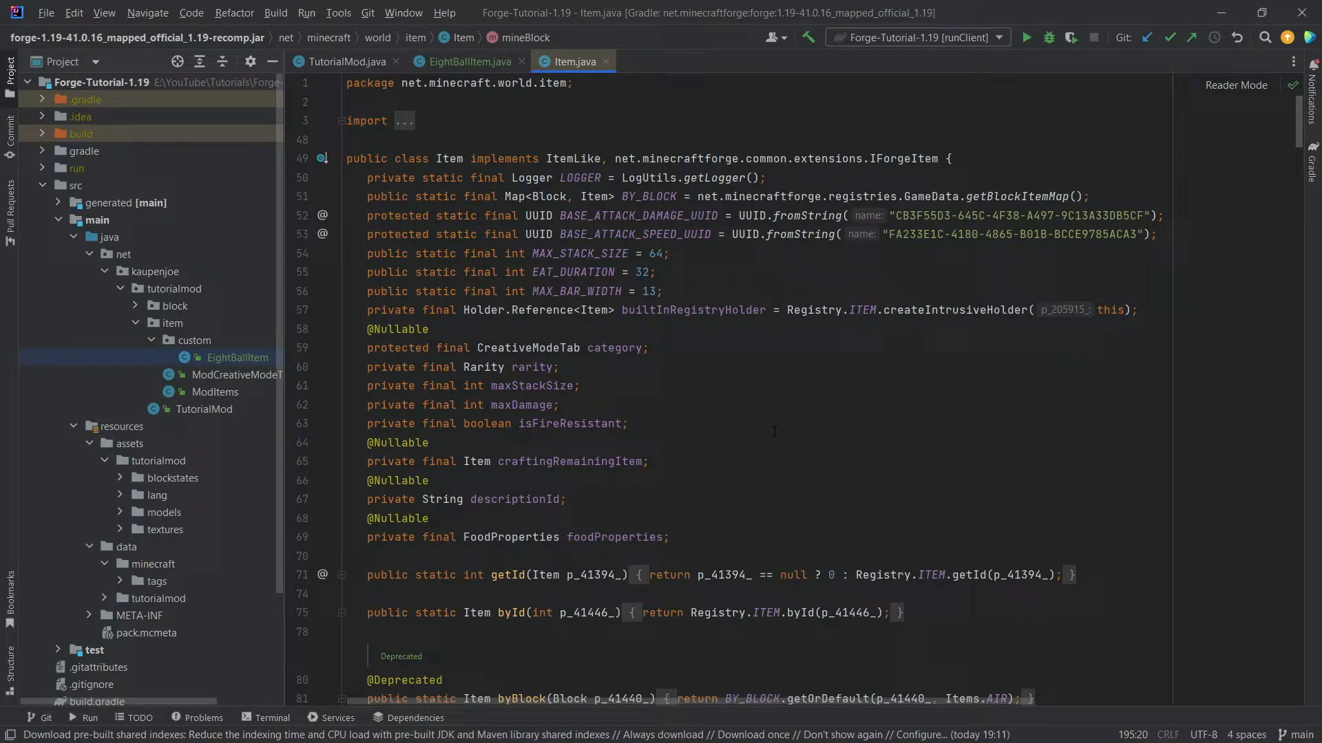
Browse the IForgeItem interface source, then close it
left_click(904, 159)
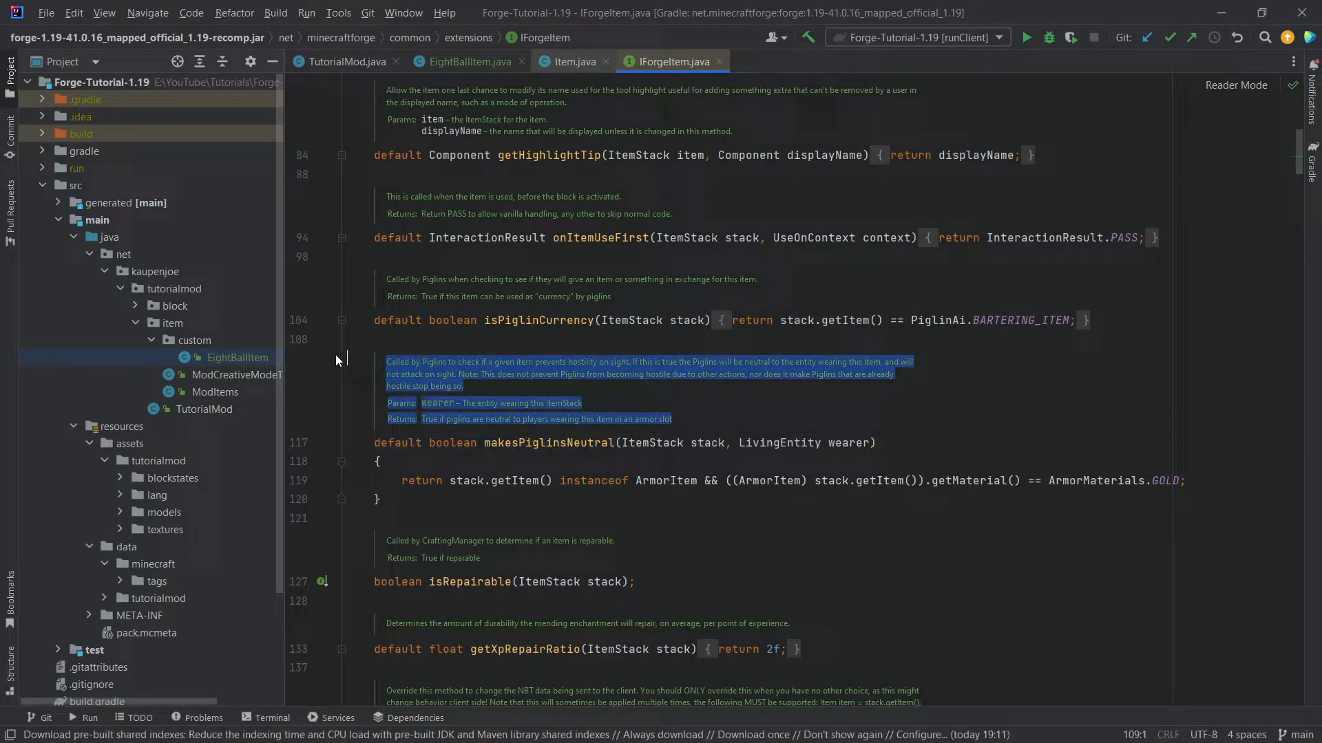
scroll("down", 3)
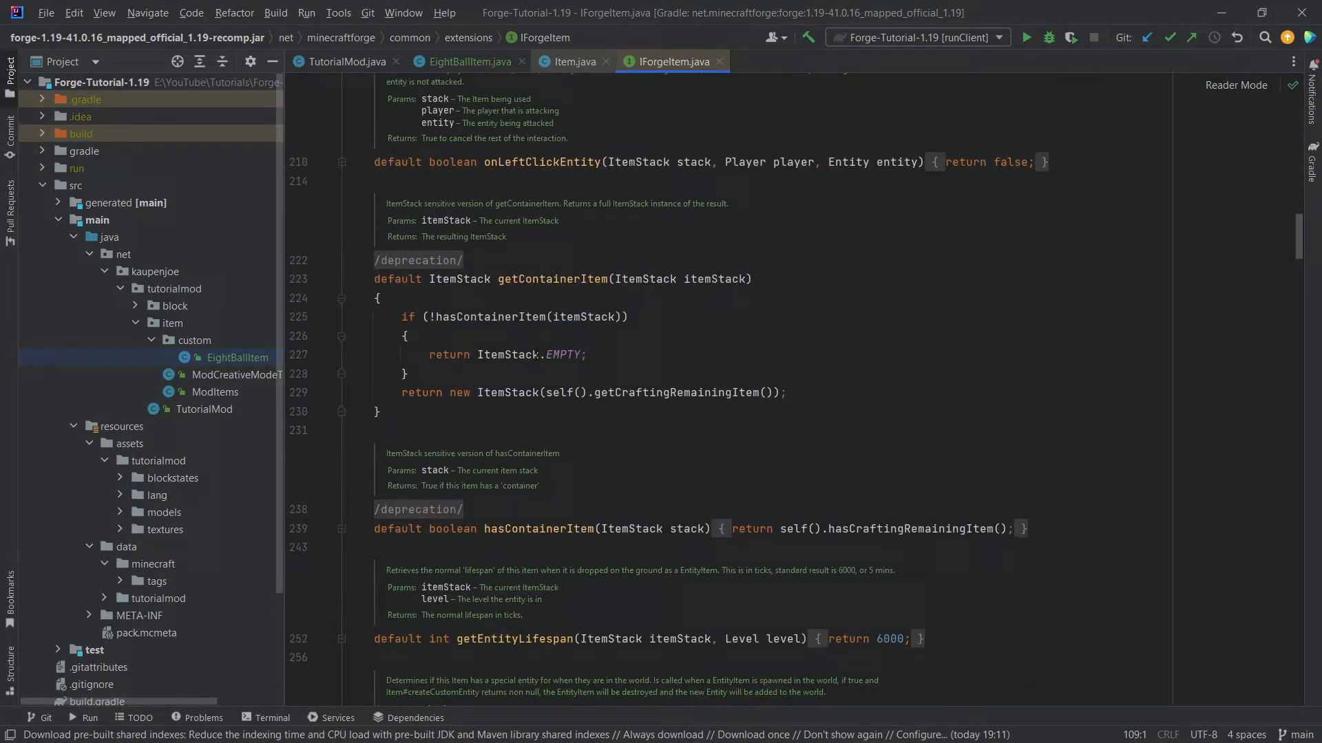
scroll("down", 3)
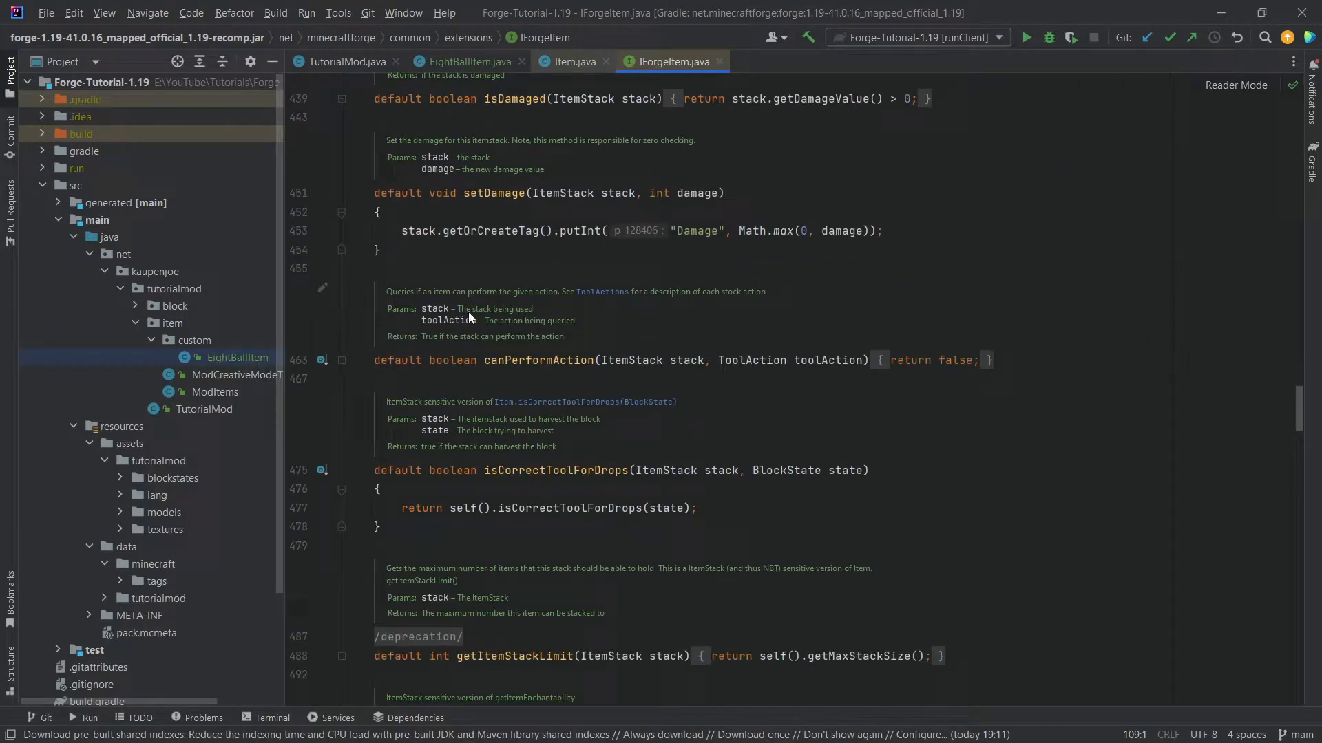
scroll("down", 3)
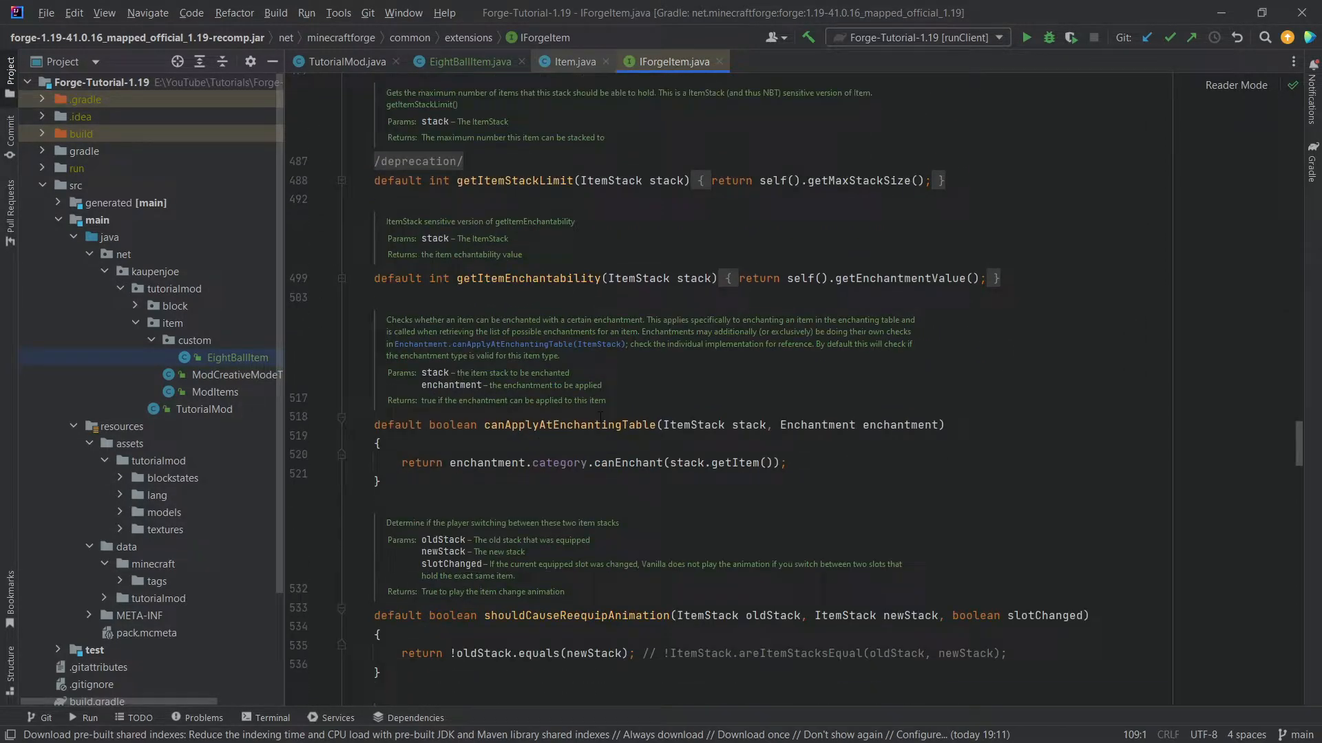
left_click(573, 62)
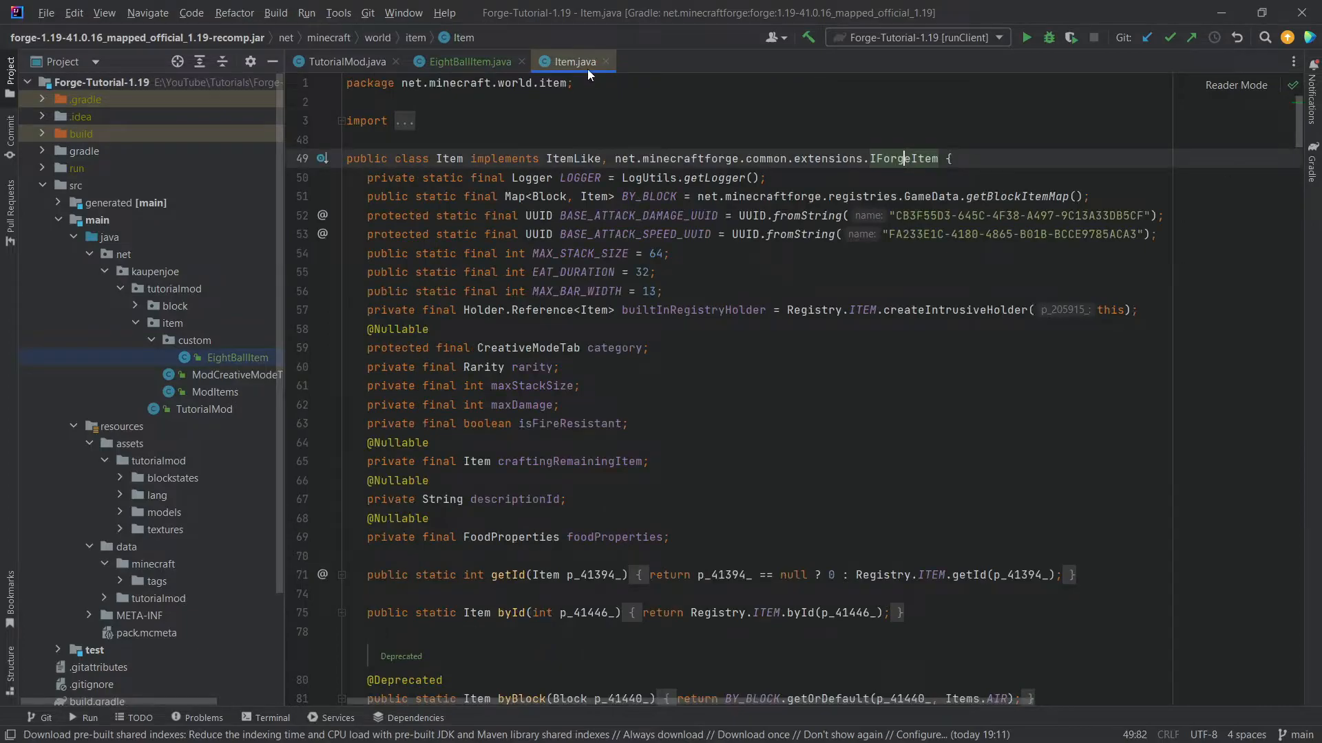
Return to EightBallItem and start overriding the use method
left_click(474, 61)
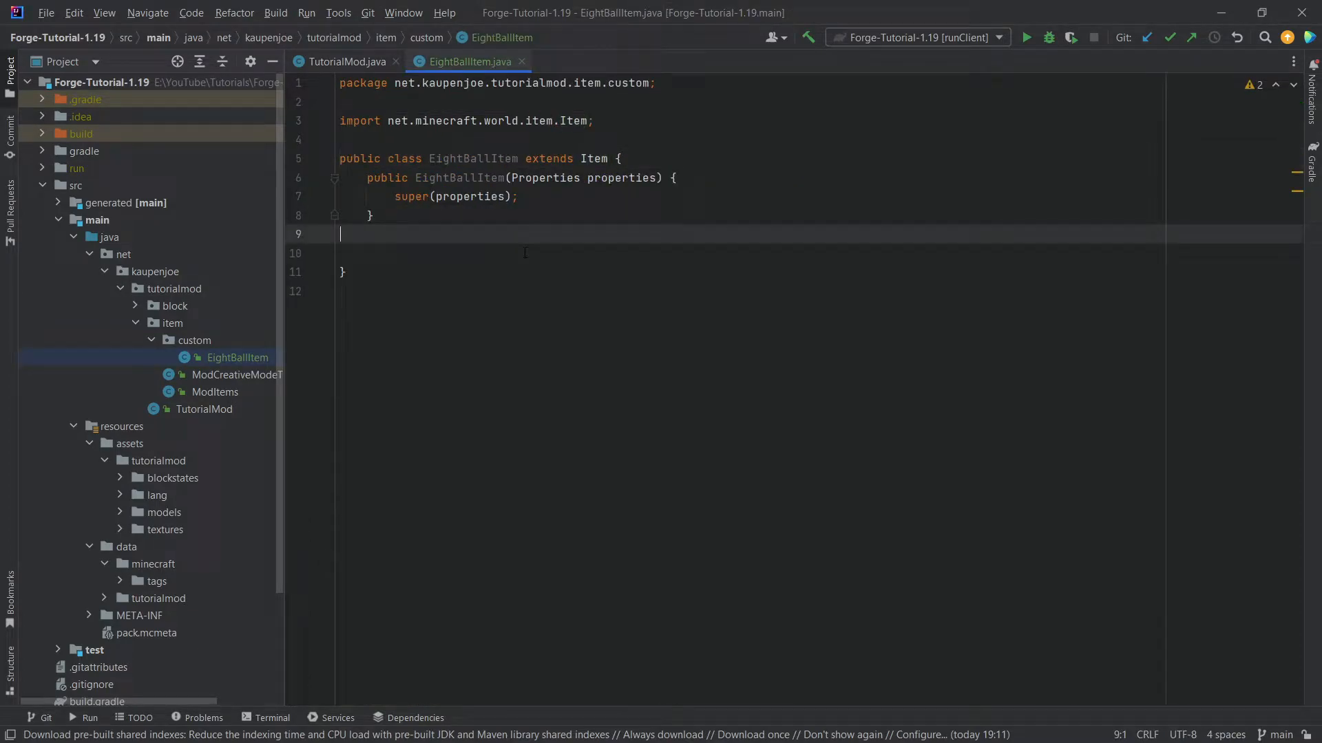
key("Enter")
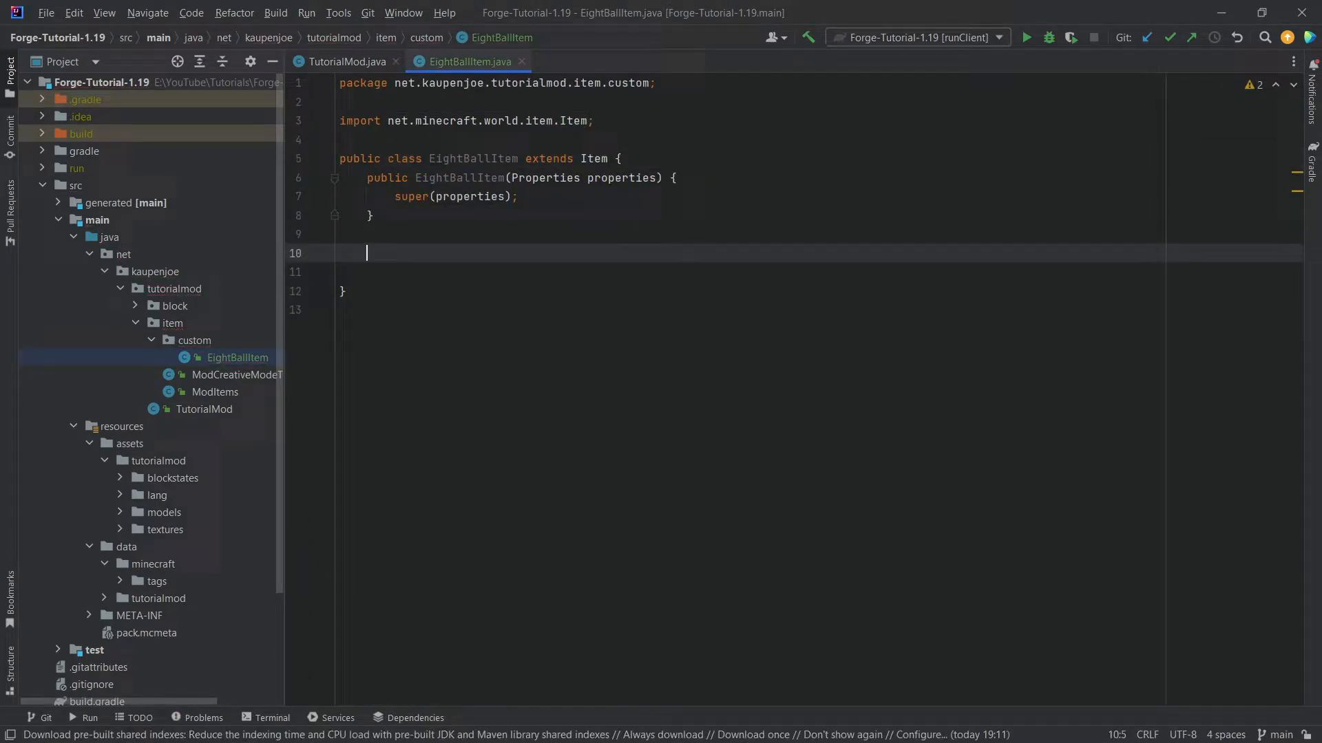
type("use")
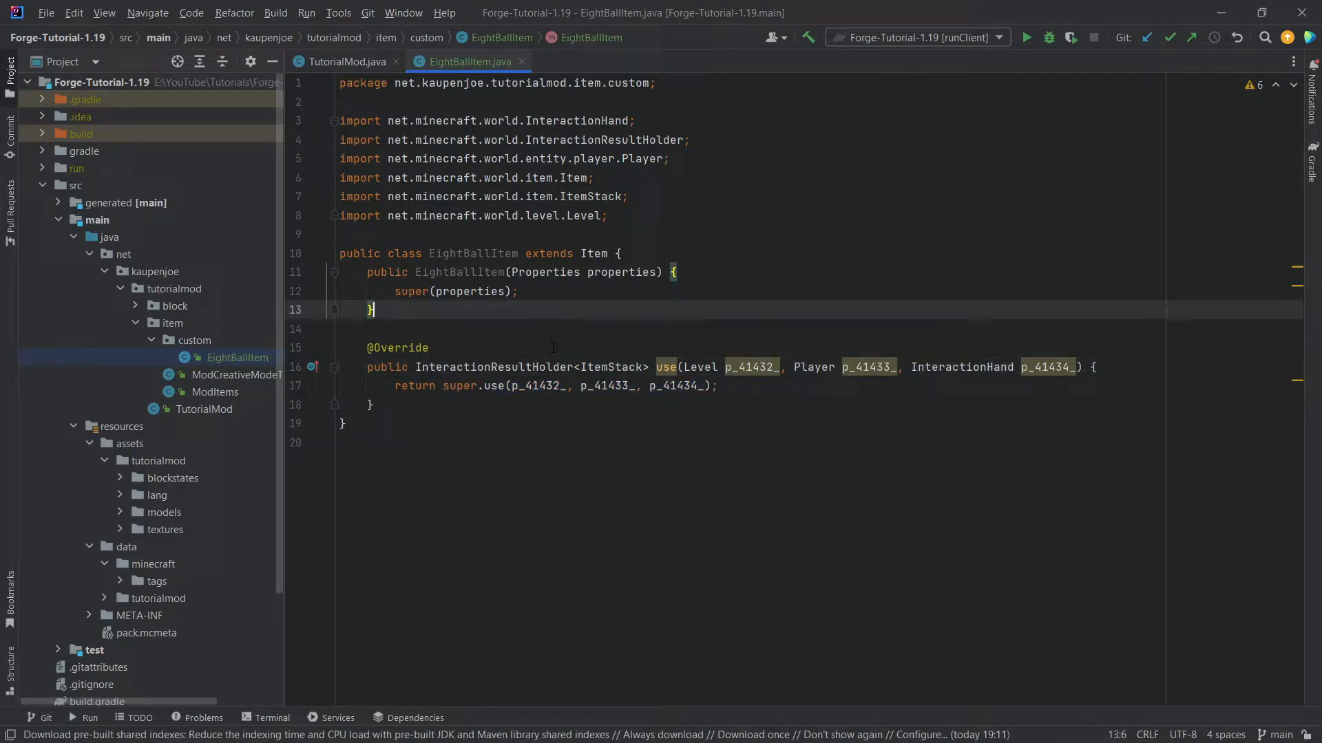
Rename the use method's obfuscated parameters to level, player and hand
double_click(749, 367)
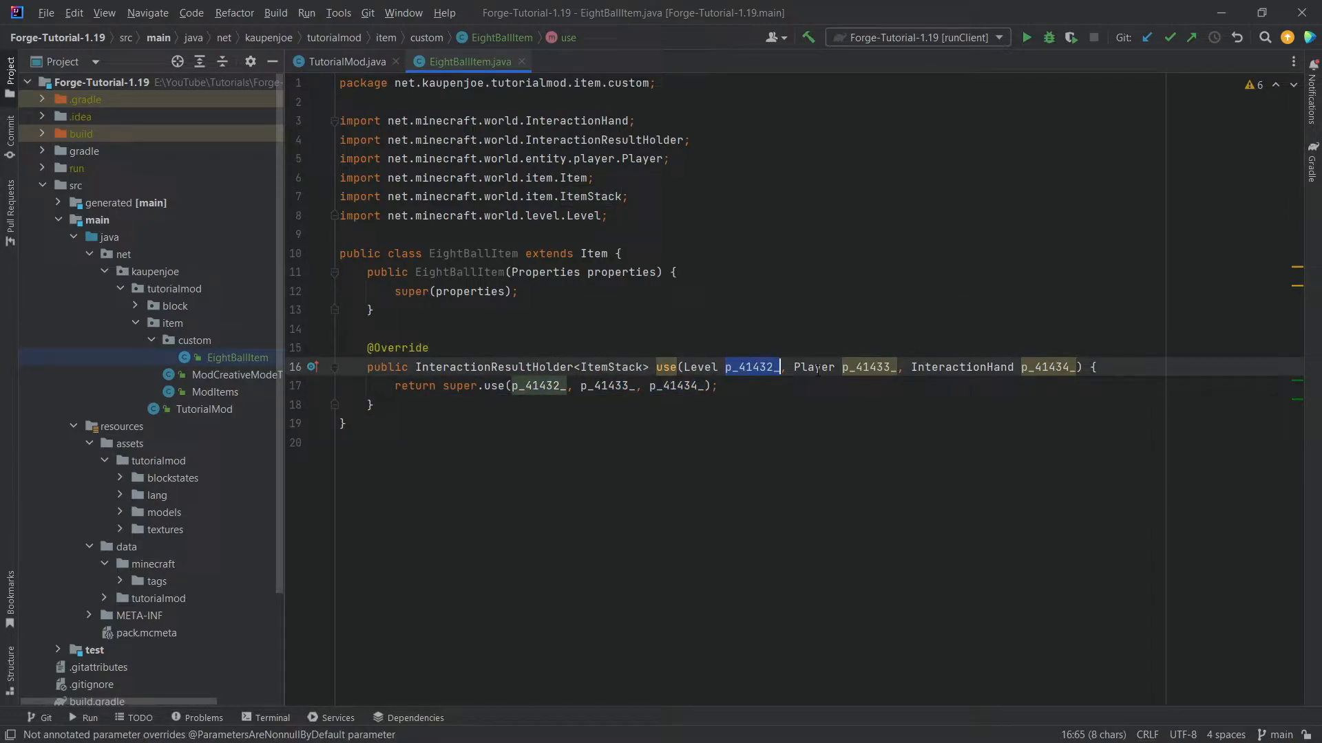
left_click(758, 367)
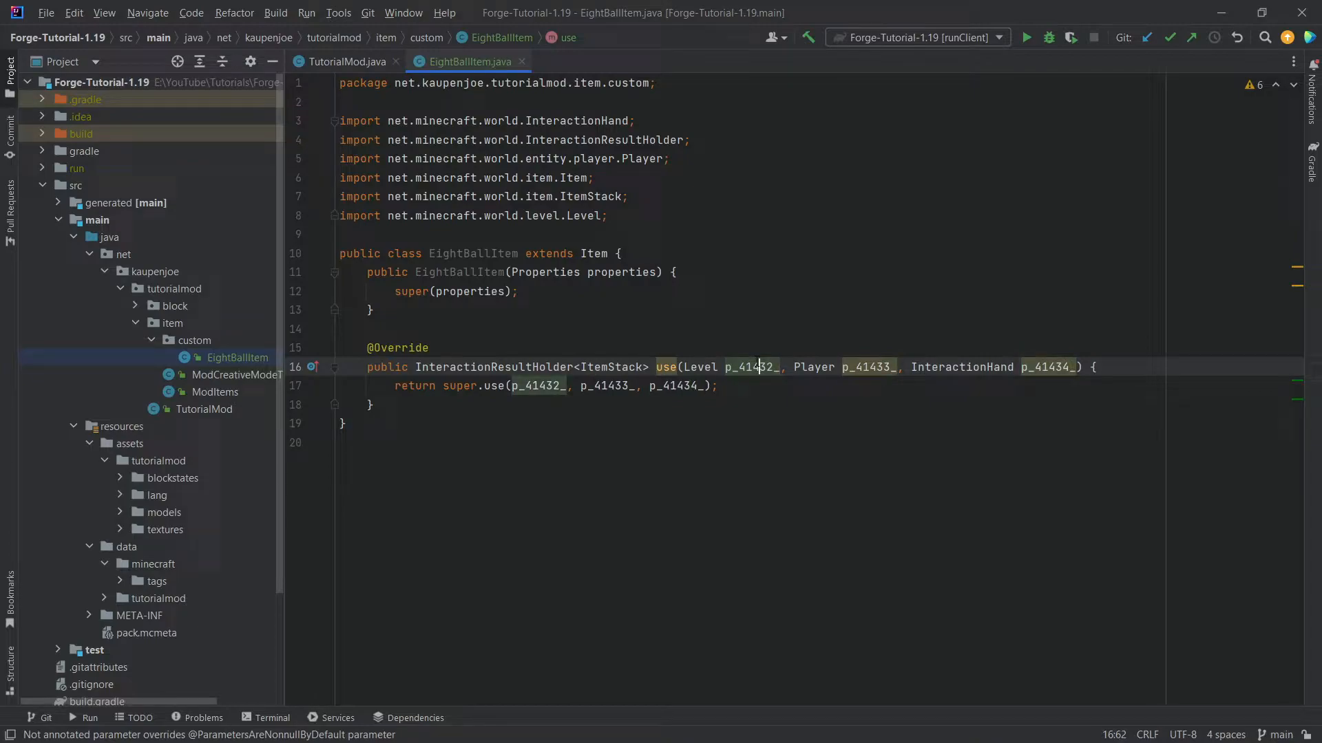
double_click(751, 366)
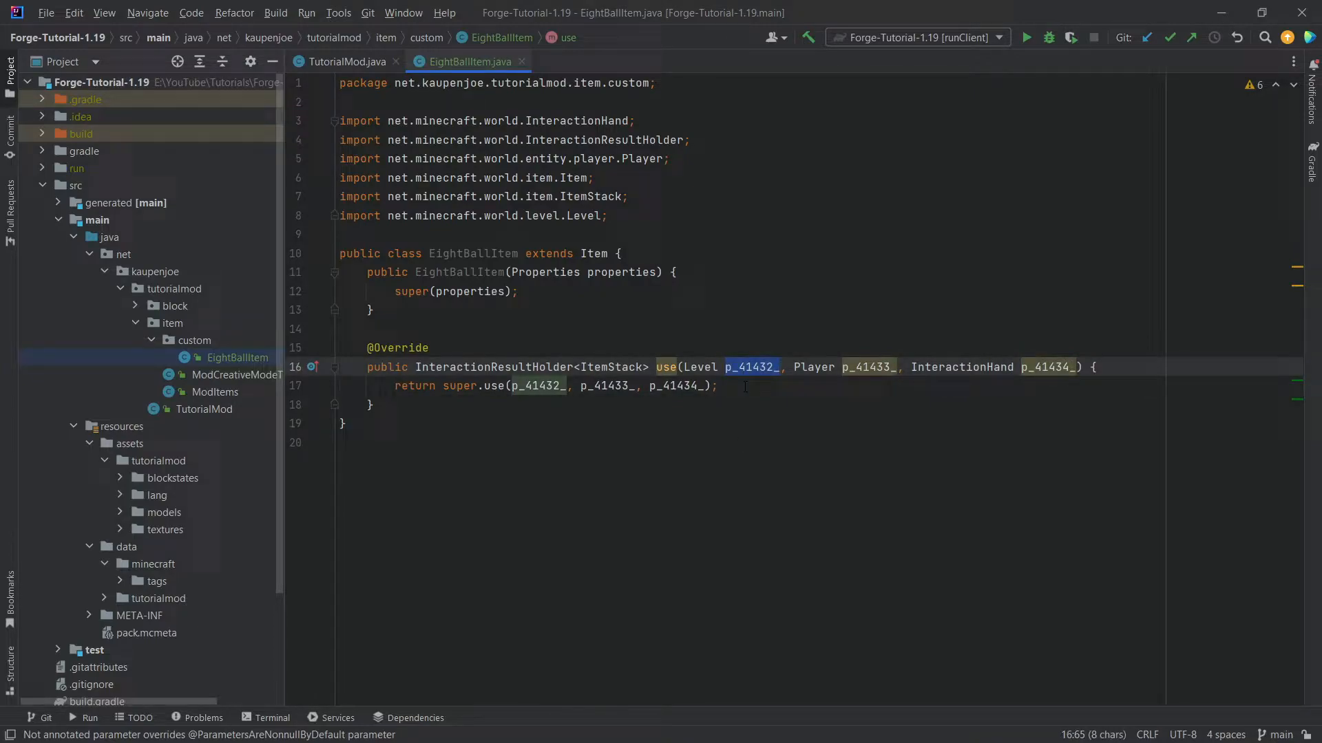
double_click(752, 367)
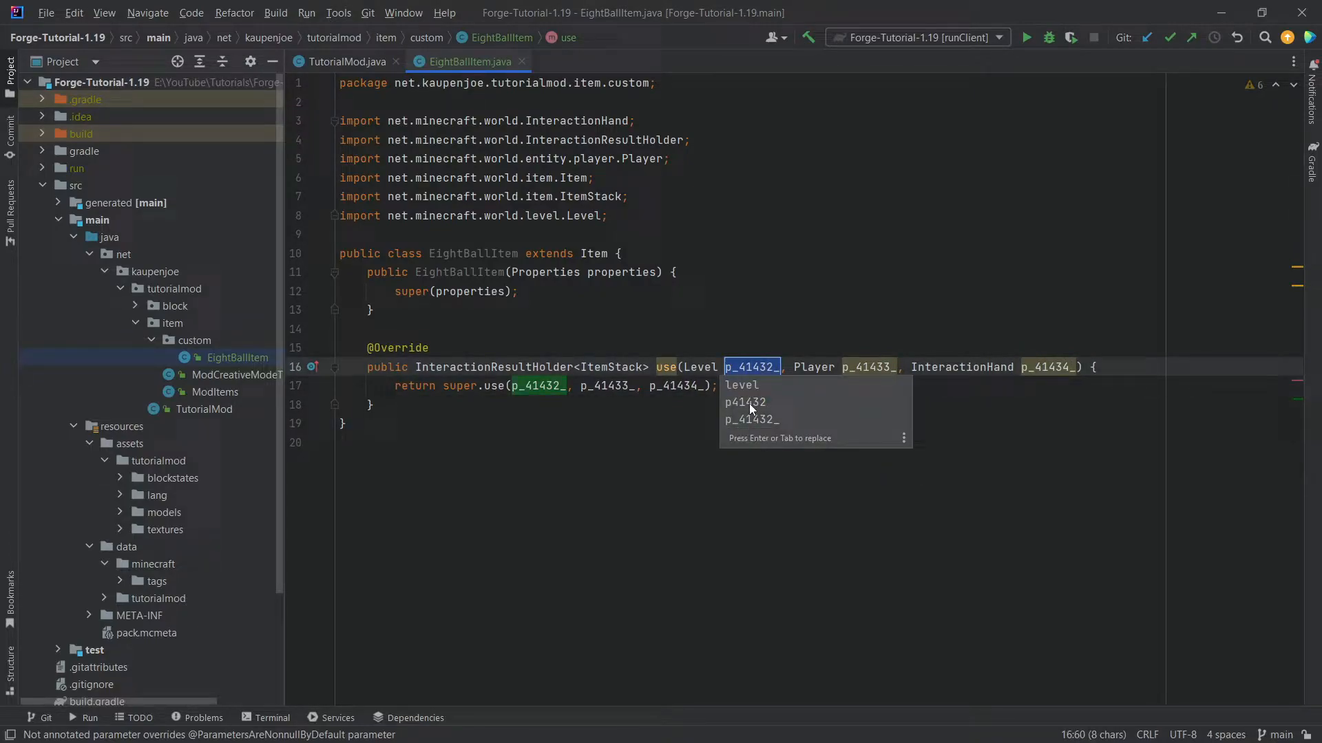
left_click(742, 385)
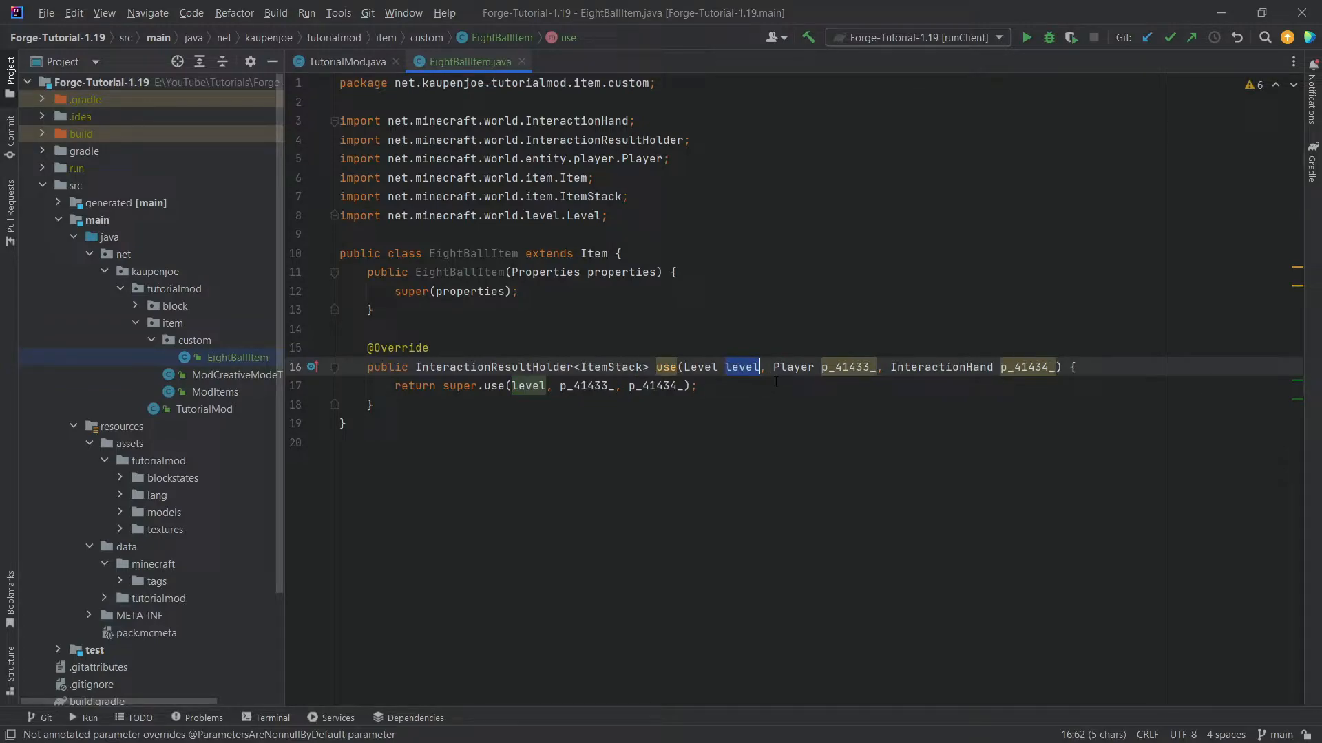
type("player")
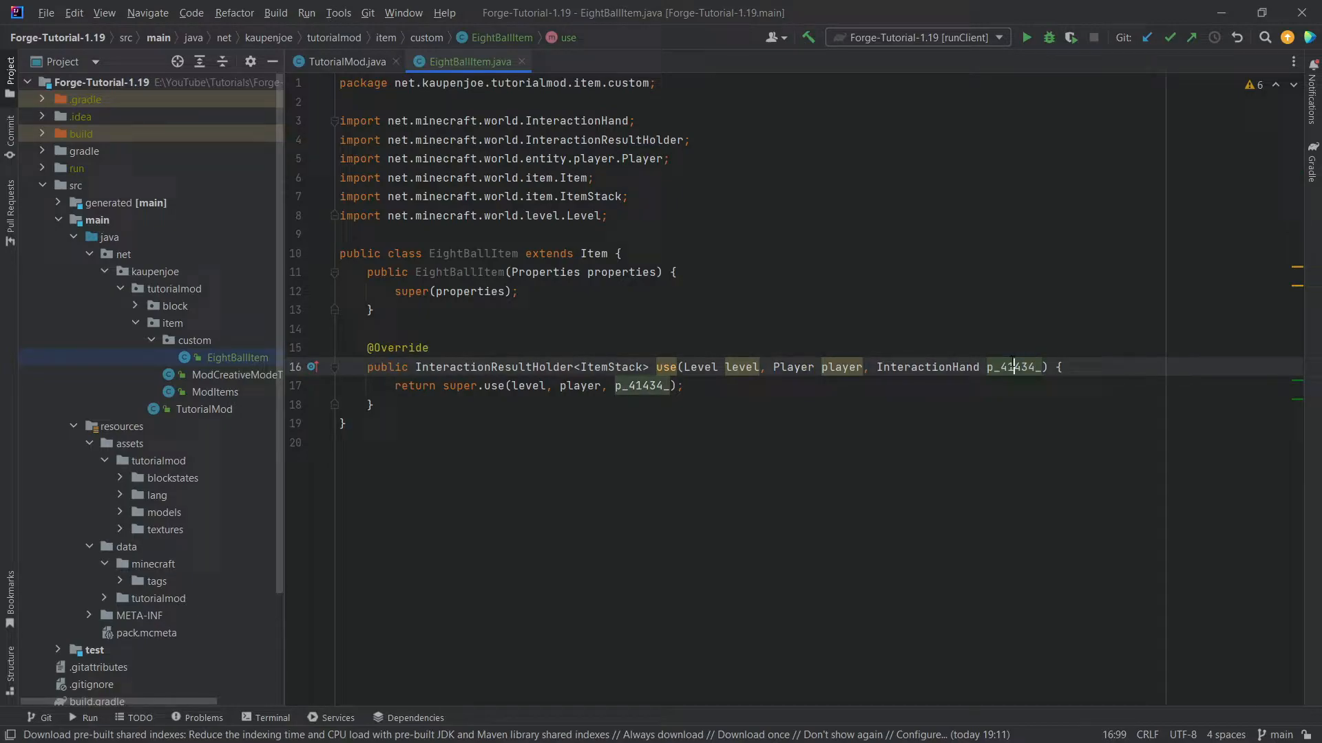
double_click(1012, 367)
type("hand")
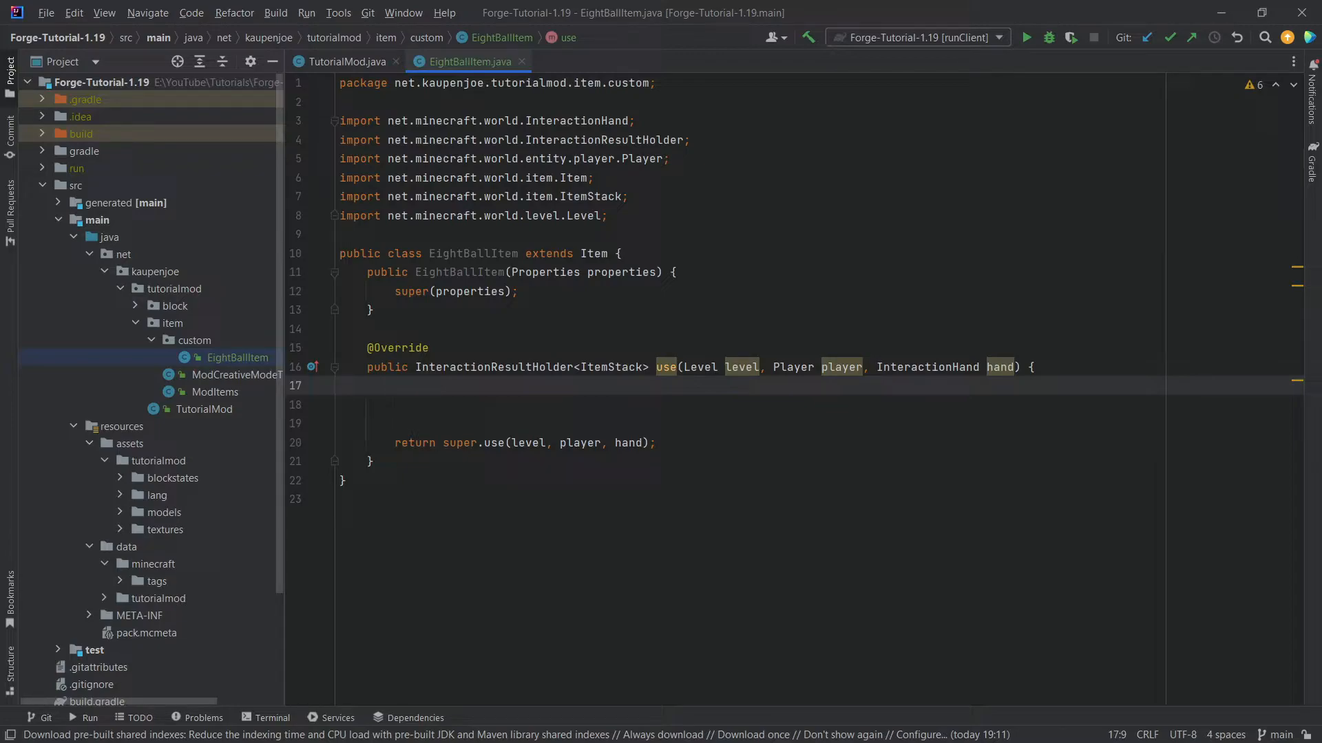
Write the if (!level.isClientSide() && hand == InteractionHand.MAIN_HAND) check in use
type("if(")
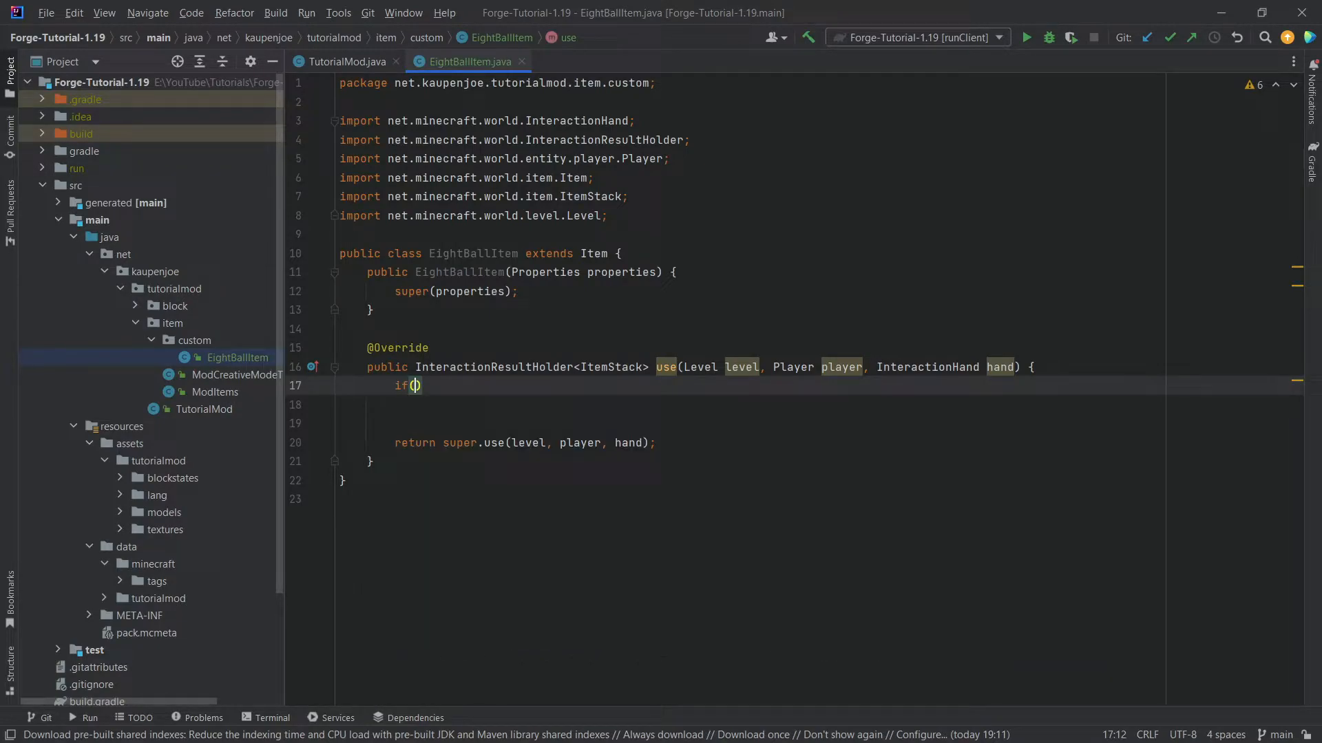
type("!")
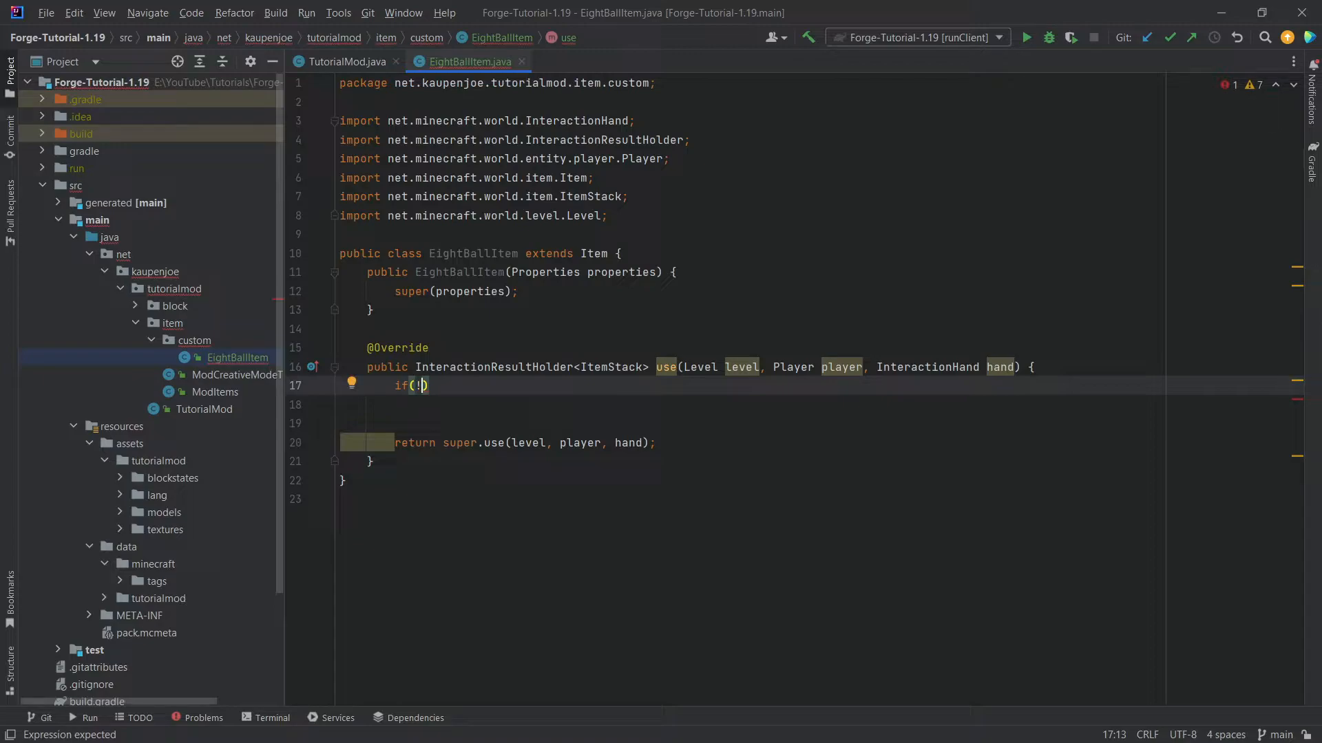
type("level.")
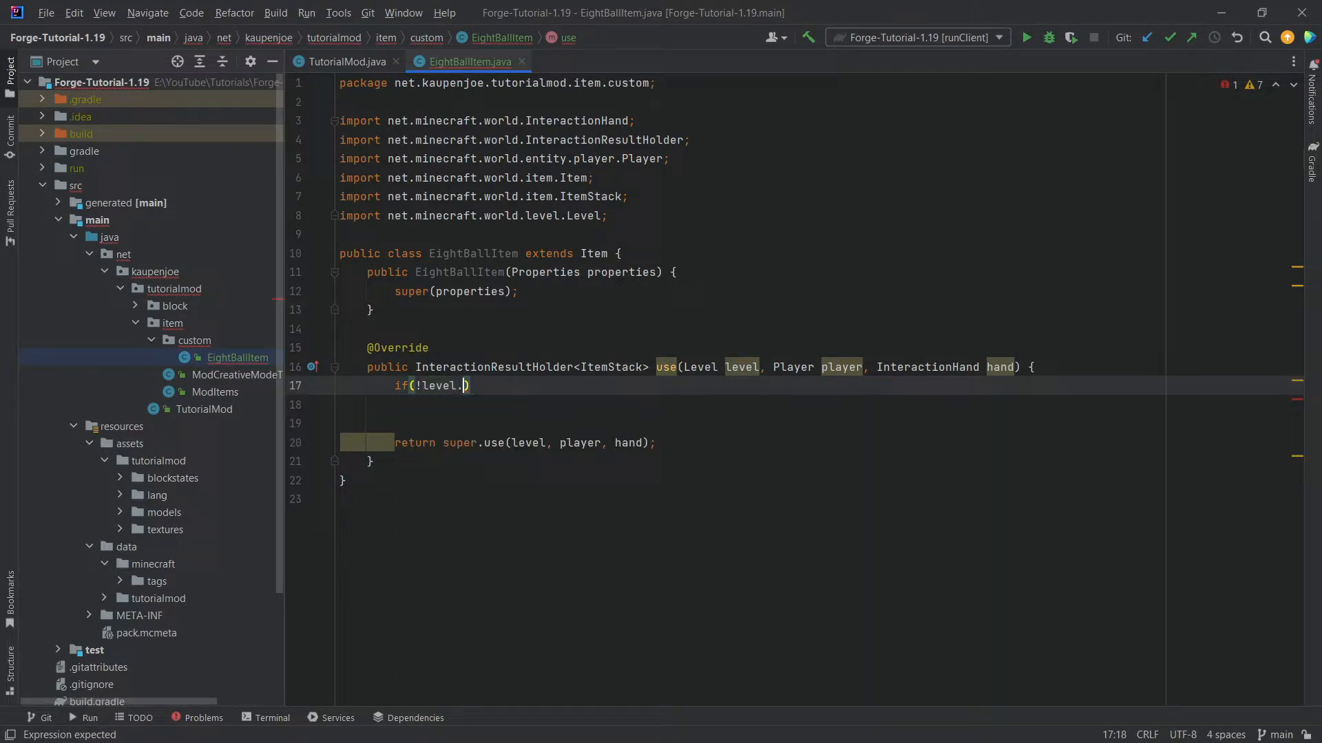
type("isClientSide(")
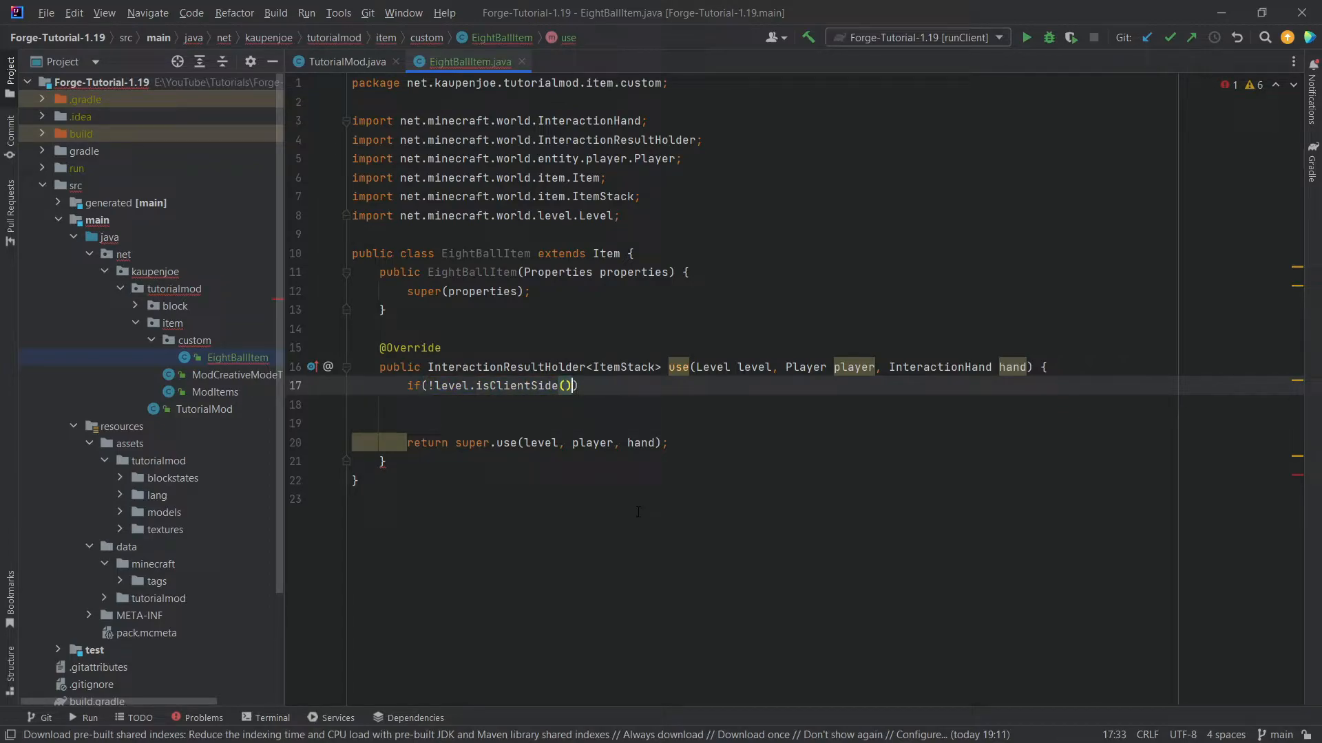
type("&& hand")
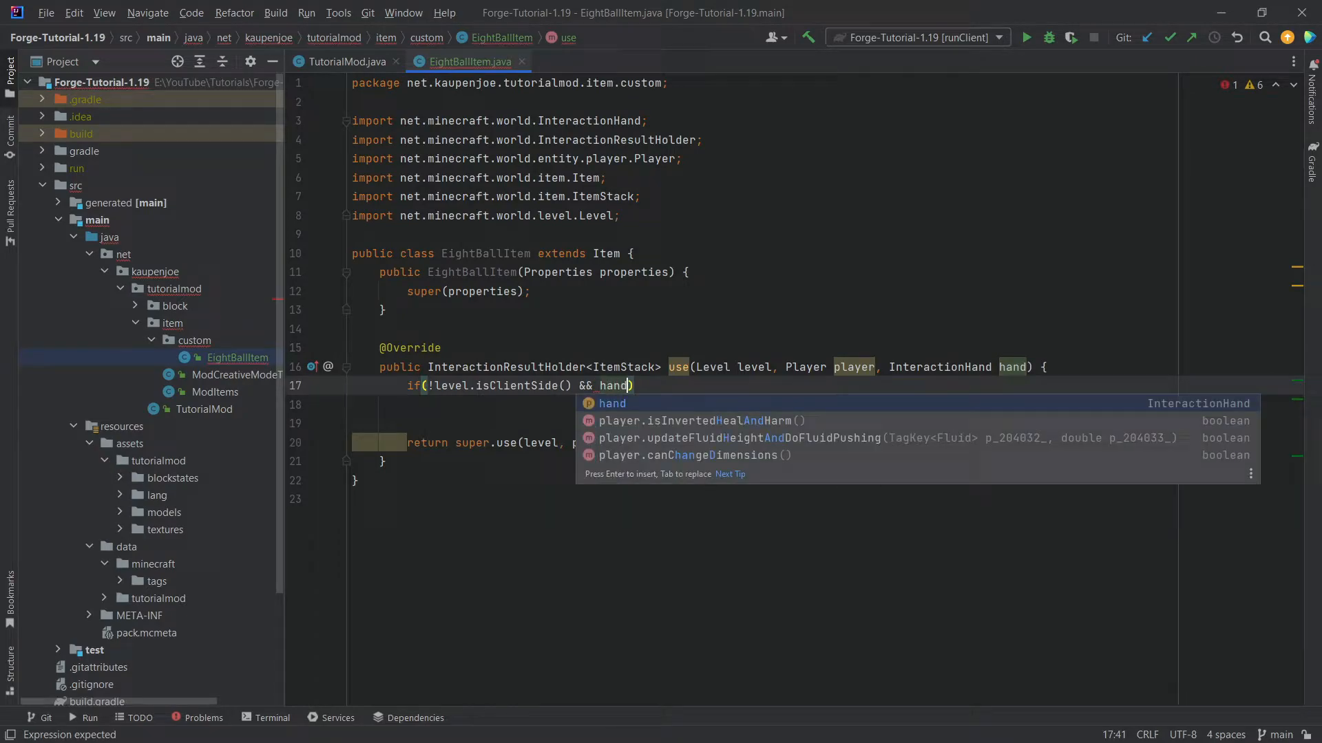
type("== InteractionHand.MAIN_HAND")
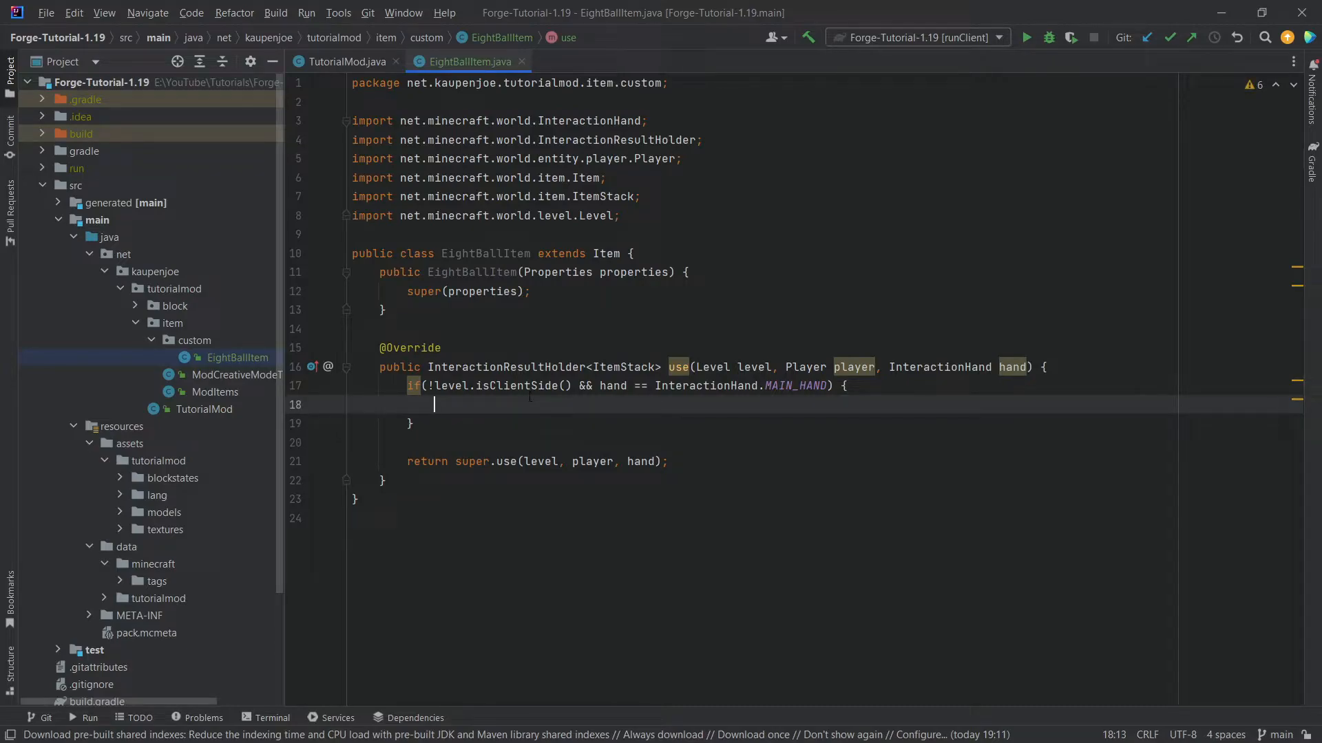
Add the comment 'Output a Random Number' inside the if block
type("//")
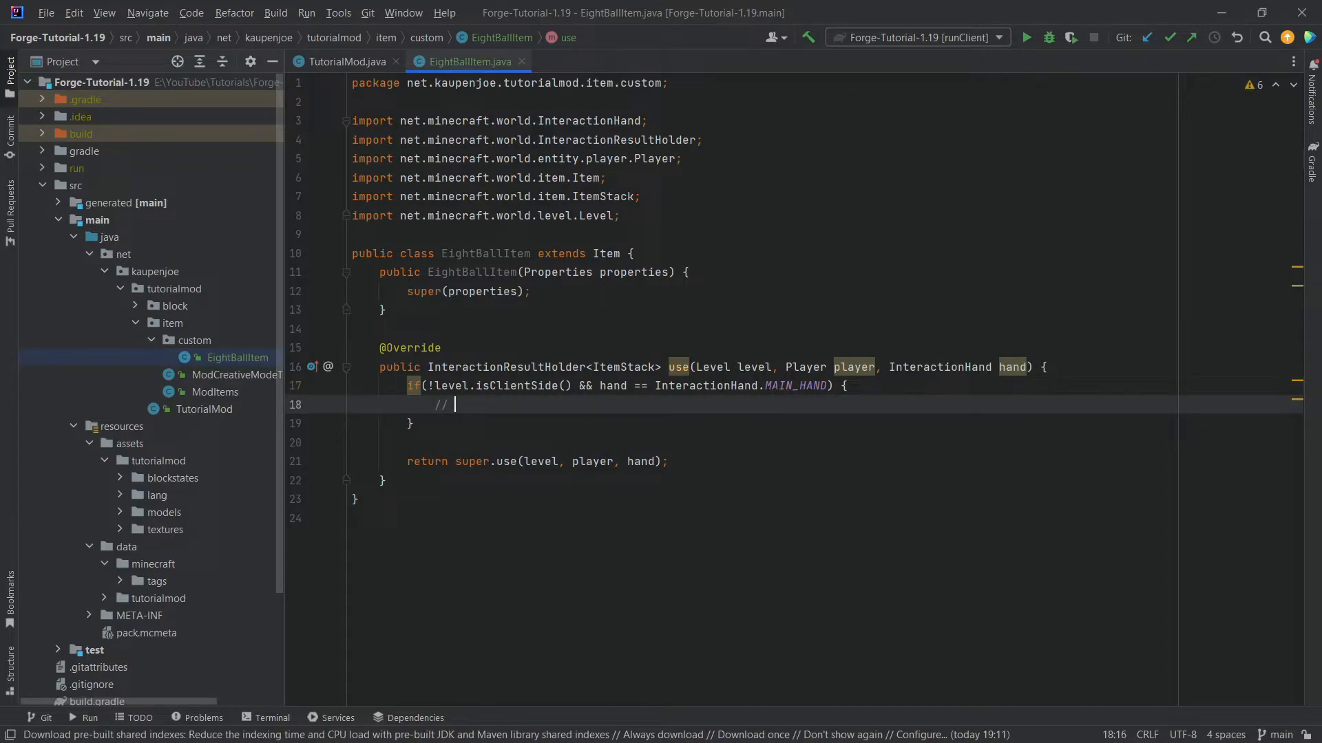
type("Output a Ra")
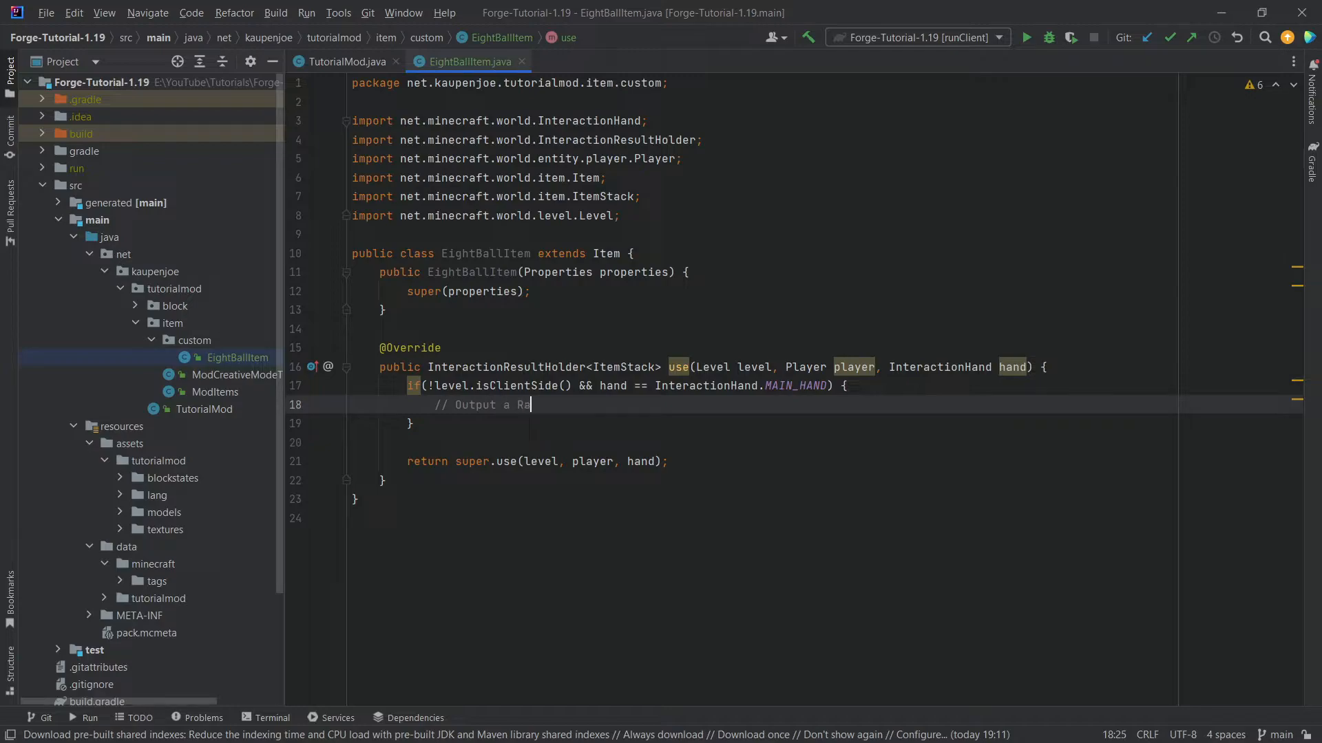
type("ndom Number")
type("// Set a Cooldown")
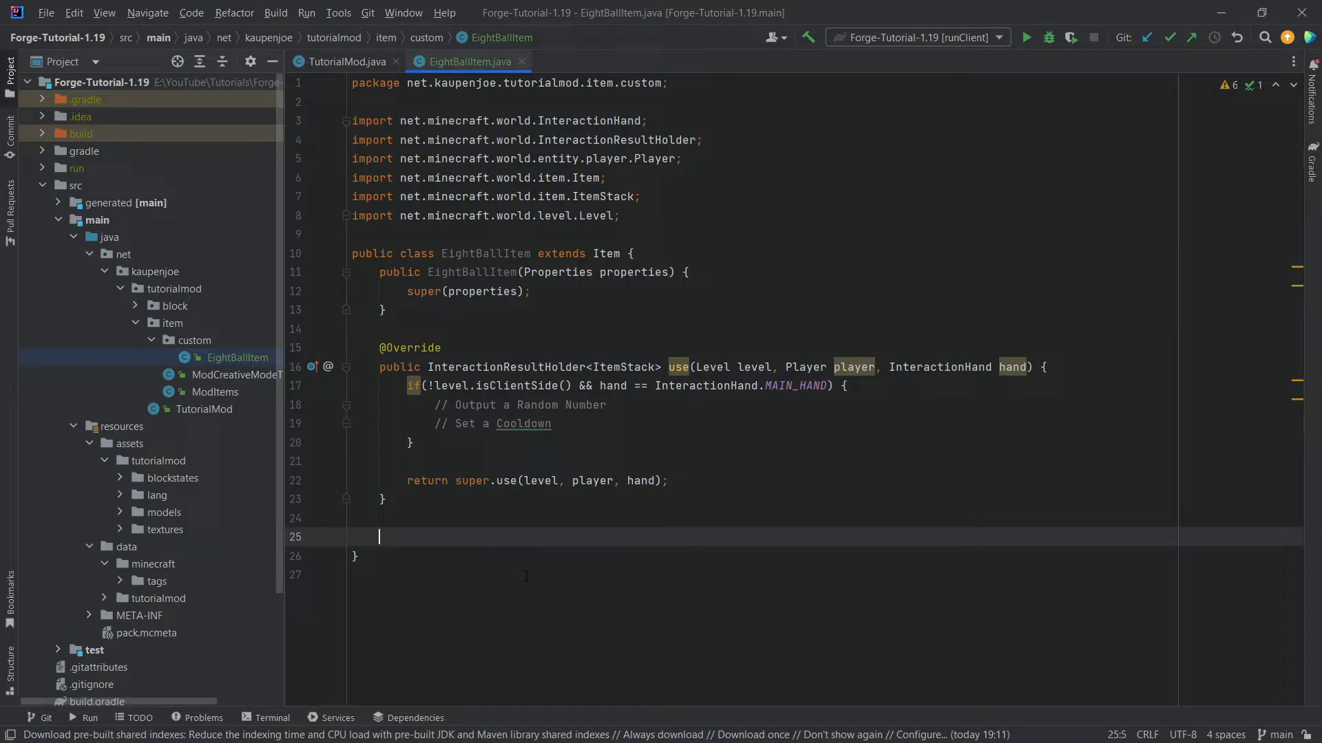
mouse_move(566, 568)
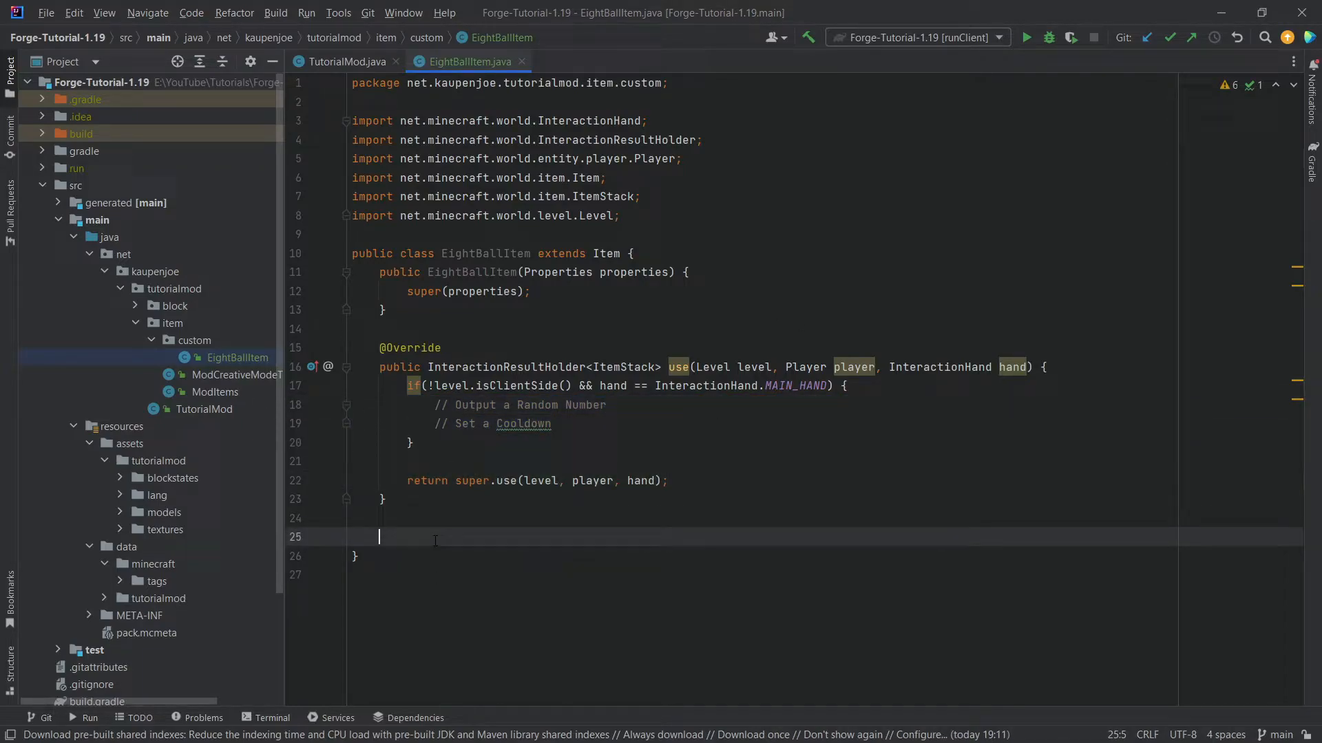
Write getRandomNumber() returning RandomSource.createNewThreadLocalInstance().nextInt(10)
type("priavet")
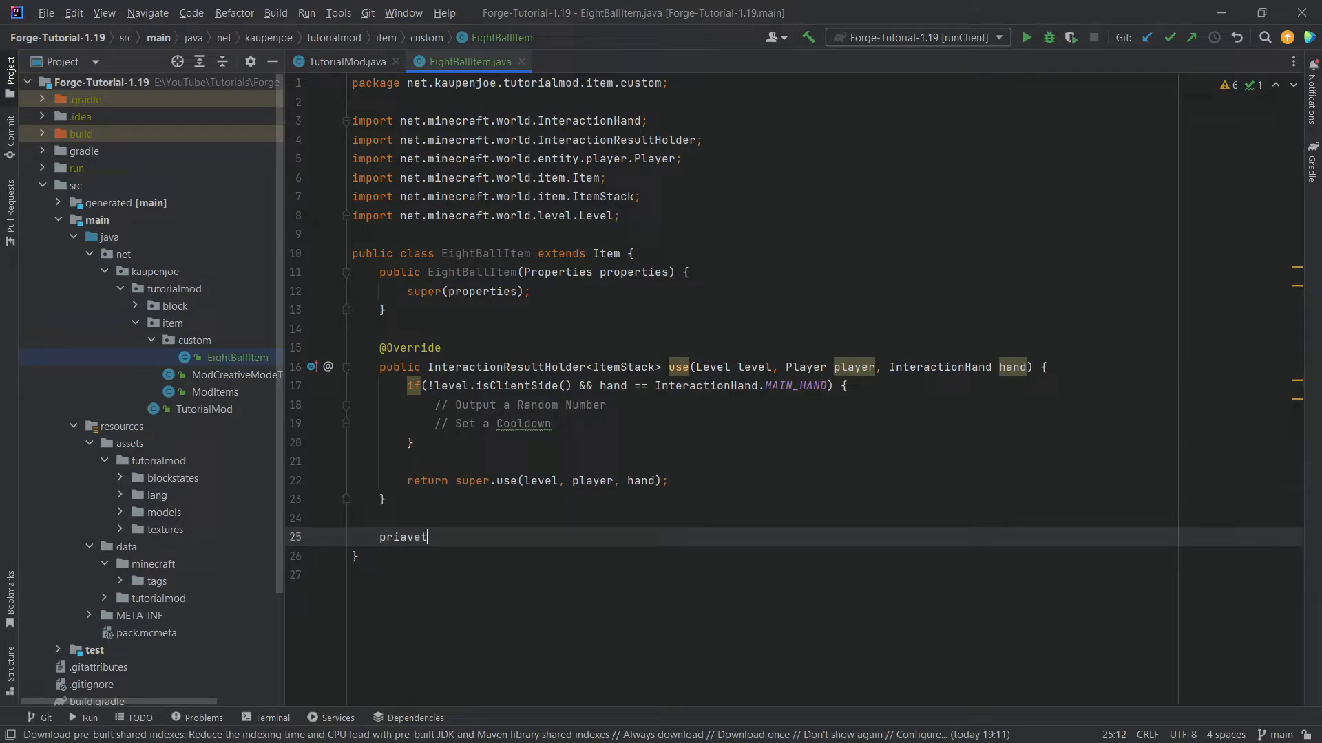
type("private")
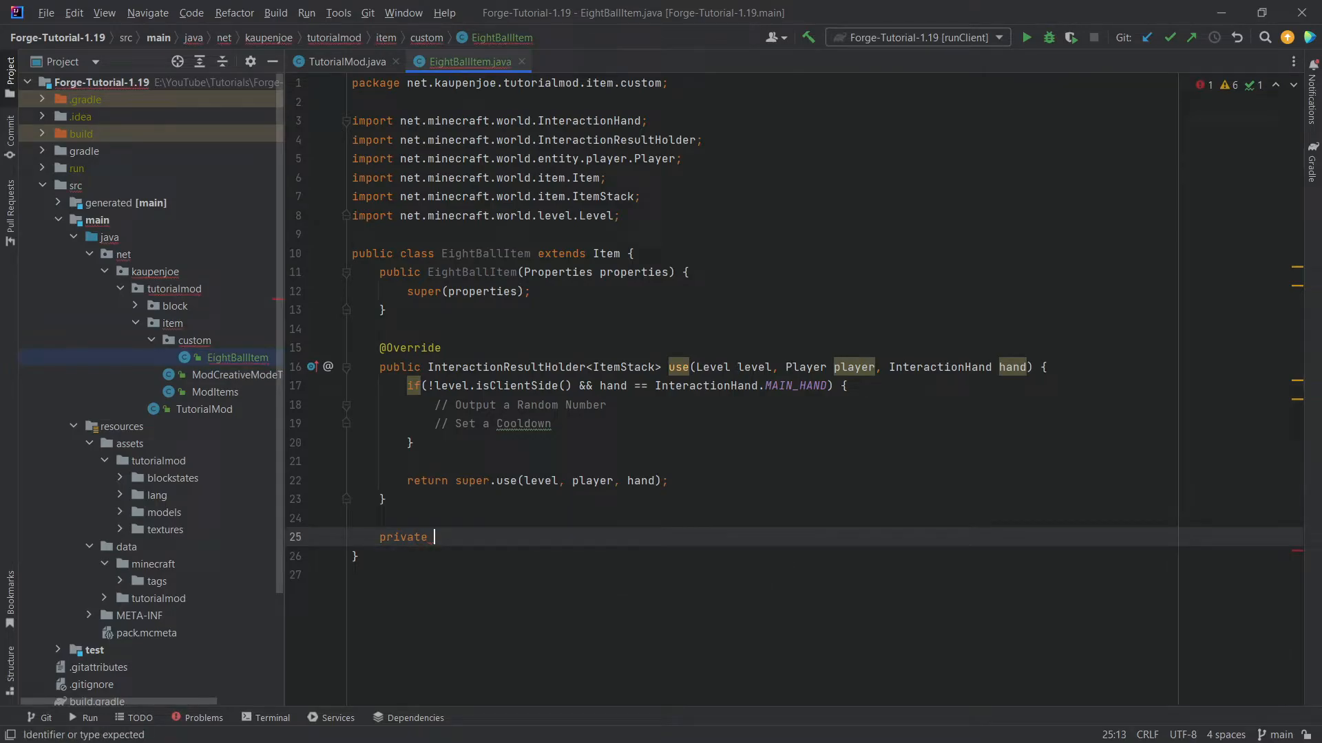
type("int getRand")
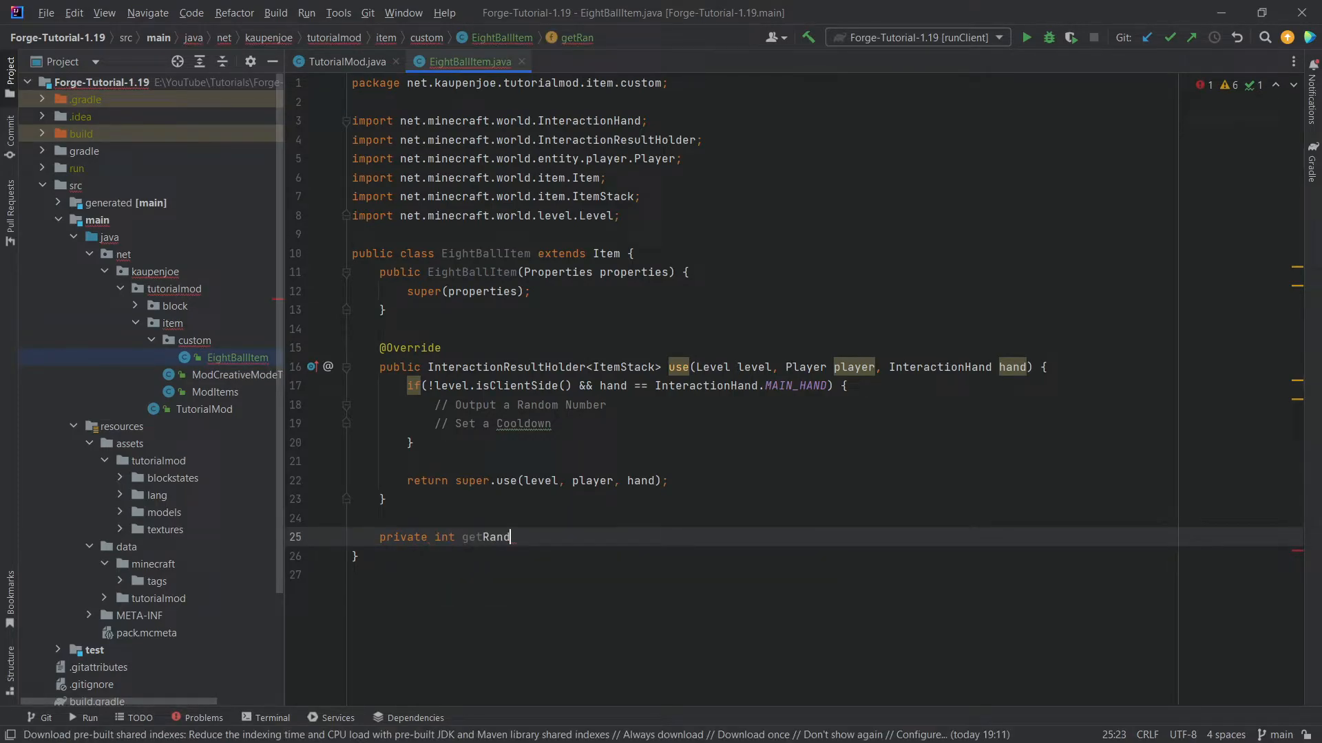
type("omNumber() {")
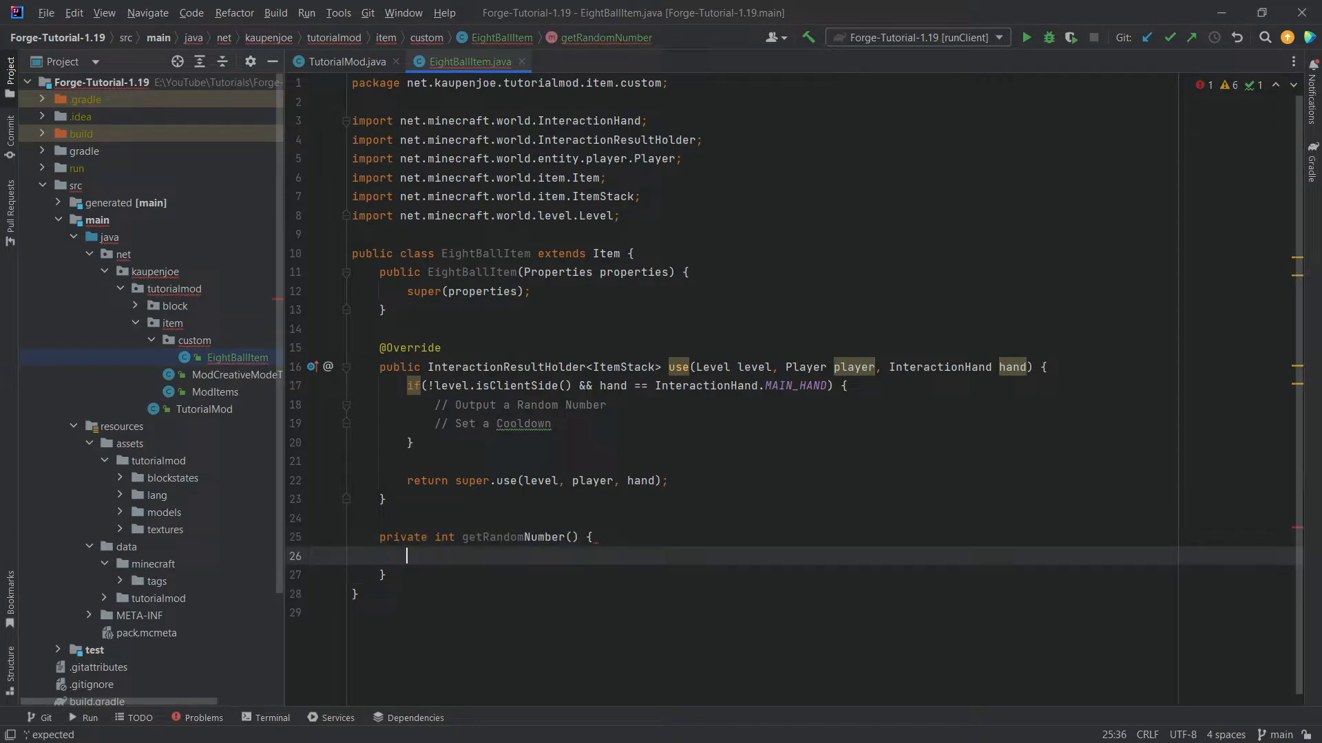
type("return R")
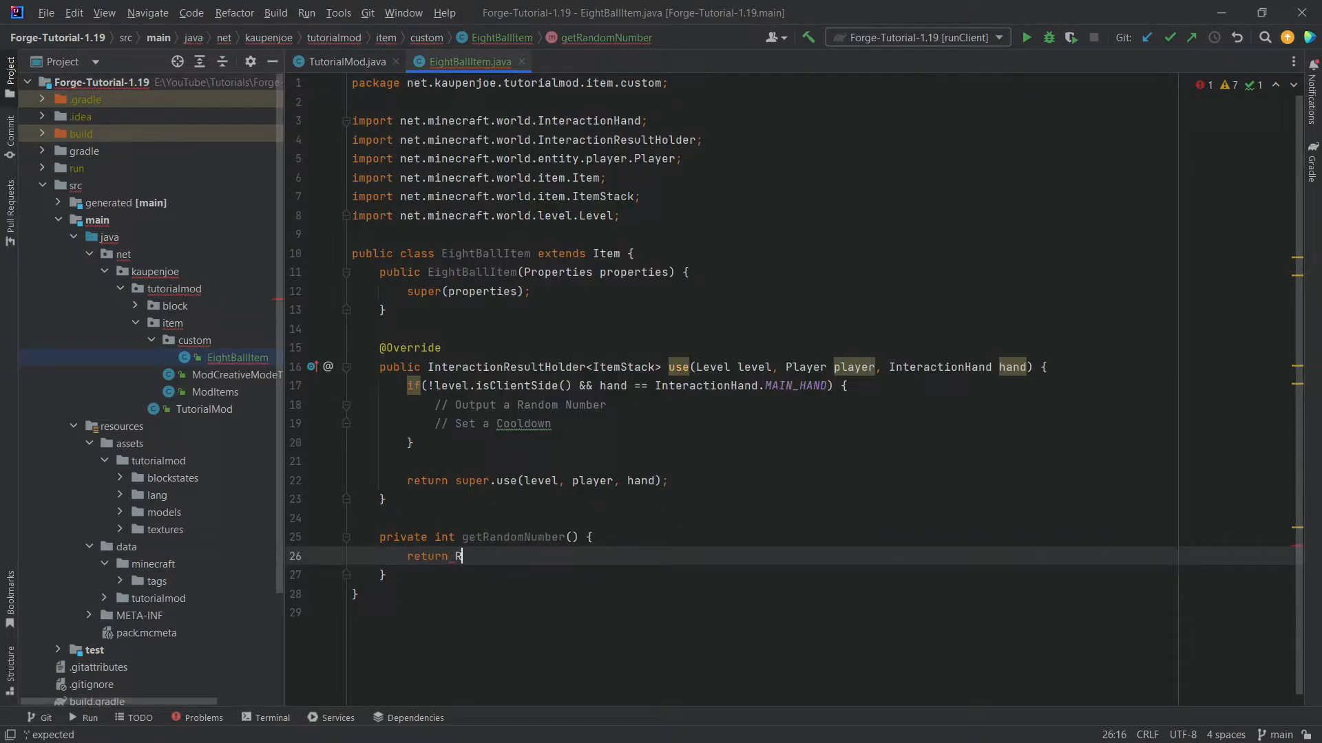
type("andomSource.")
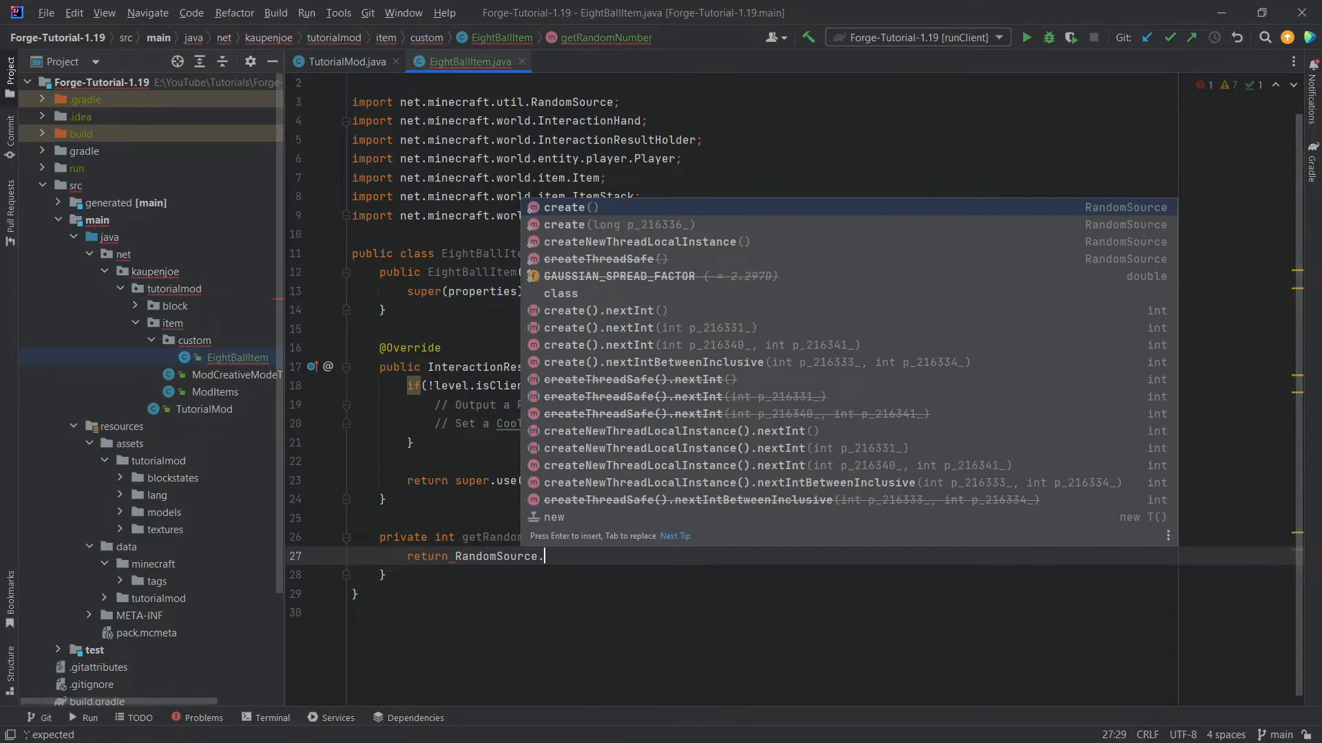
type("createNewThreadLocalInstance().nextInt(10);")
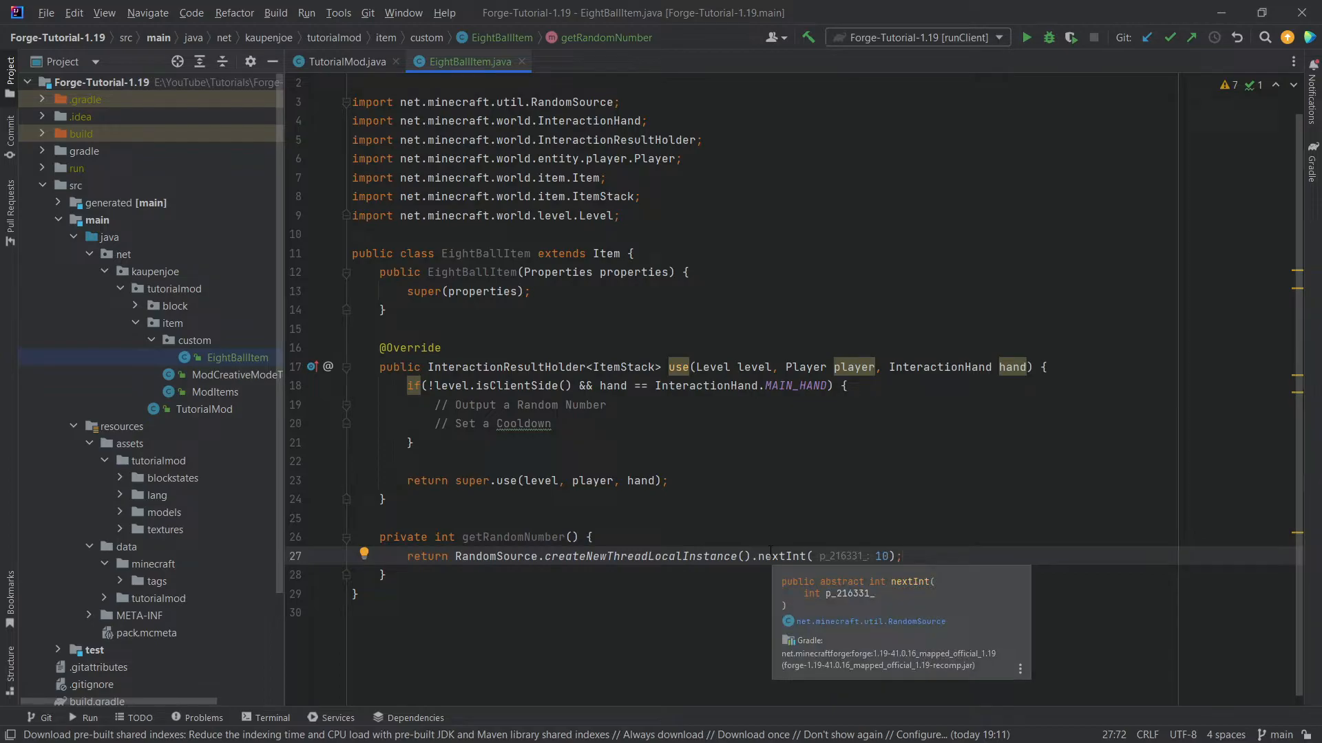
Declare a private void outputRandomNumber(Player player) method
type("priv")
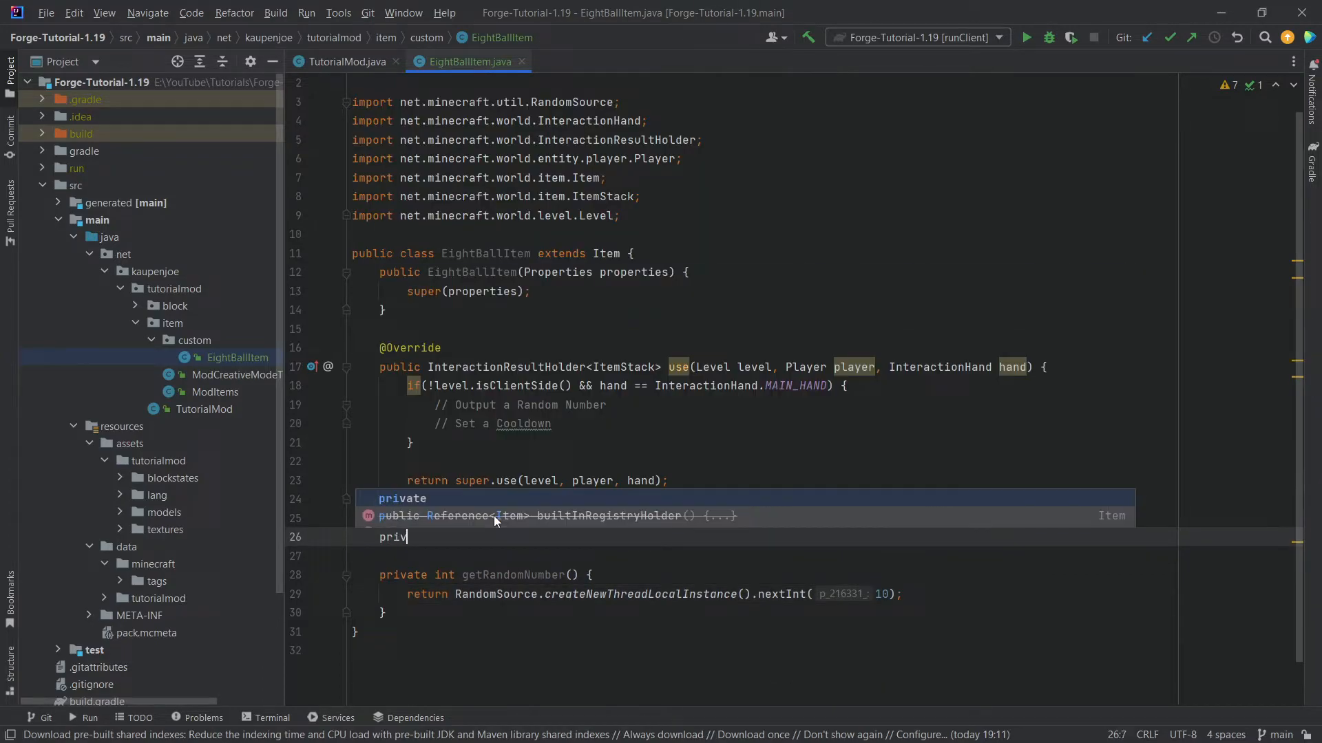
type("void")
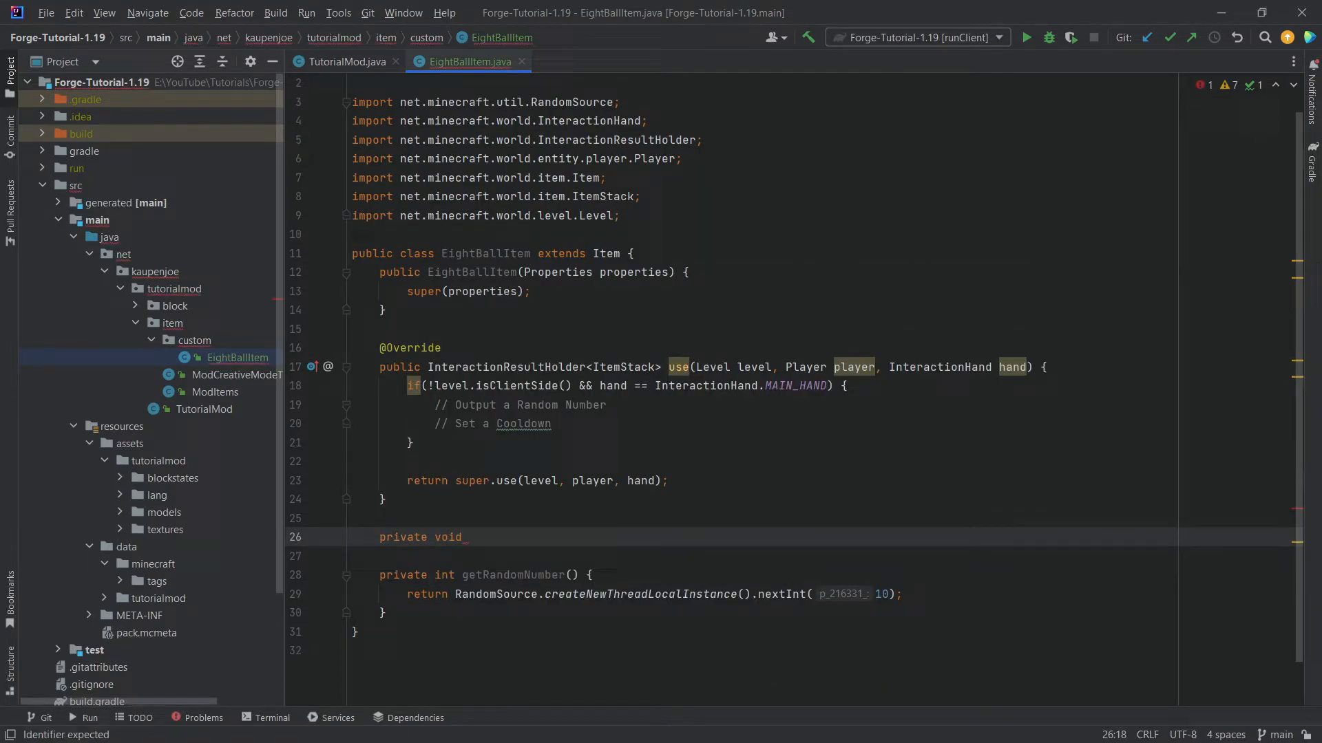
type("outputRandom")
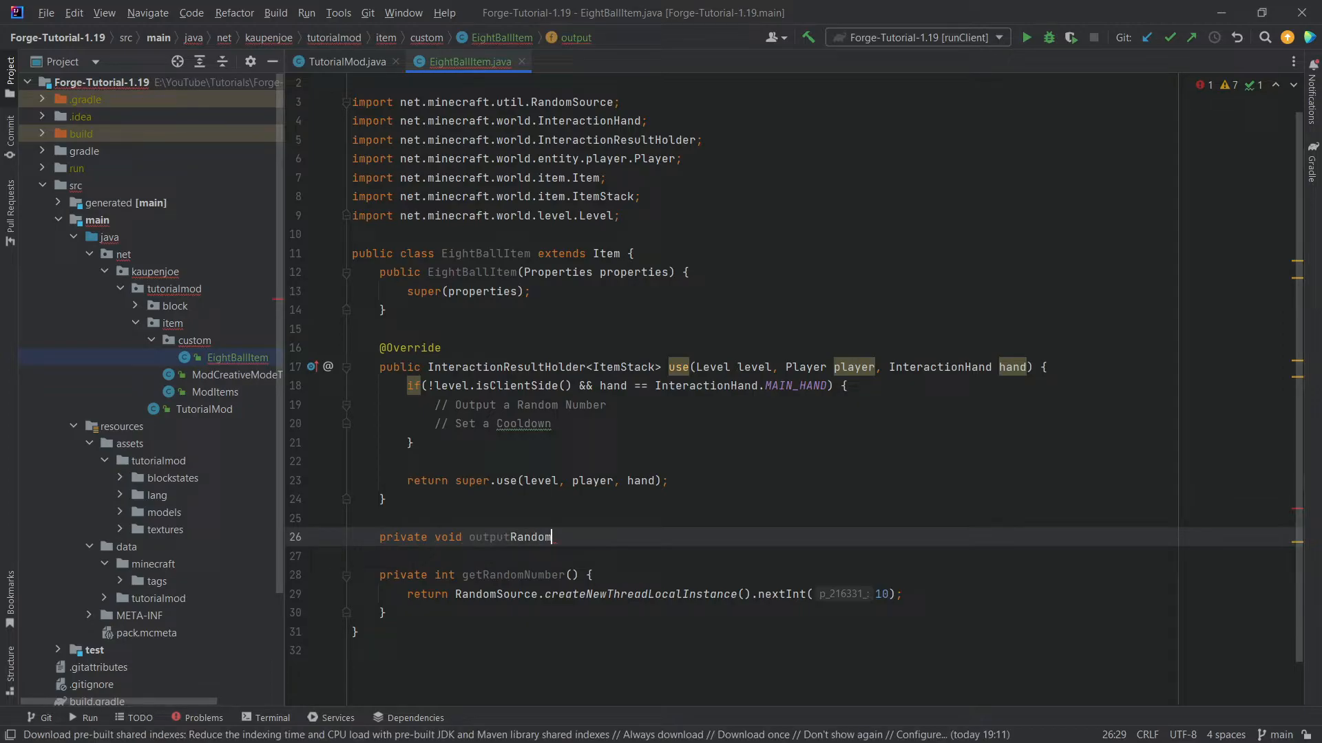
type("Number(Player player")
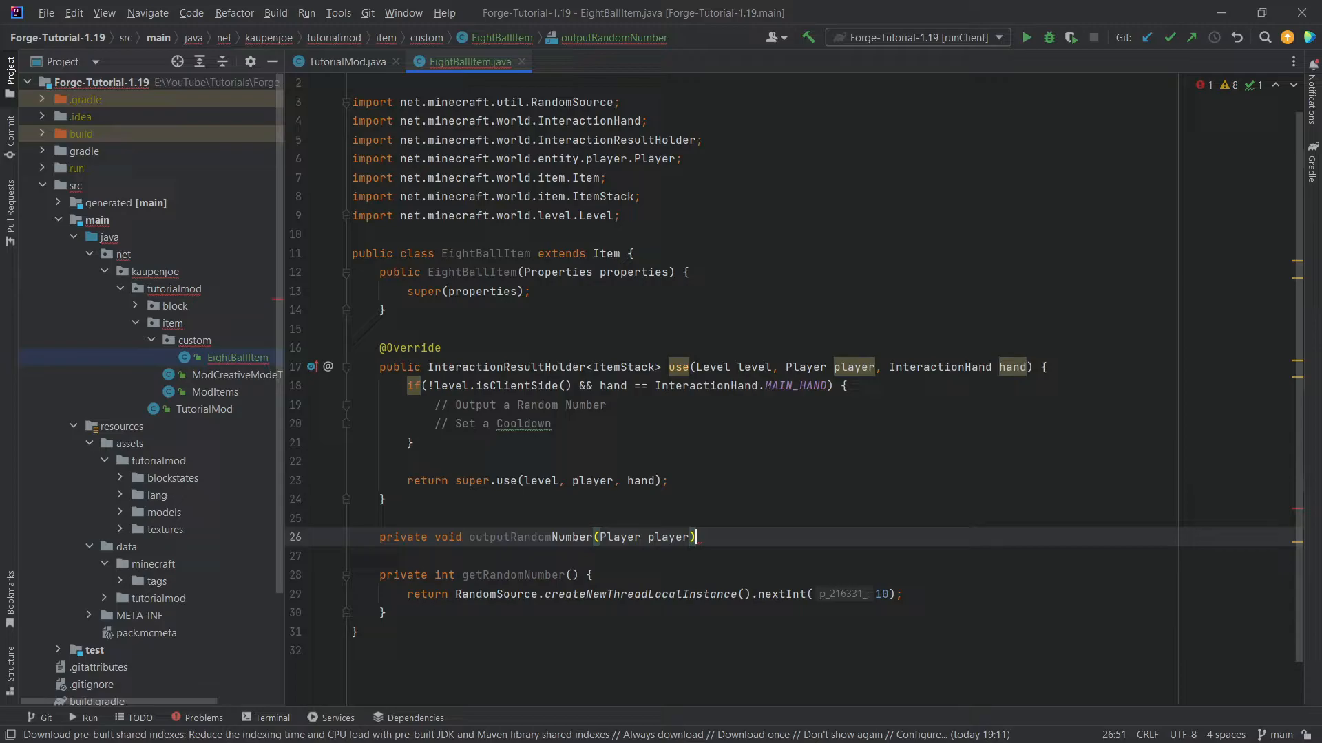
type("{")
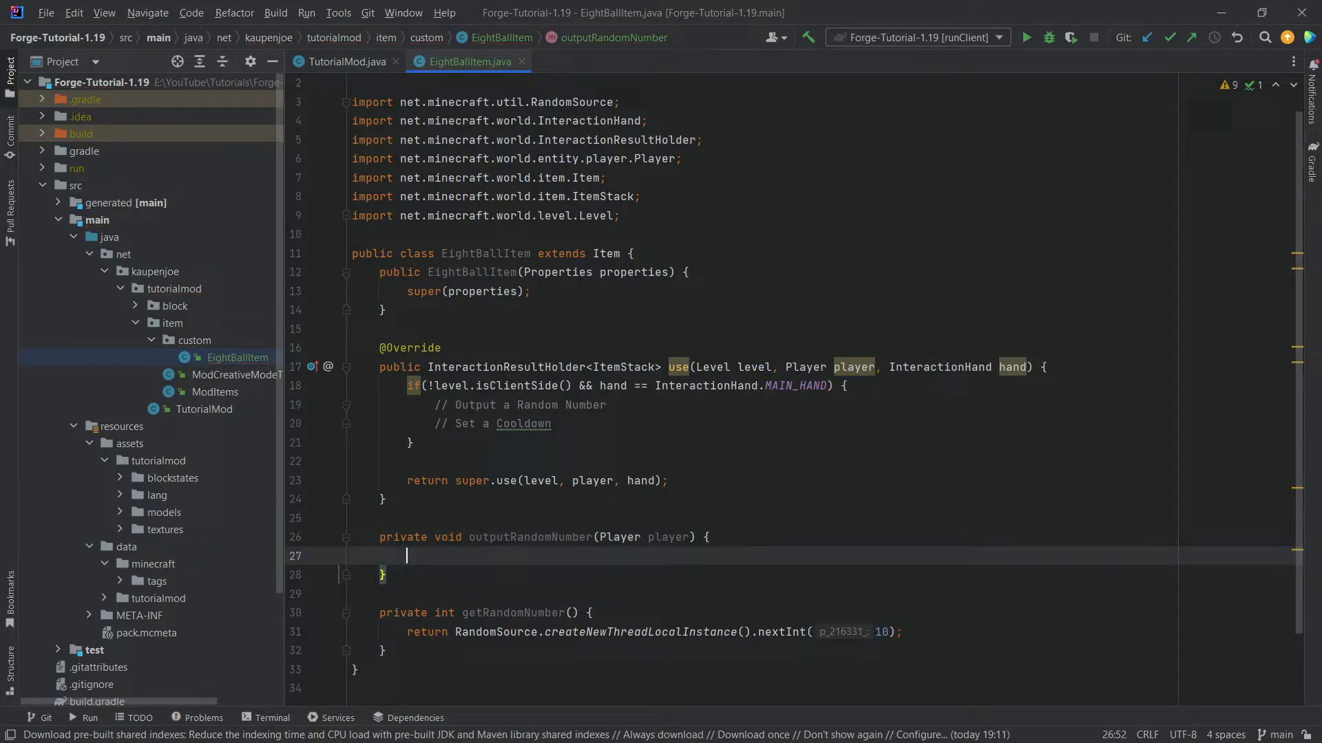
Make it send the player Component.literal("Your Number is " + getRandomNumber())
type("player.sendSystemMessage();")
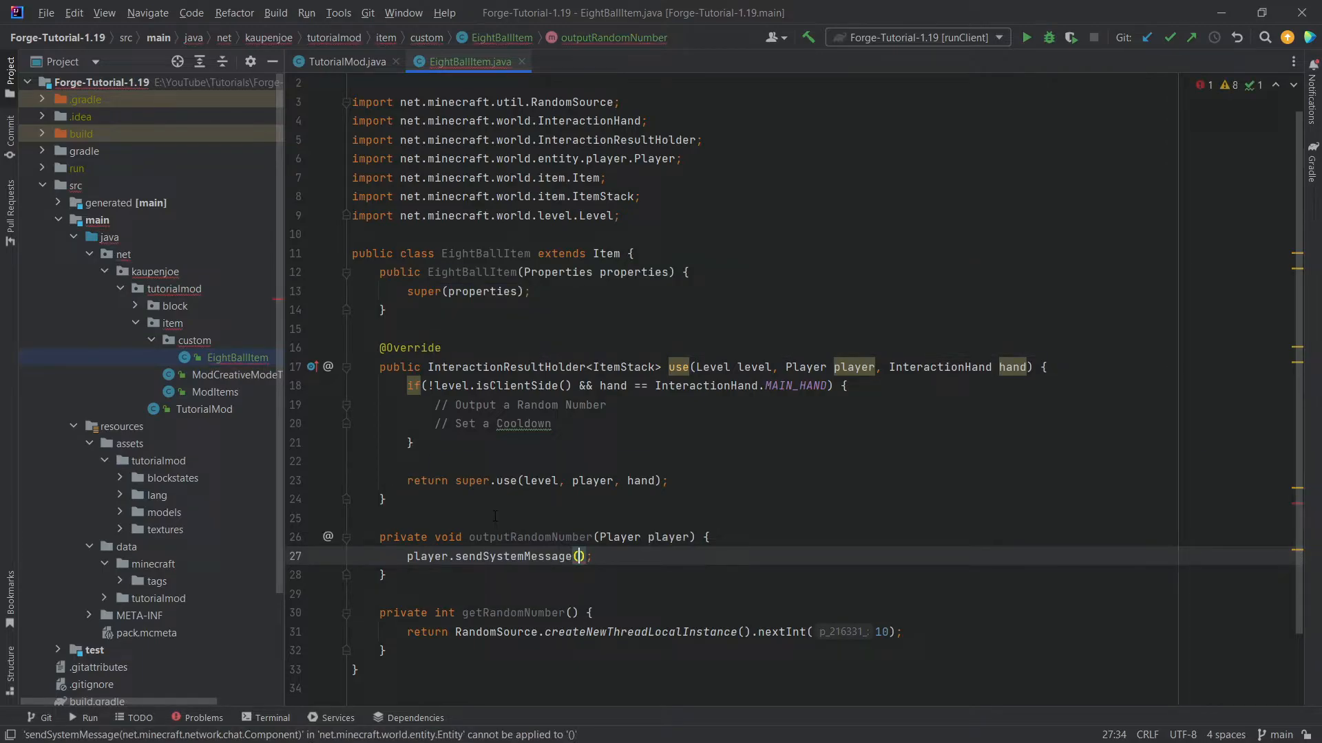
type("Component.literal(\"Your")
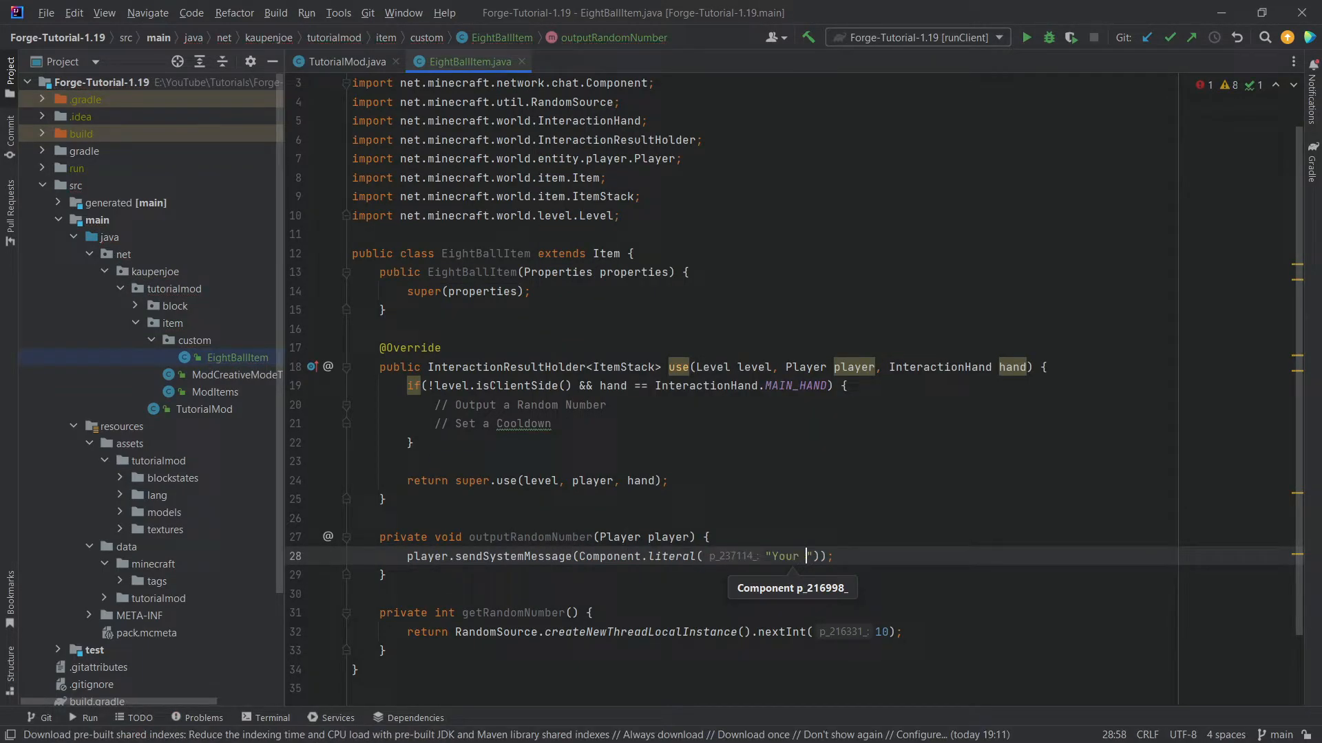
type("Number is \"+")
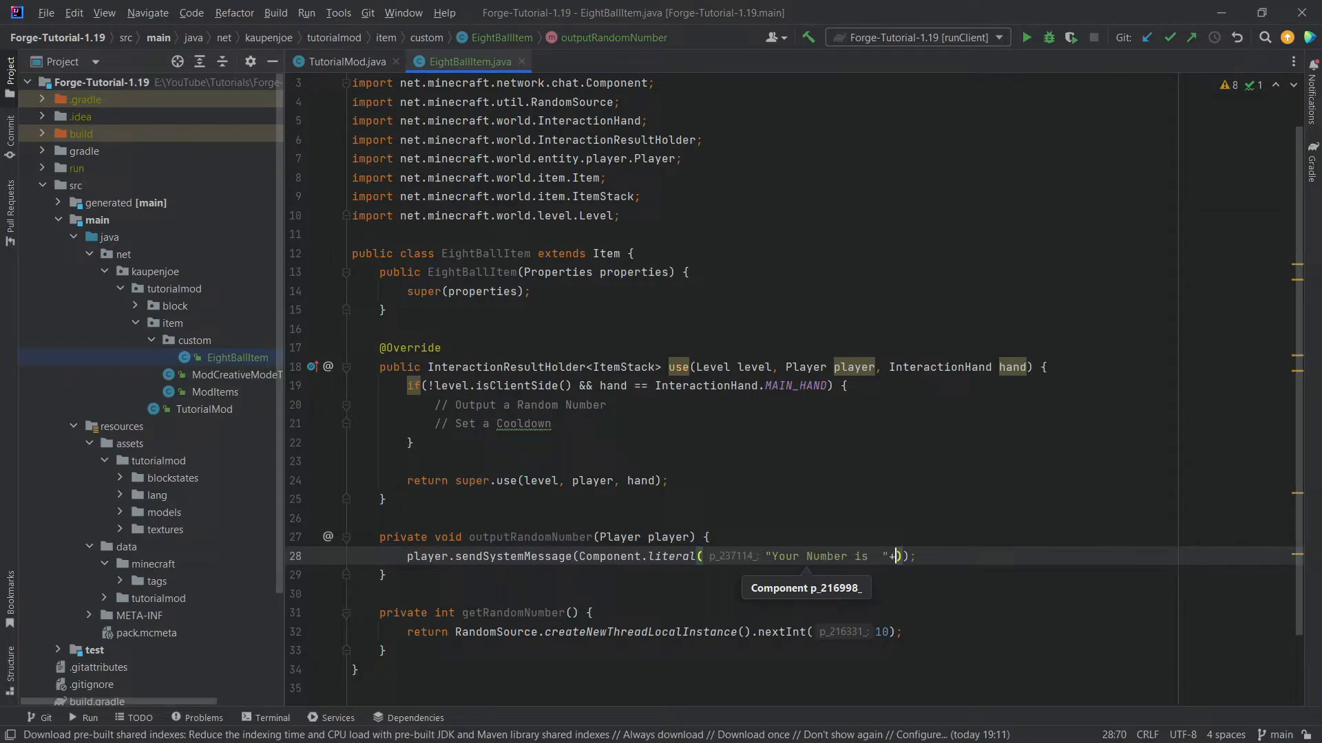
type("+ getRandomNumber(")
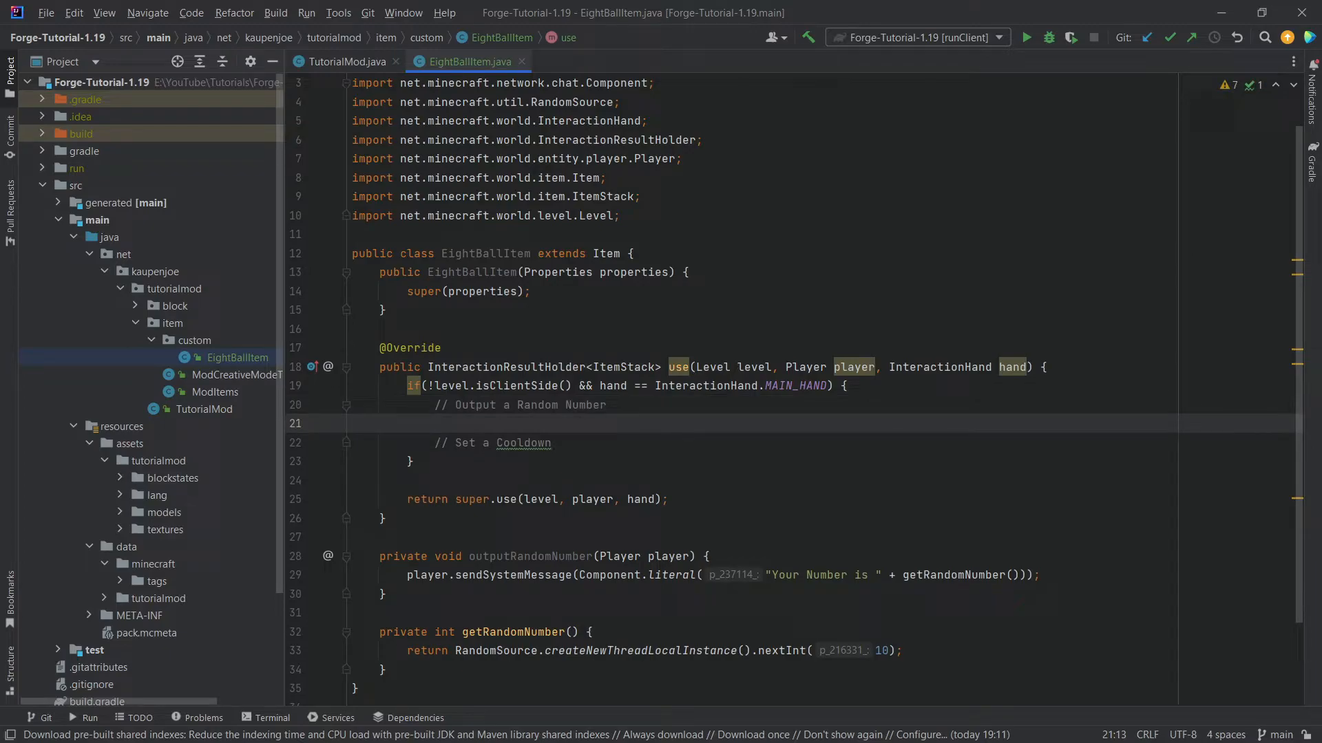
Replace the comments with outputRandomNumber(player) and addCooldown(this, 20)
type("outputRandomNumber(player);")
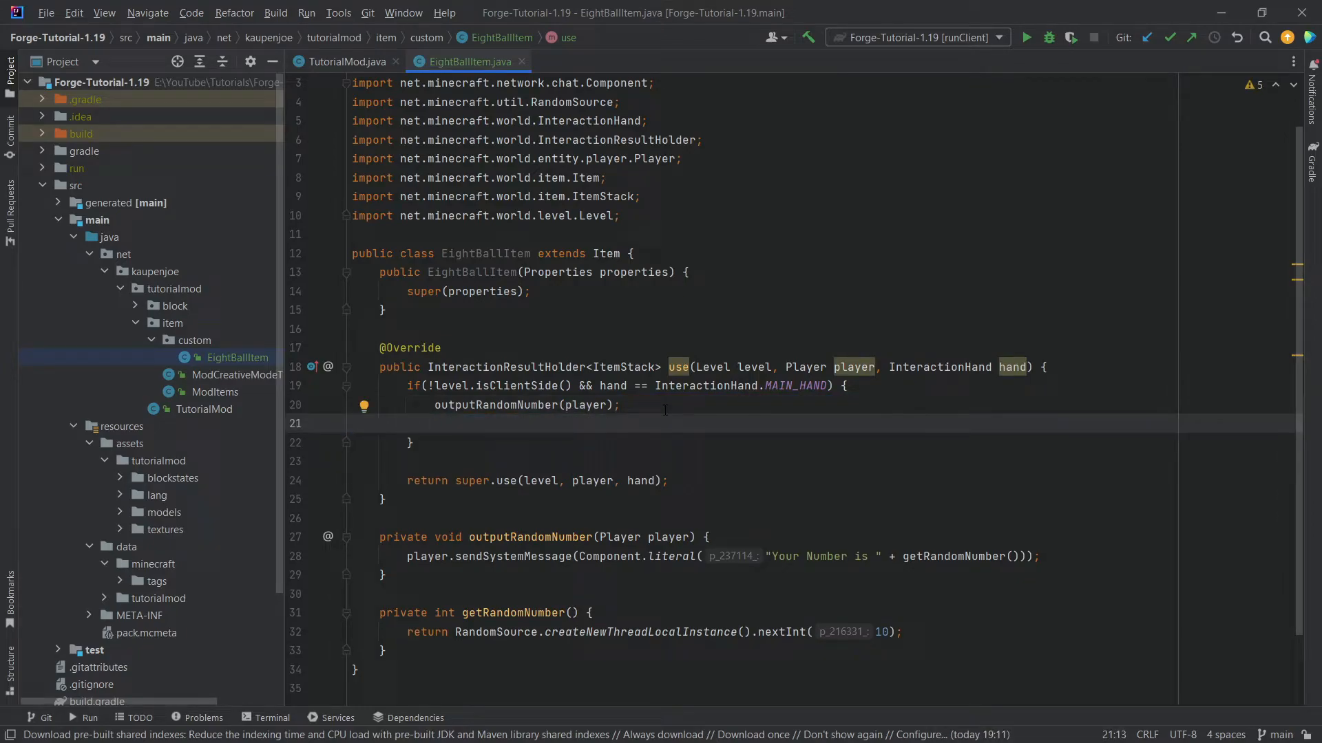
type("player.getCooldowns().addCooldown();")
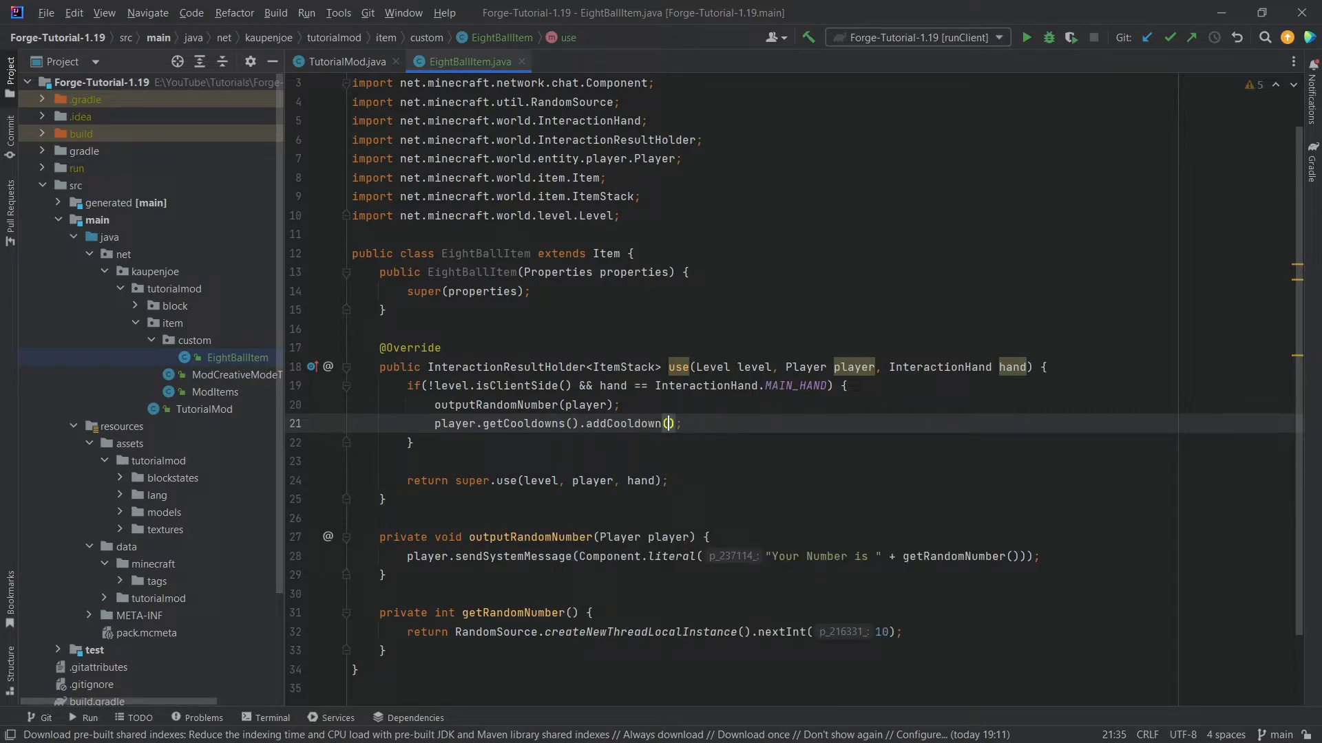
type("this,")
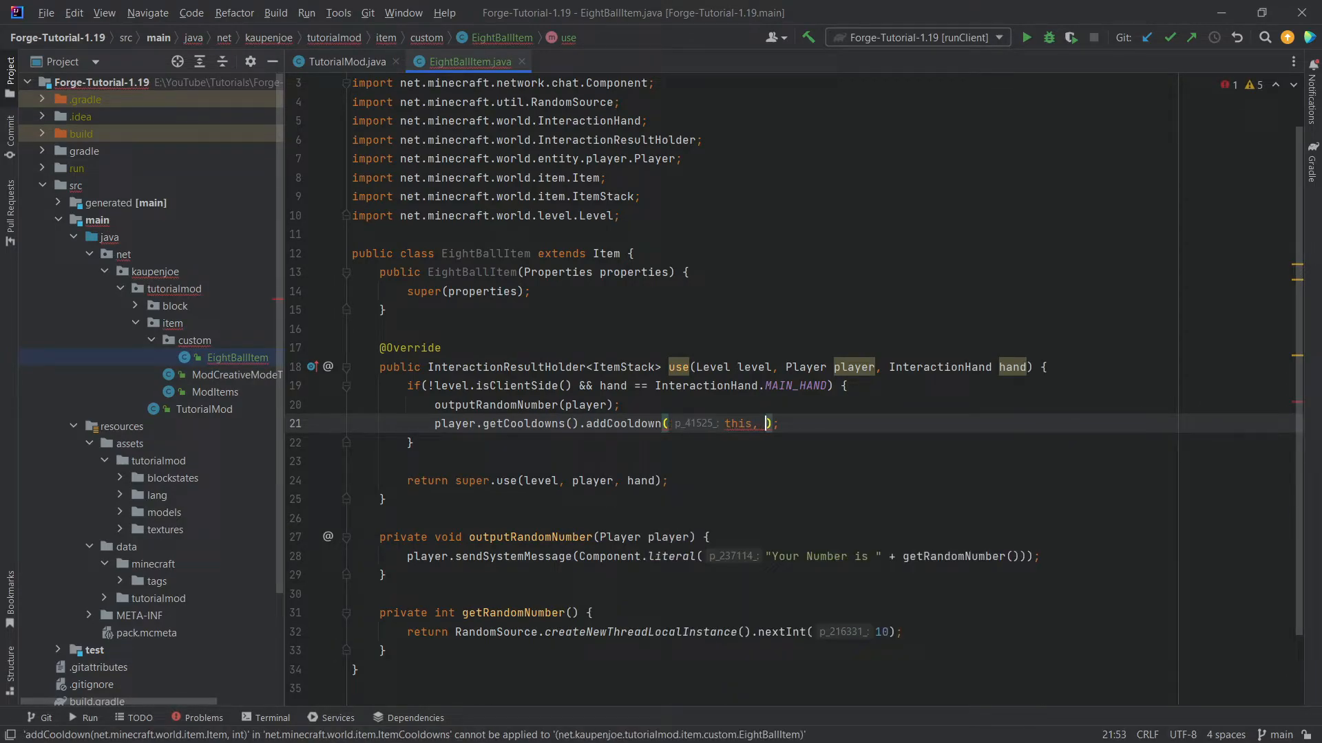
type("20")
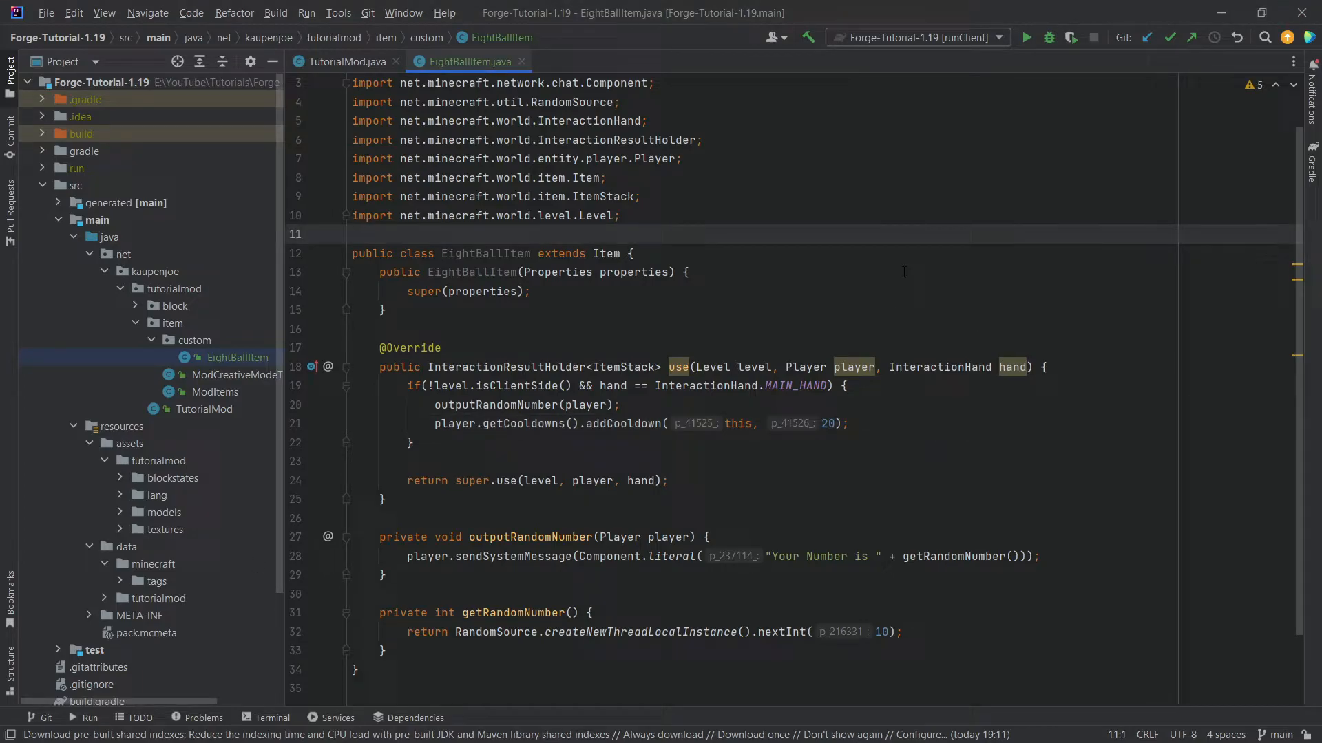
In ModItems, add an EIGHT_BALL registration named "eight_ball"
left_click(345, 120)
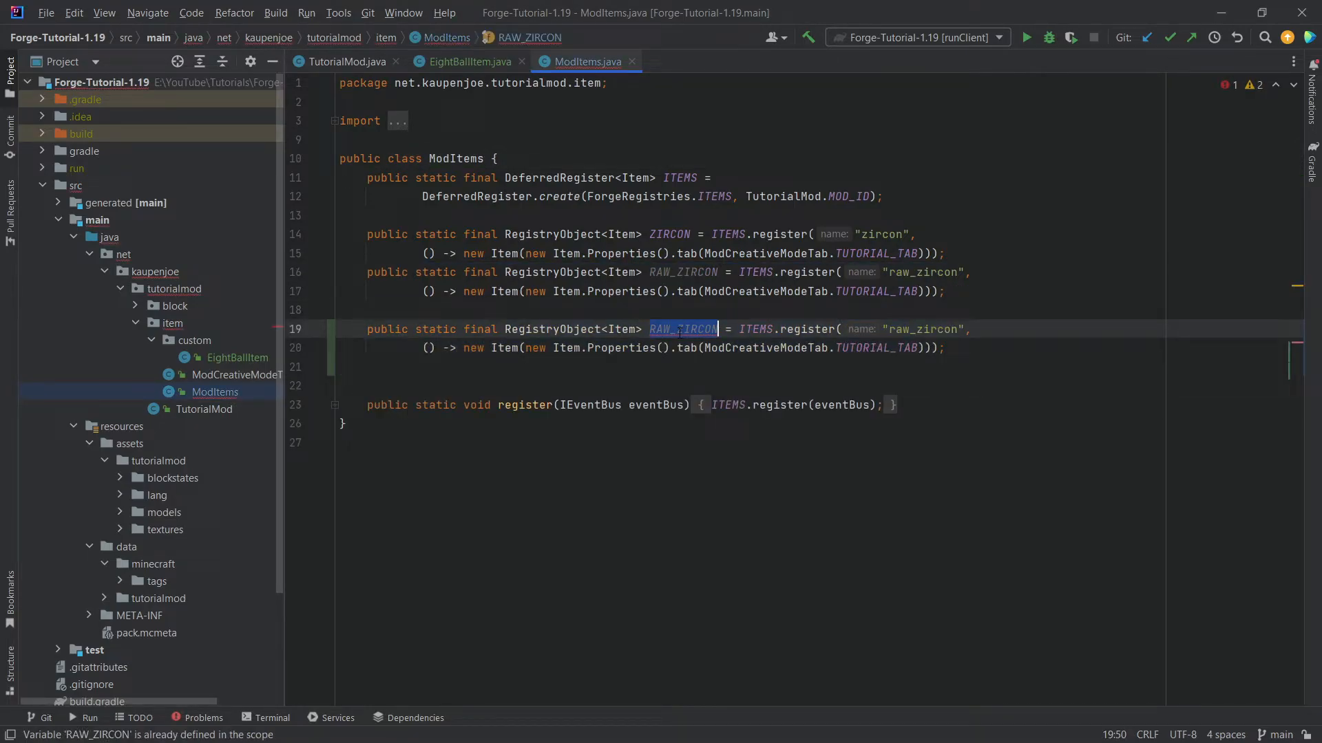
type("EIGHT_BALL")
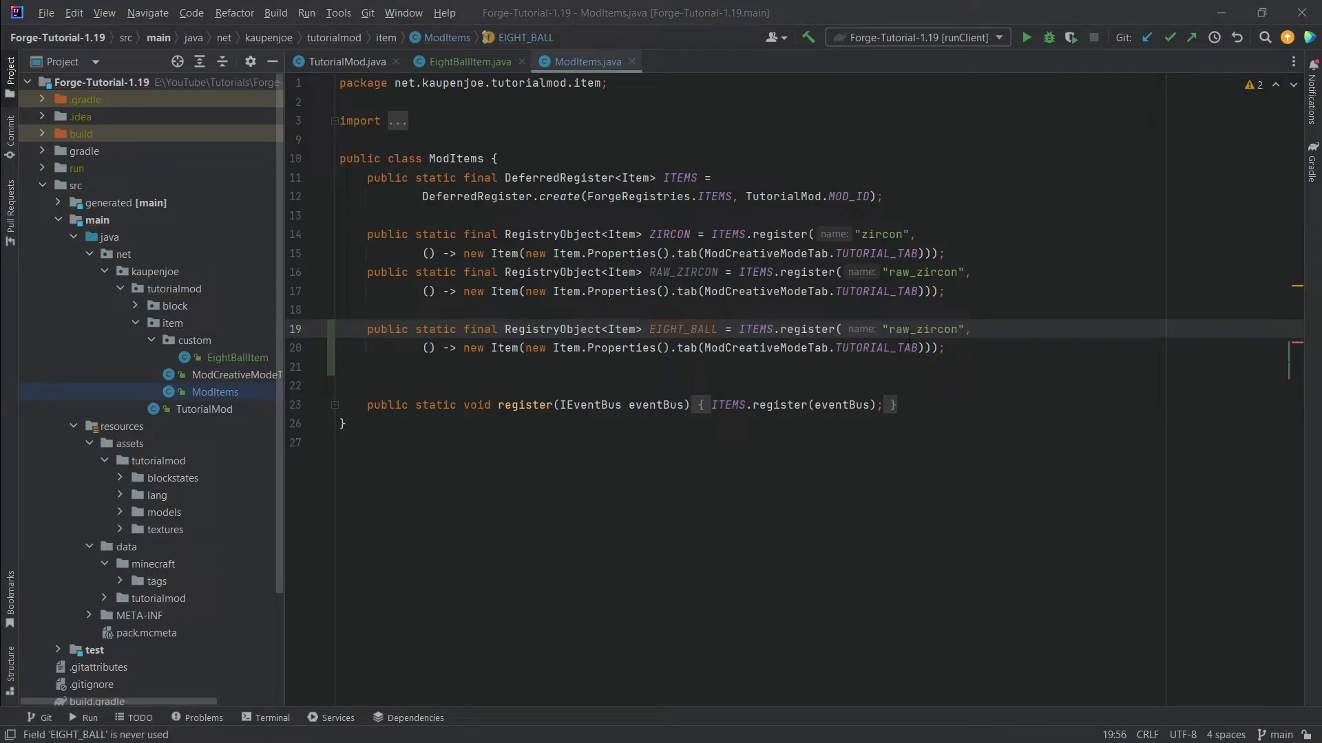
type("eight_b")
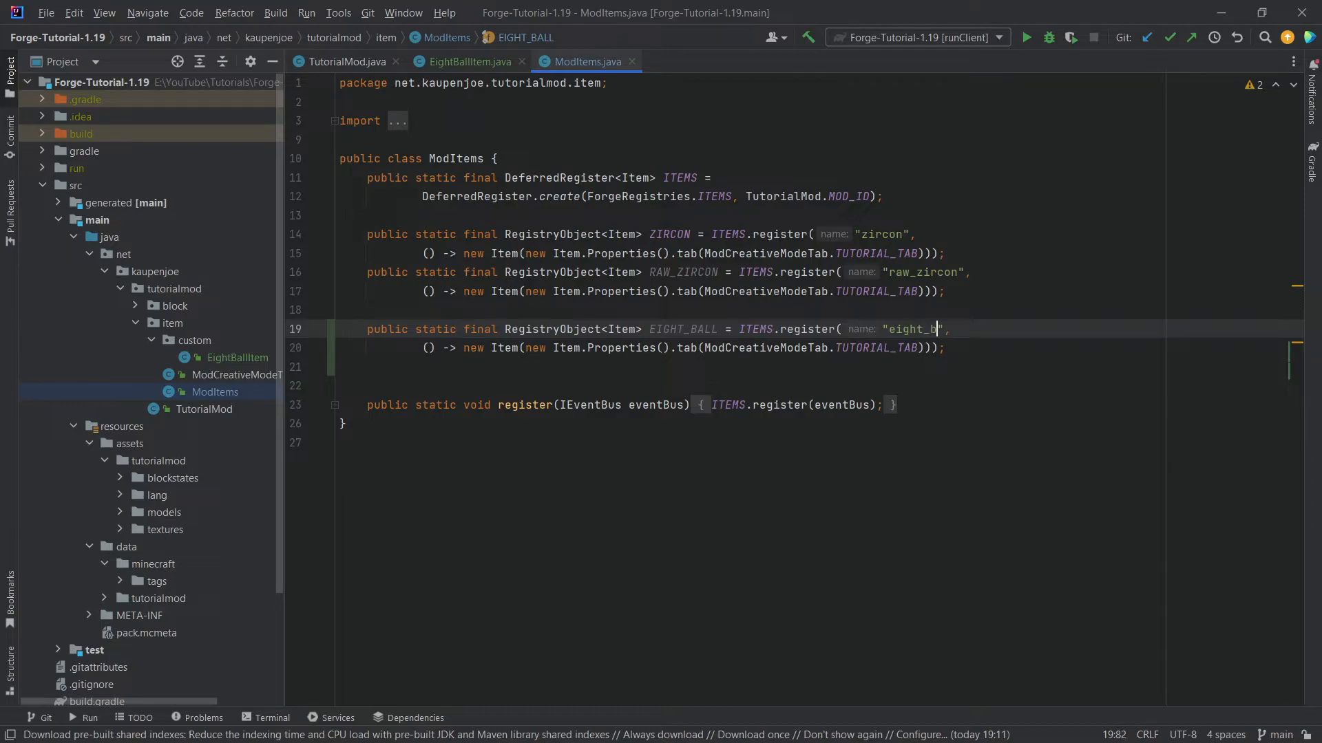
type("all")
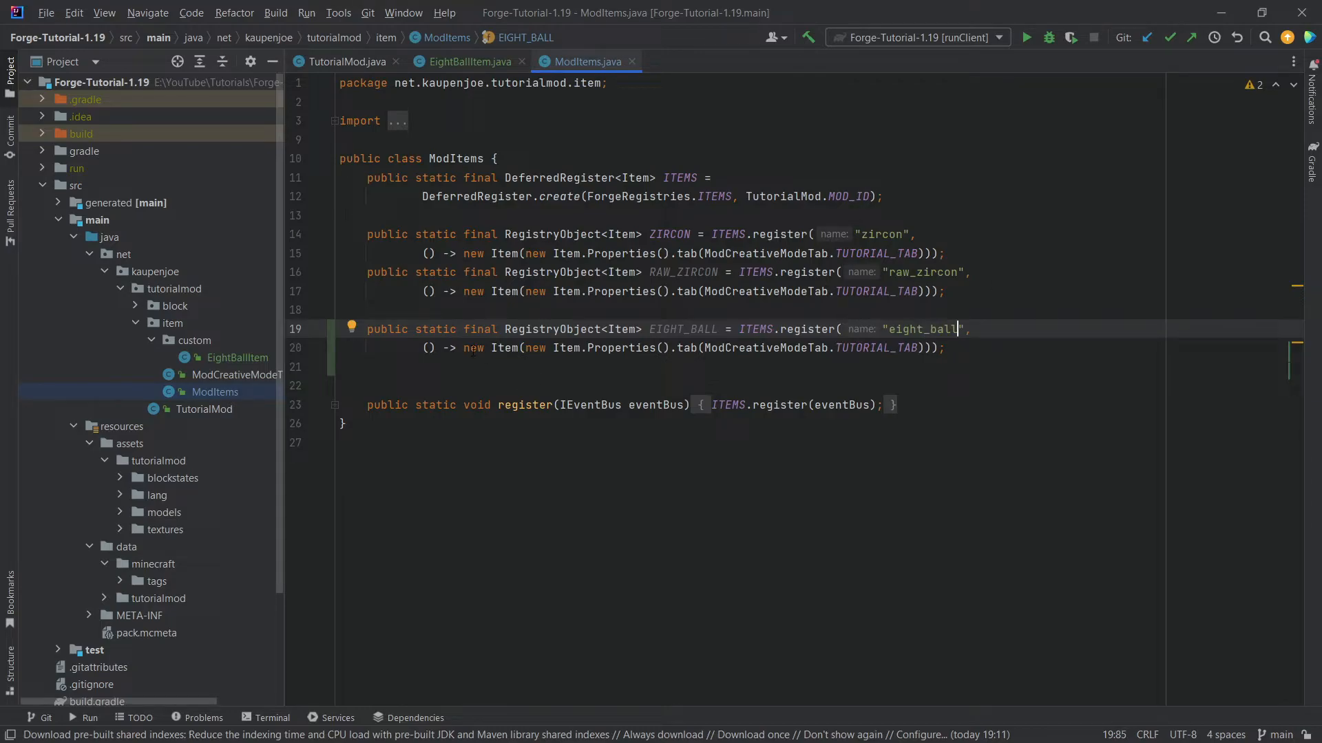
Replace new Item with new EightBallItem in the EIGHT_BALL registration
double_click(504, 348)
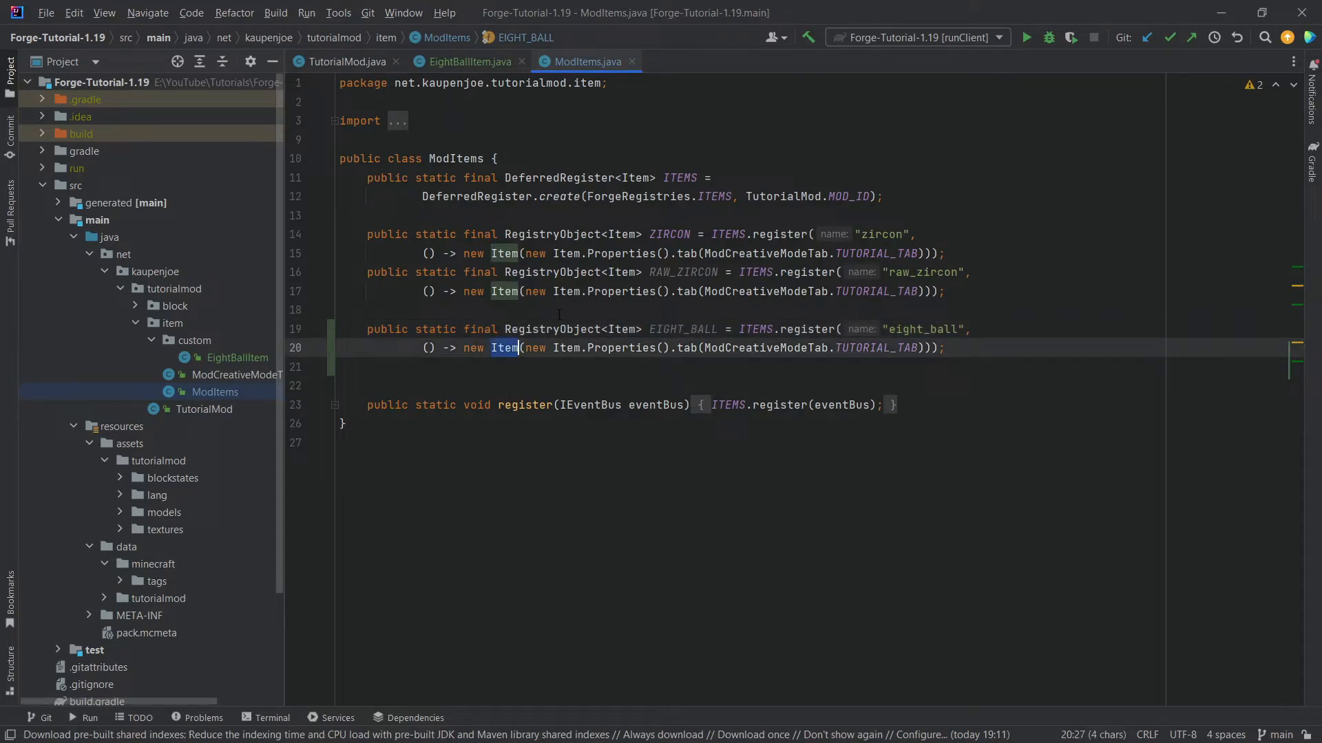
type("EightBall")
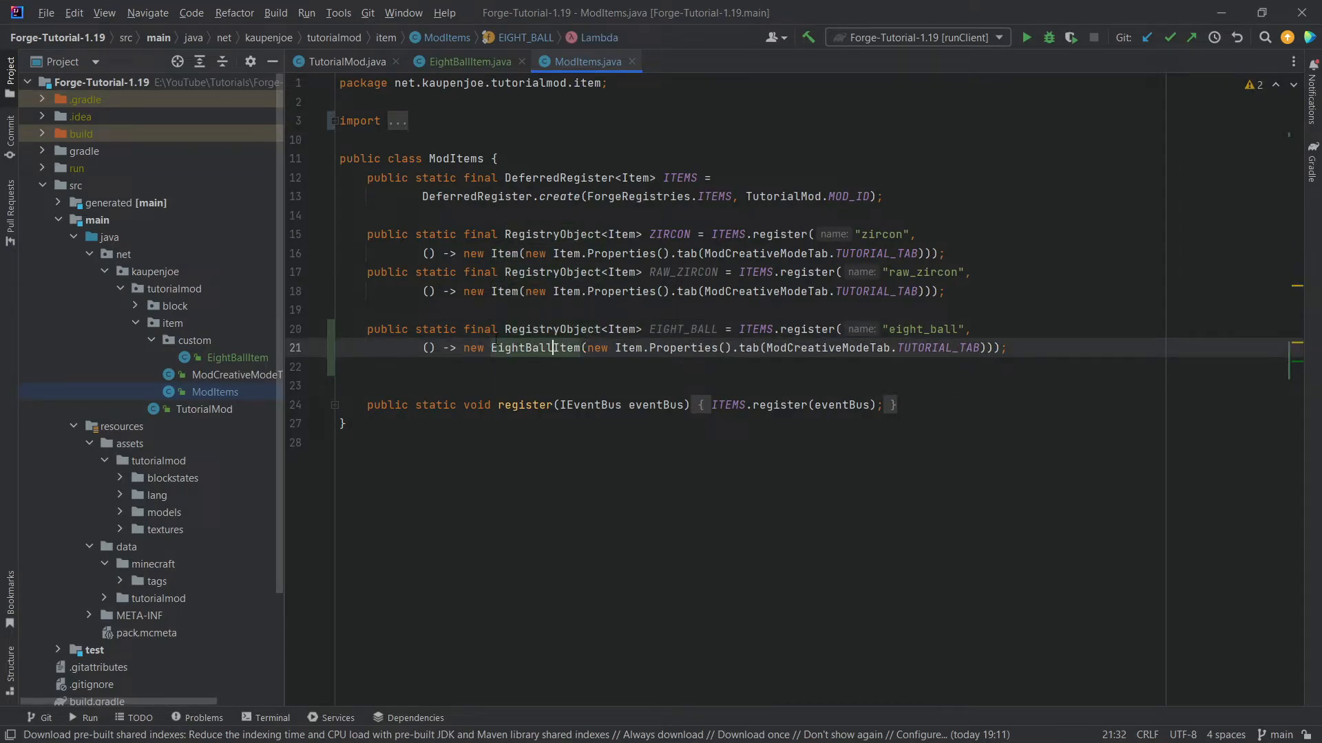
type("Item")
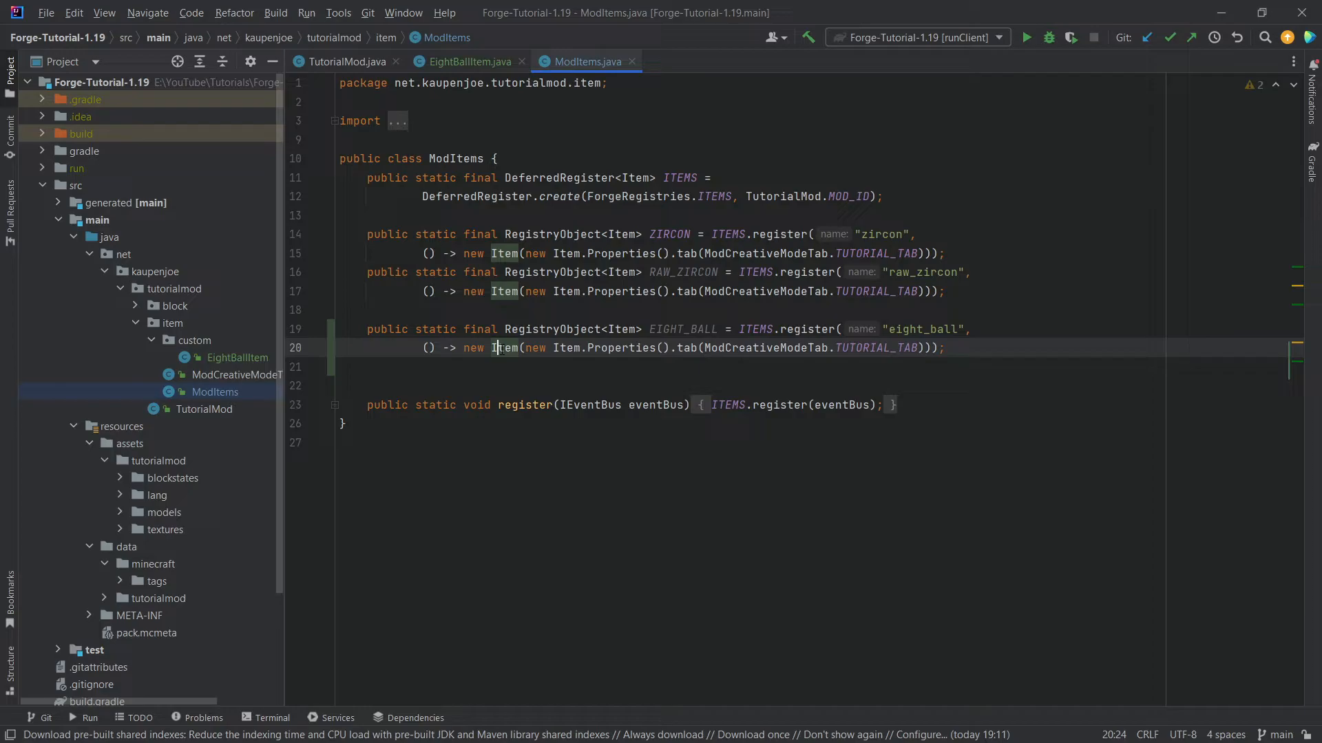
type("E")
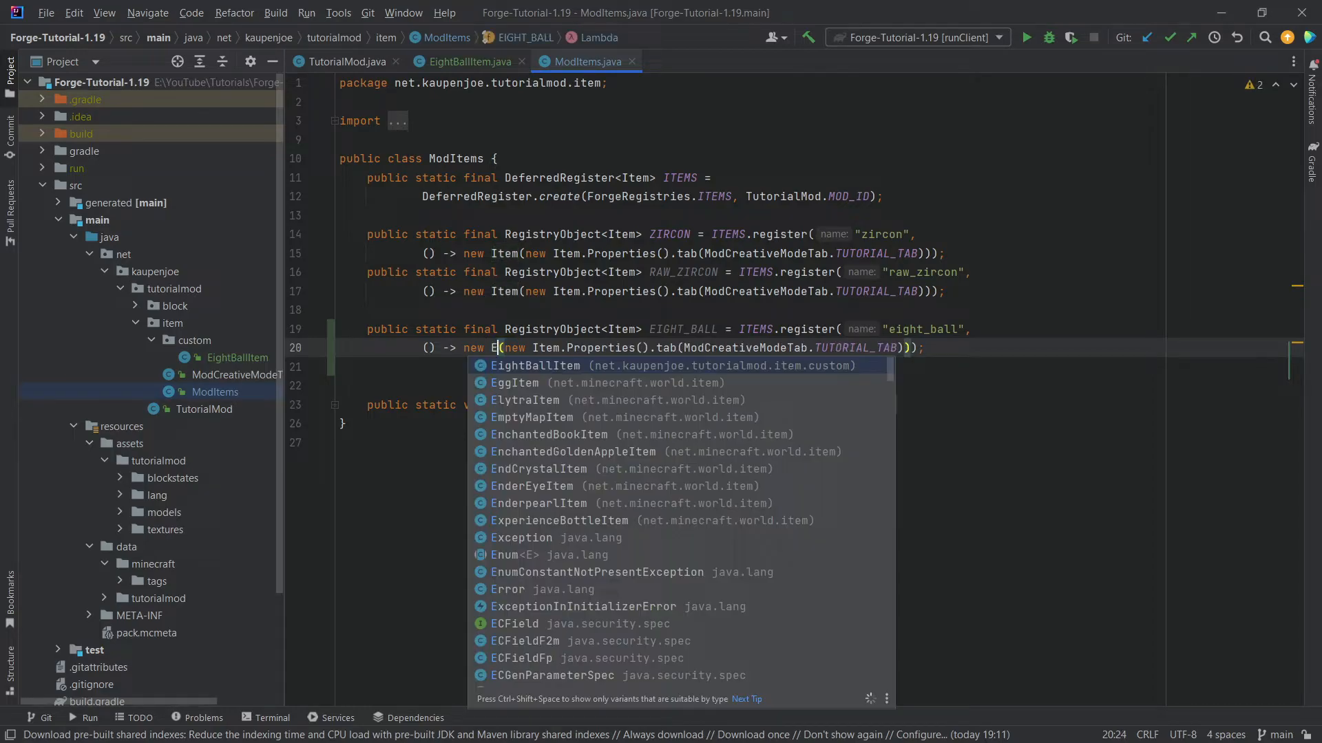
type("ig")
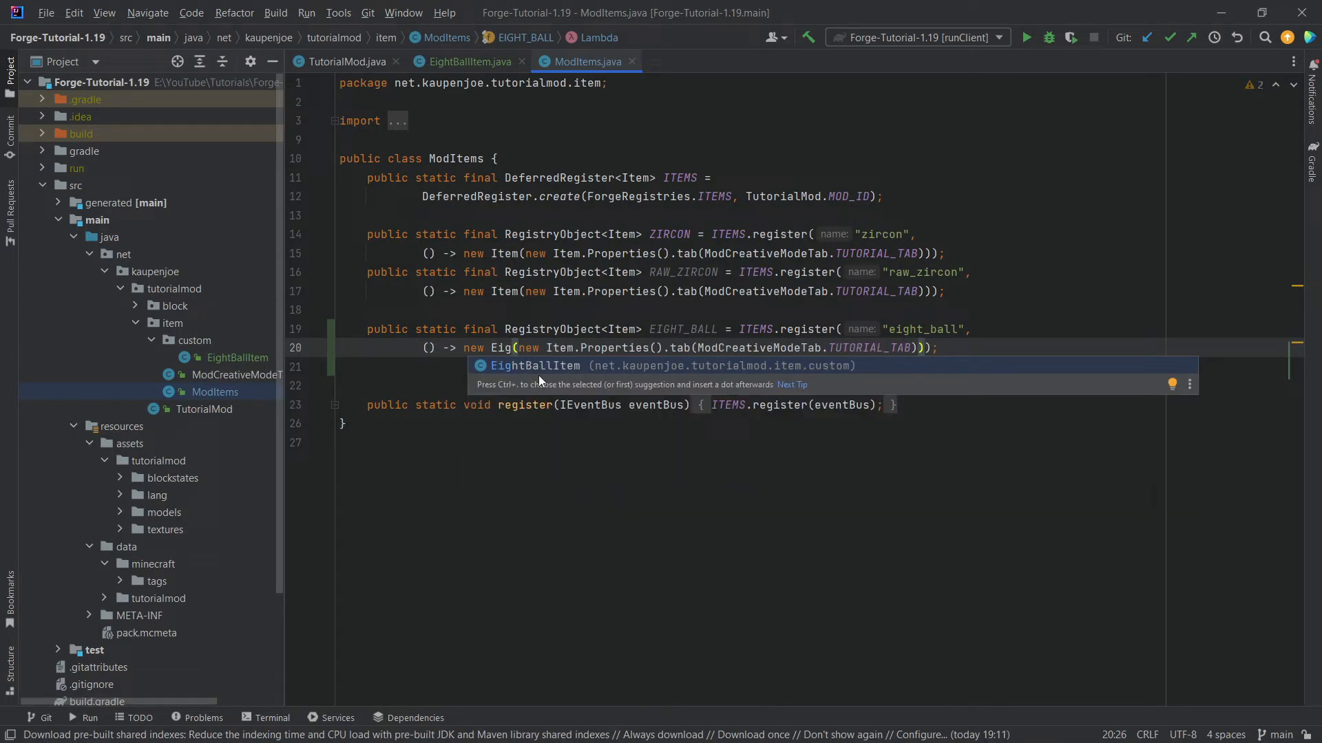
mouse_move(649, 378)
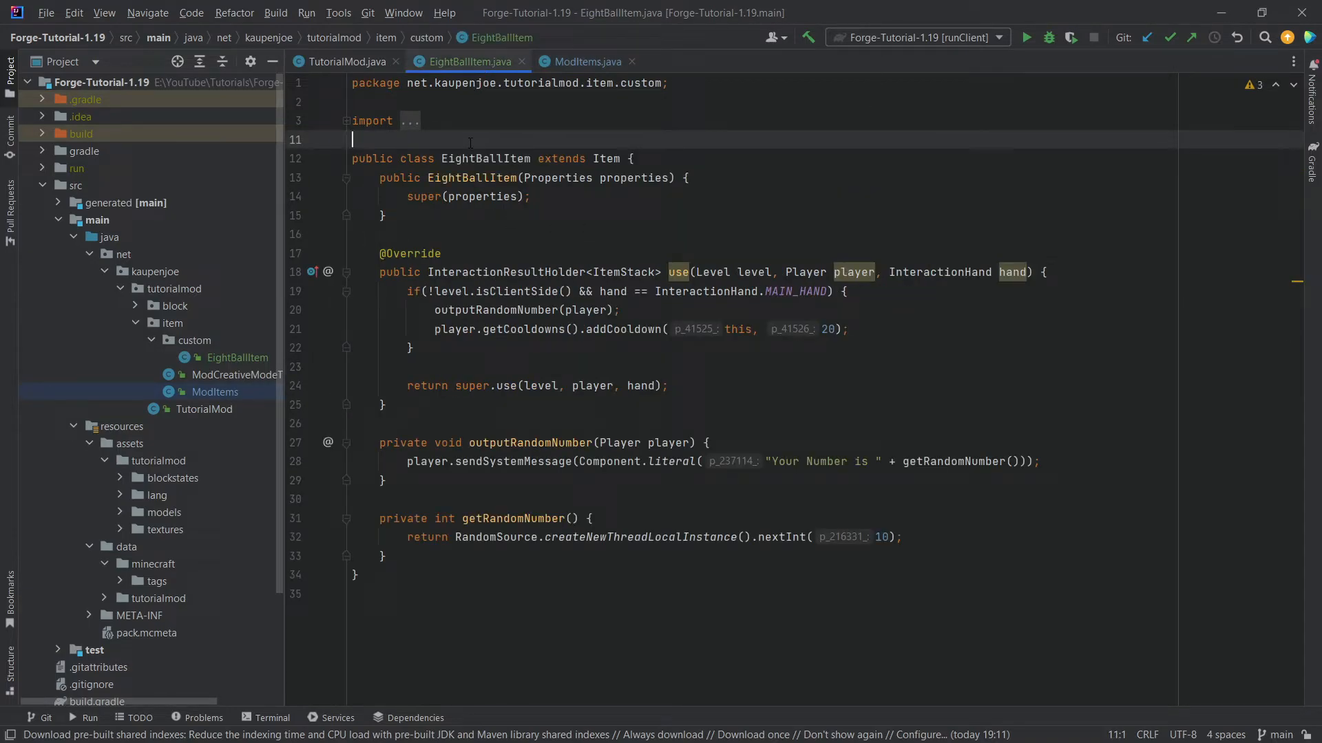
Check the EightBallItem class, then append .stacksTo( to EIGHT_BALL's properties
left_click(483, 177)
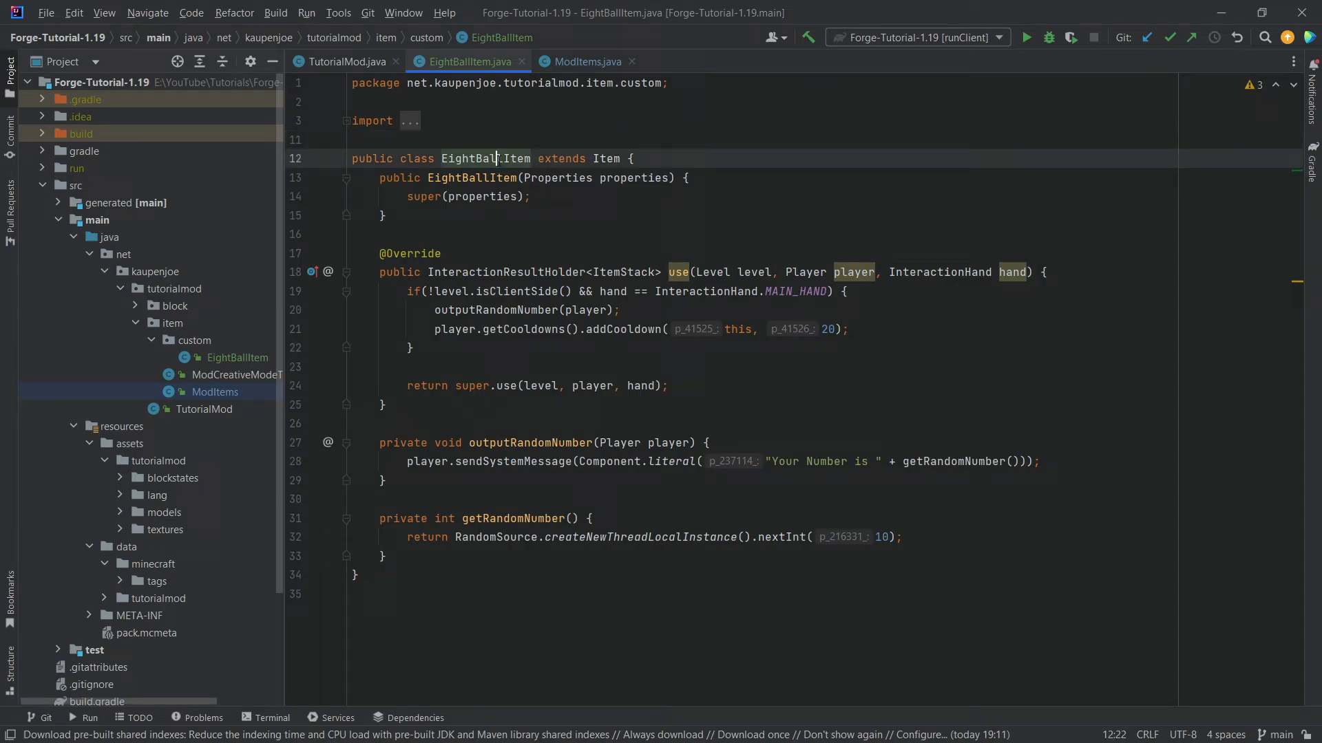
left_click(587, 61)
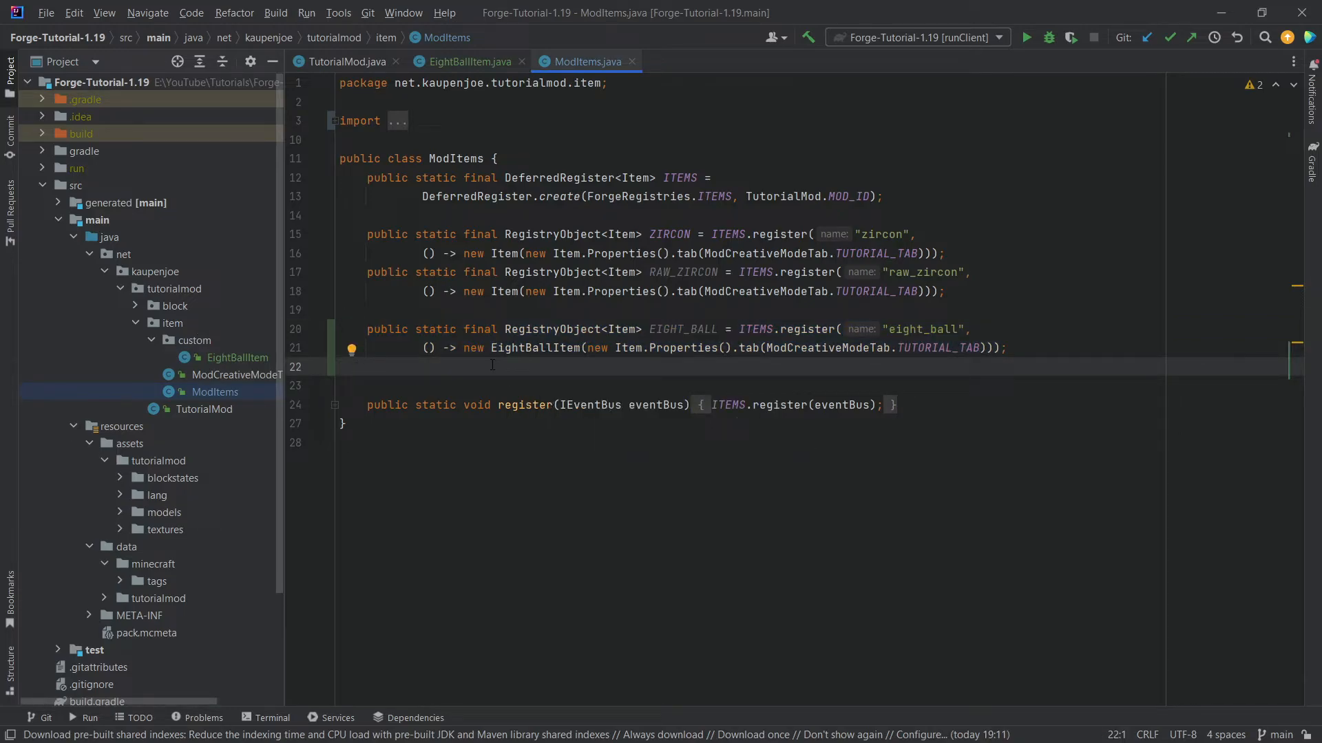
type(".stacksTo(")
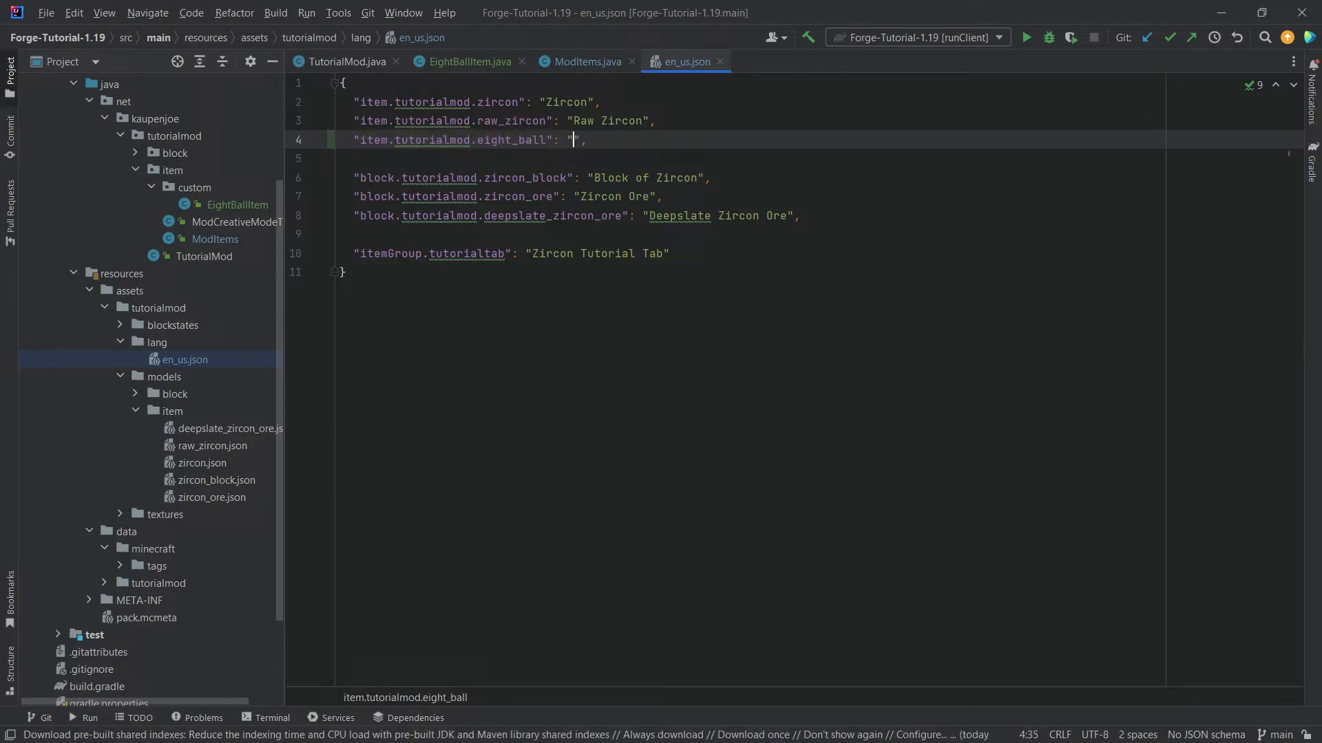
Add the 'Eight Ball' translation for eight_ball in en_us.json
type("Eight Ball")
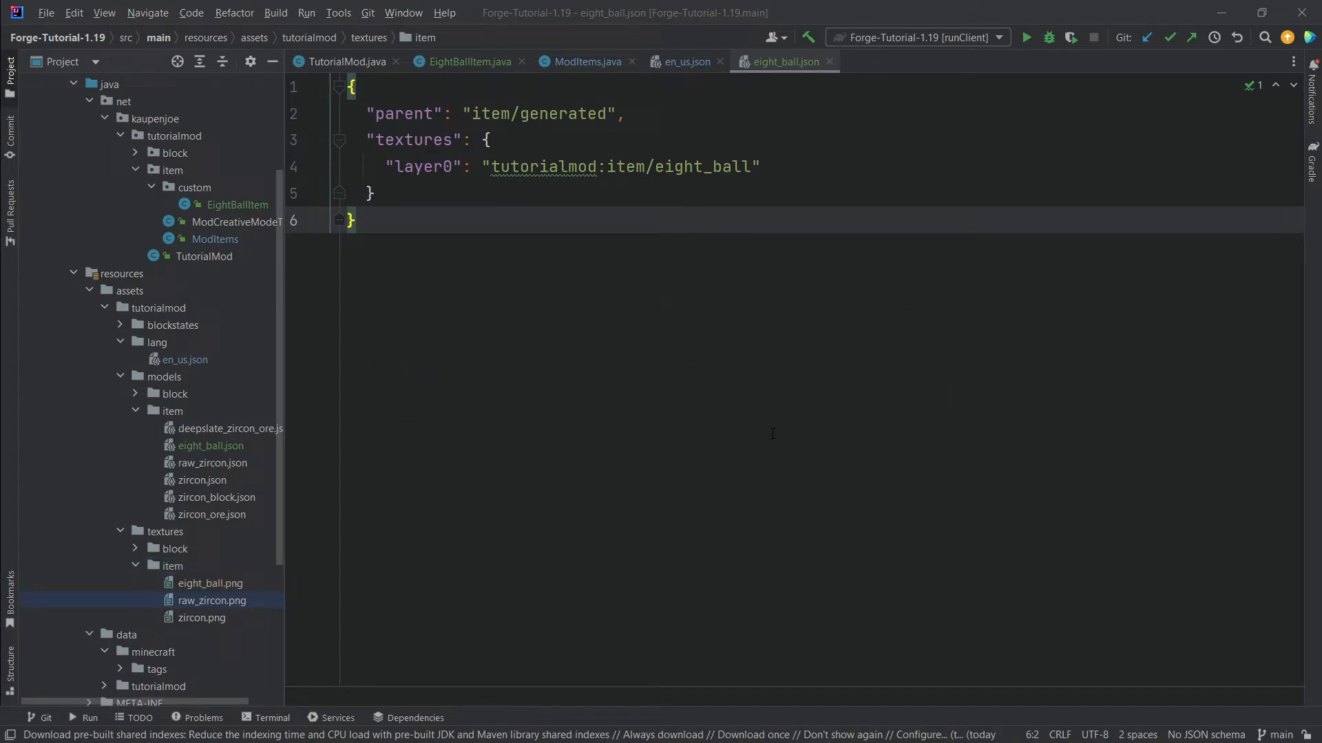
left_click(210, 583)
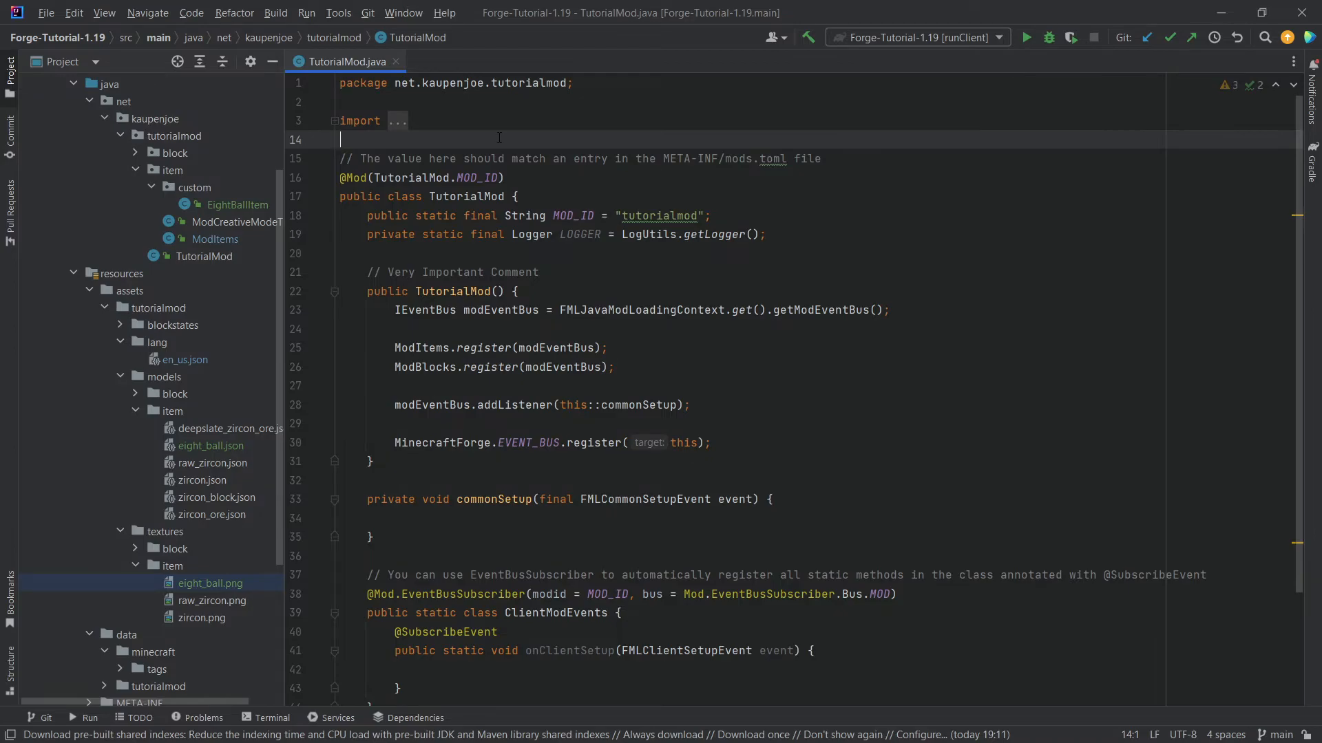
mouse_move(549, 147)
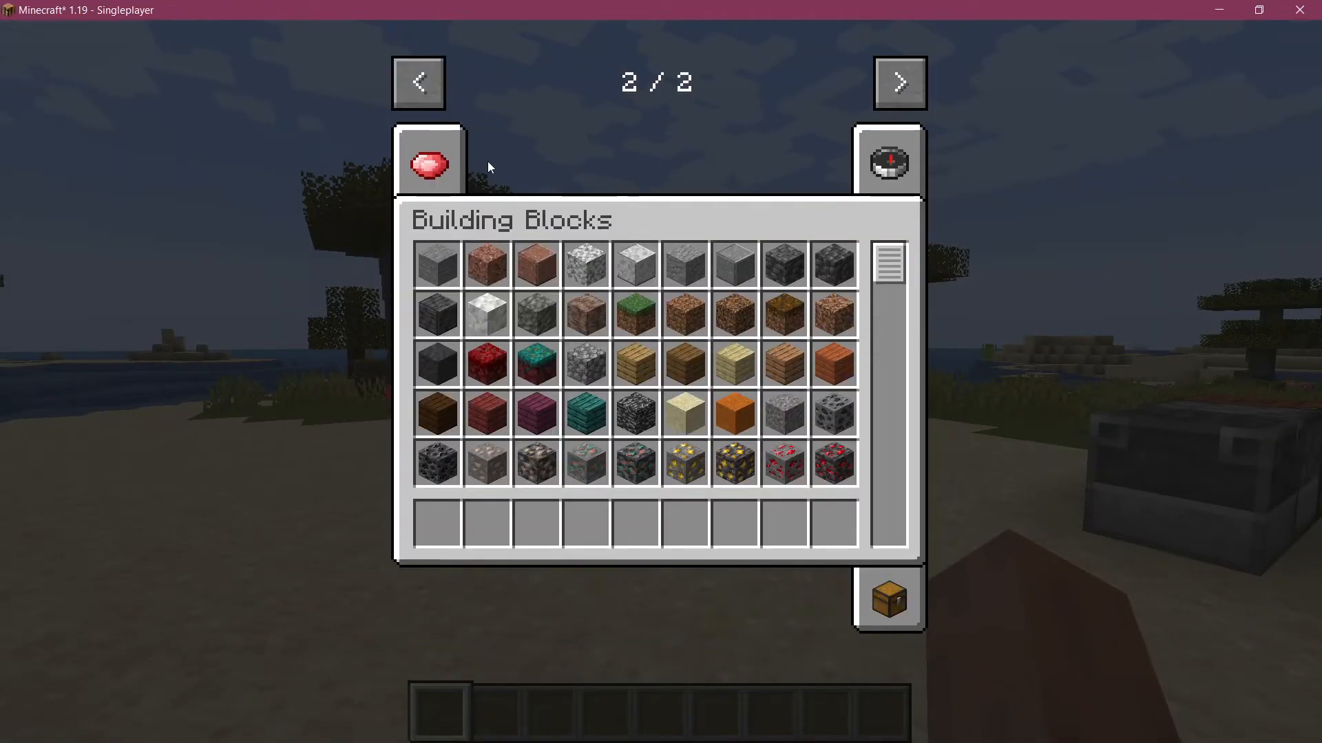
Open the Zircon Tutorial Tab to show the Eight Ball item
left_click(431, 164)
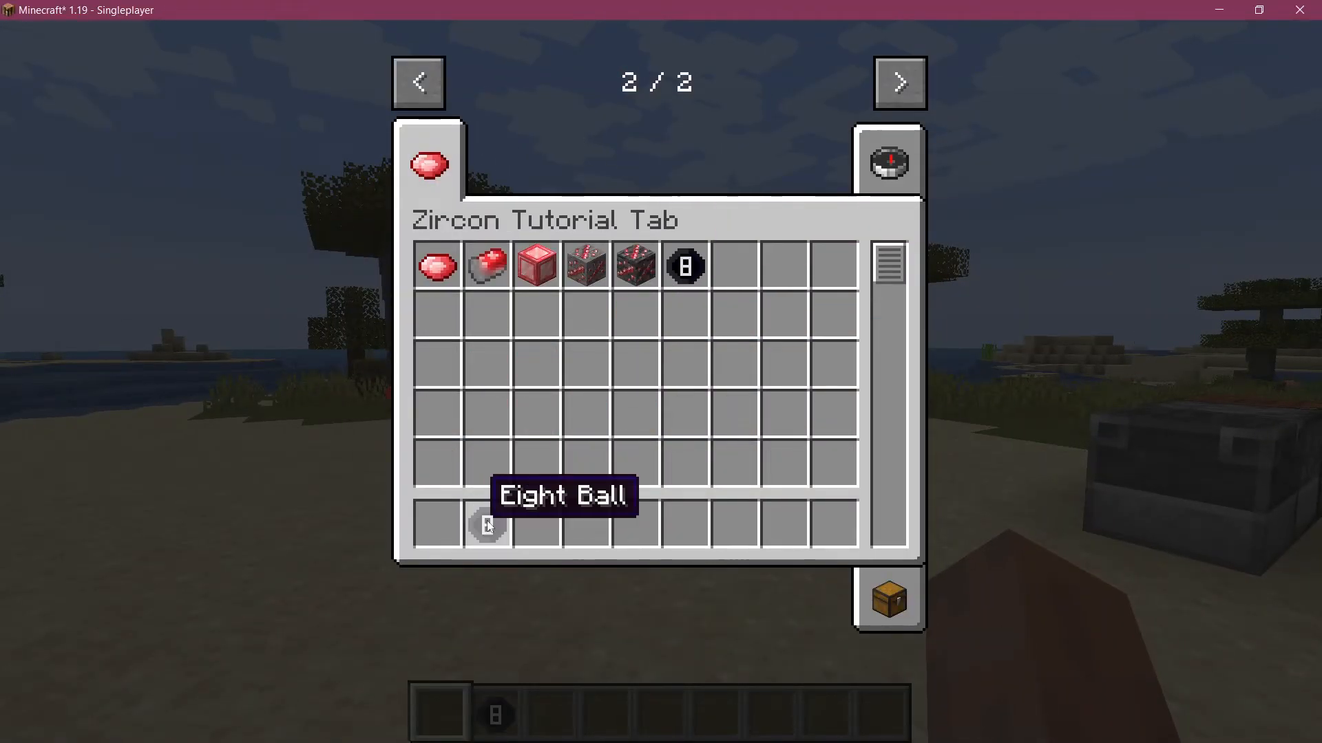